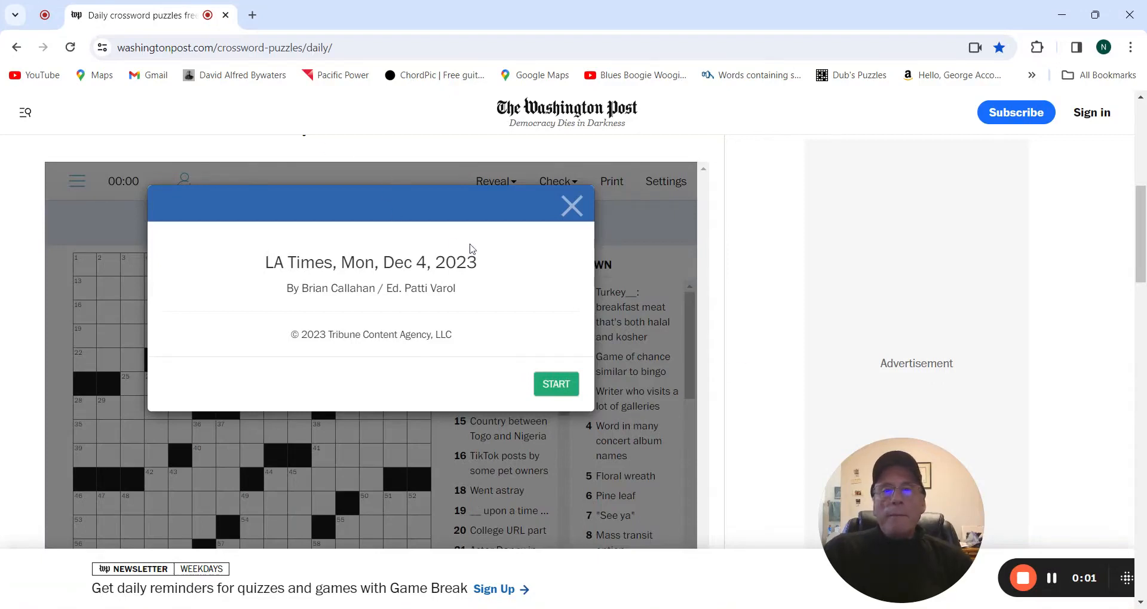
mouse_move(559, 375)
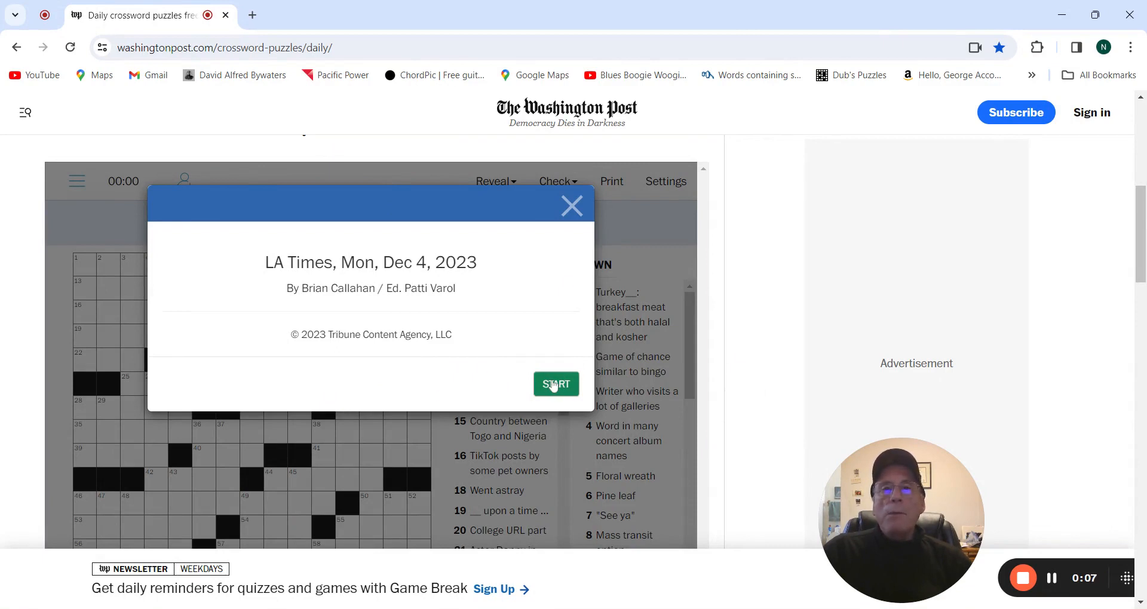
mouse_move(556, 384)
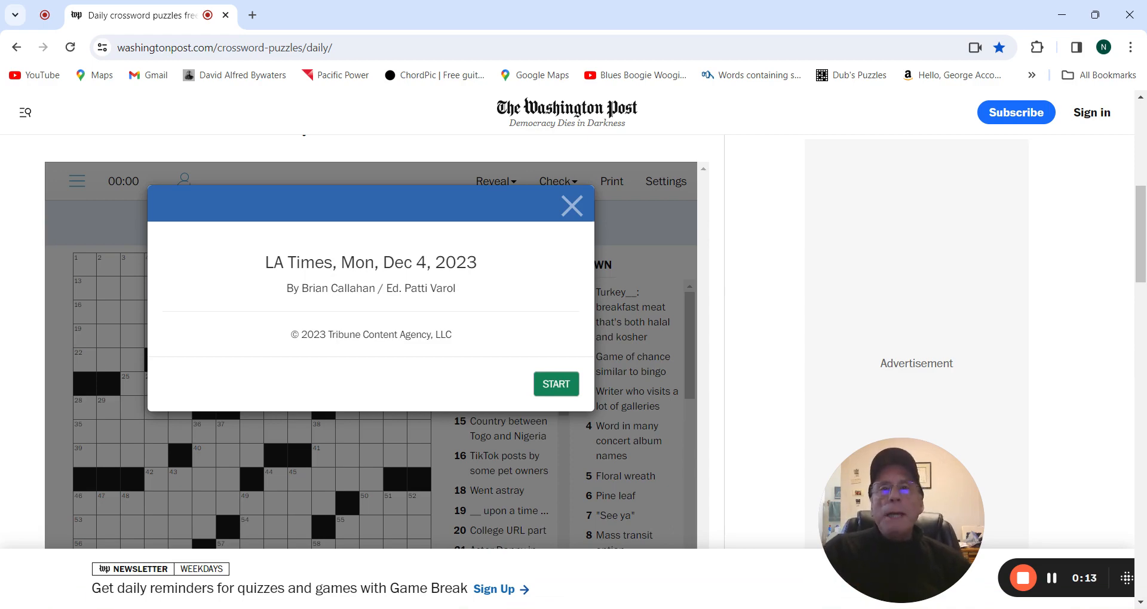
Step: Start the puzzle and enter BBALL and NIB in the top row
left_click(556, 384)
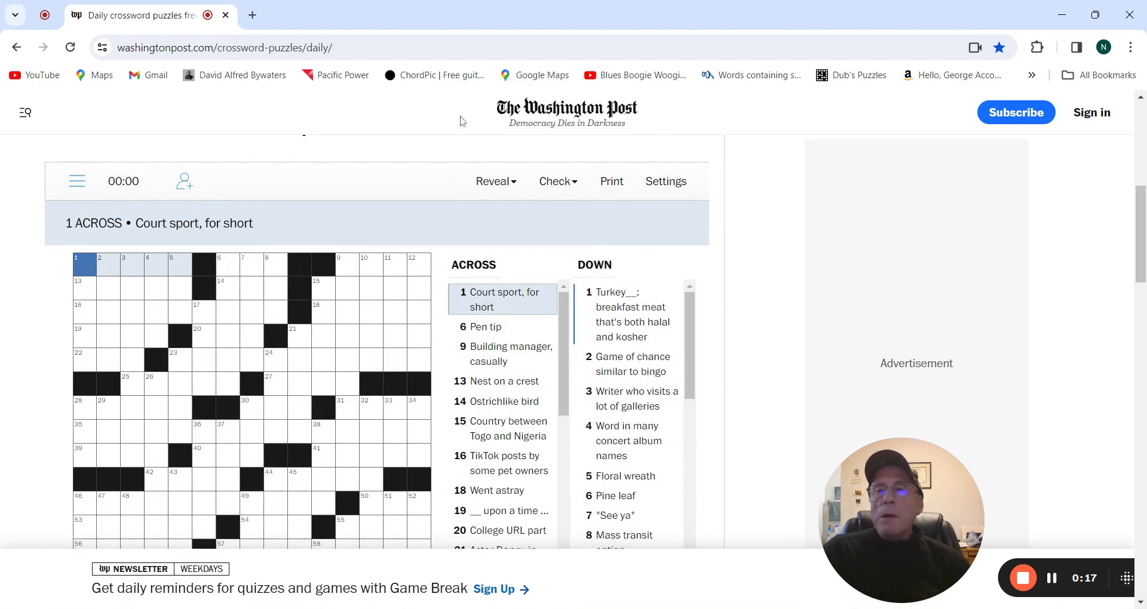
mouse_move(461, 188)
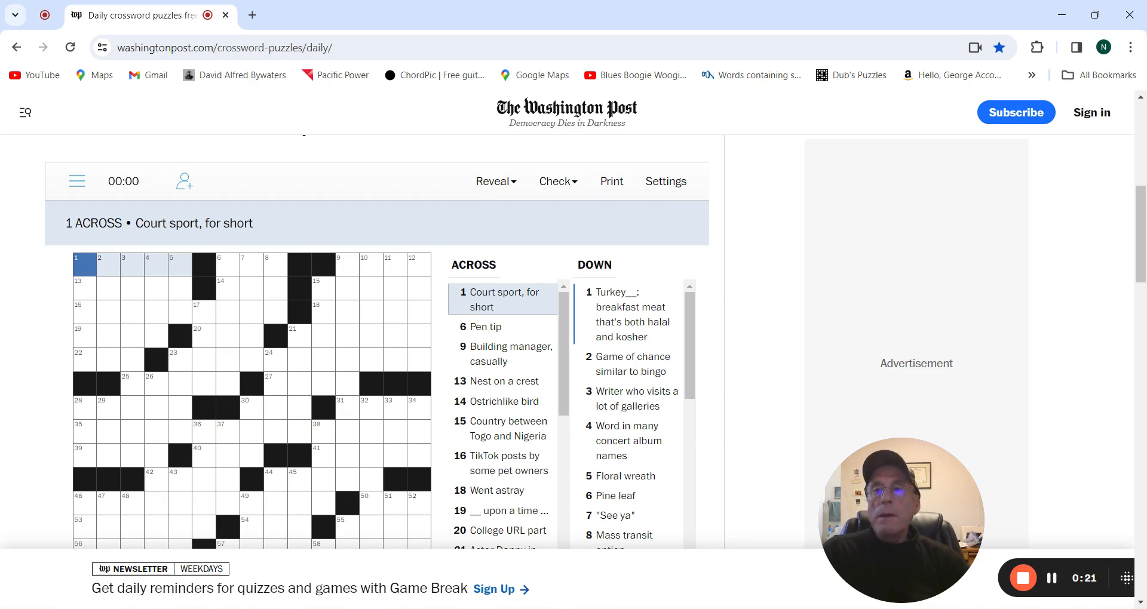
type("BBALL")
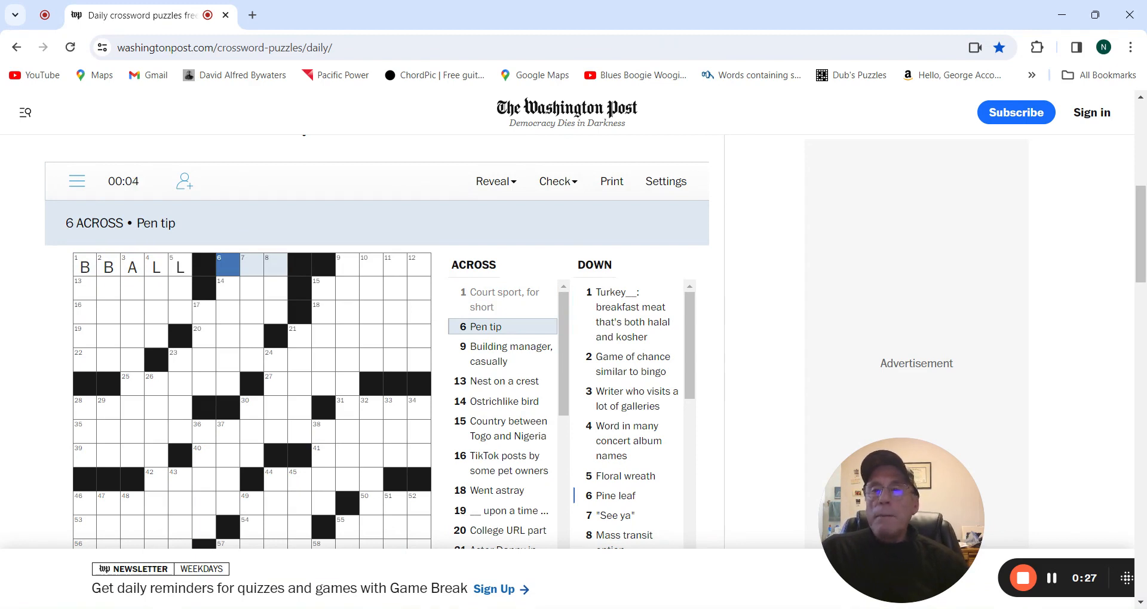
type("N")
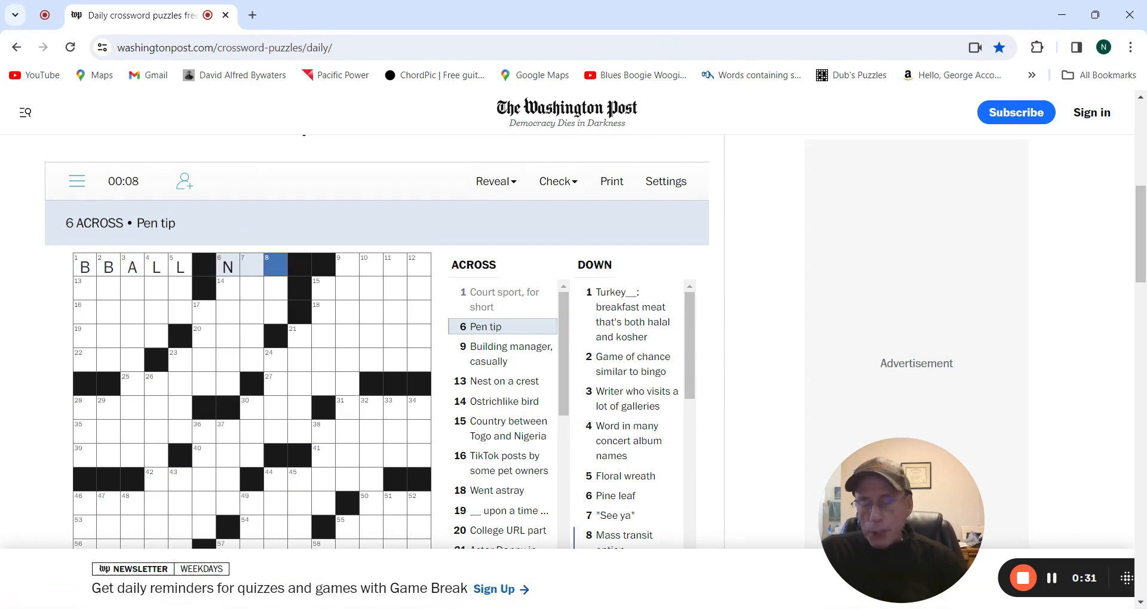
type("B")
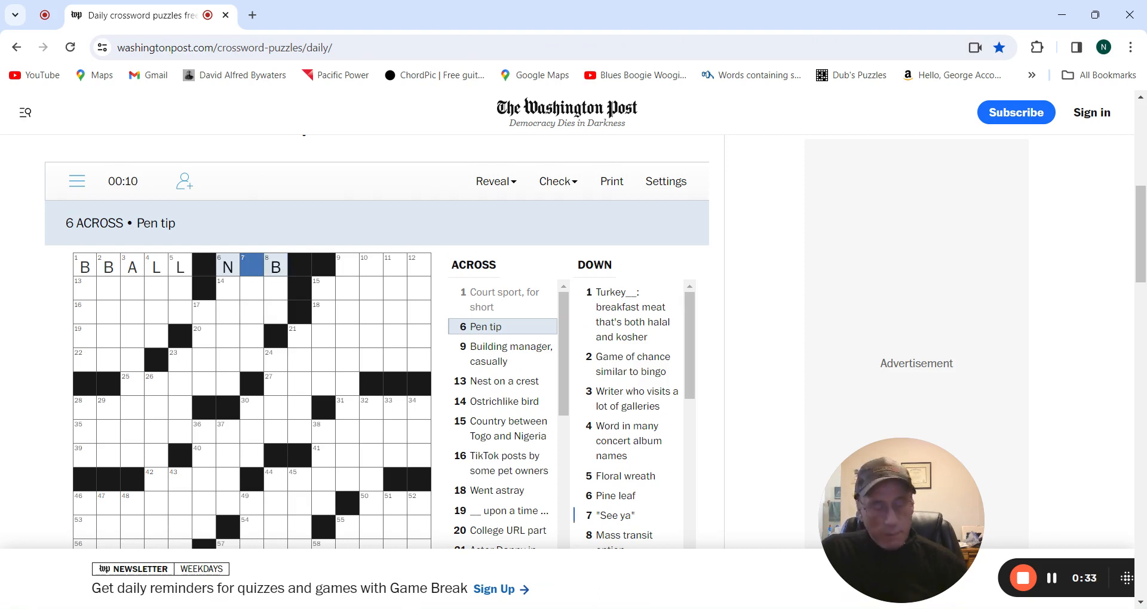
left_click(251, 267)
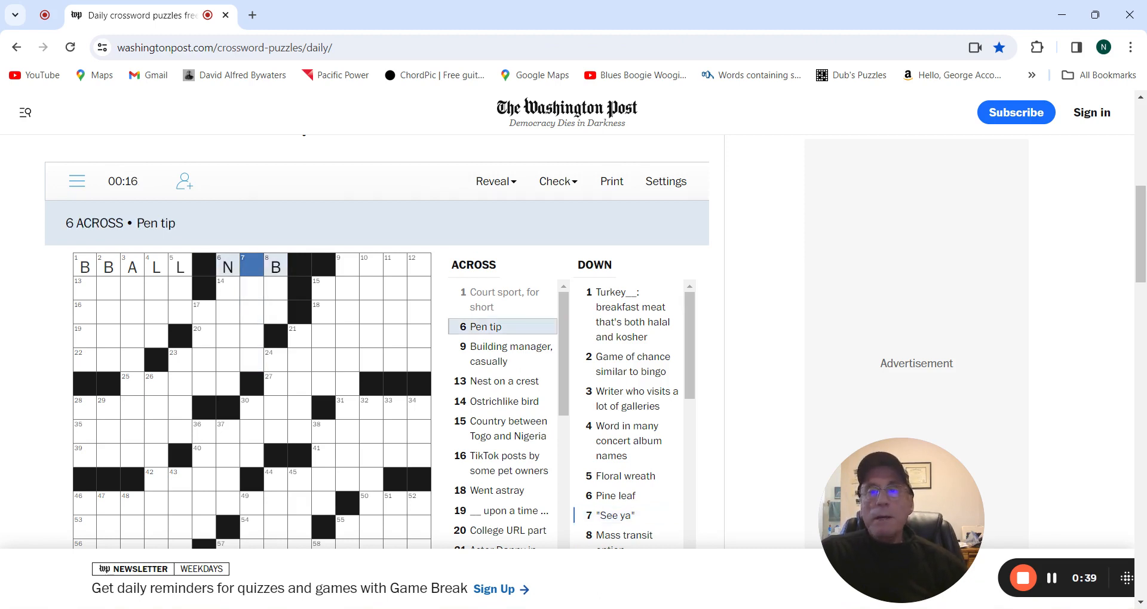
Step: Enter AERIE at 13 Across and EMU at 14 Across, filling I'M OUT down
left_click(346, 265)
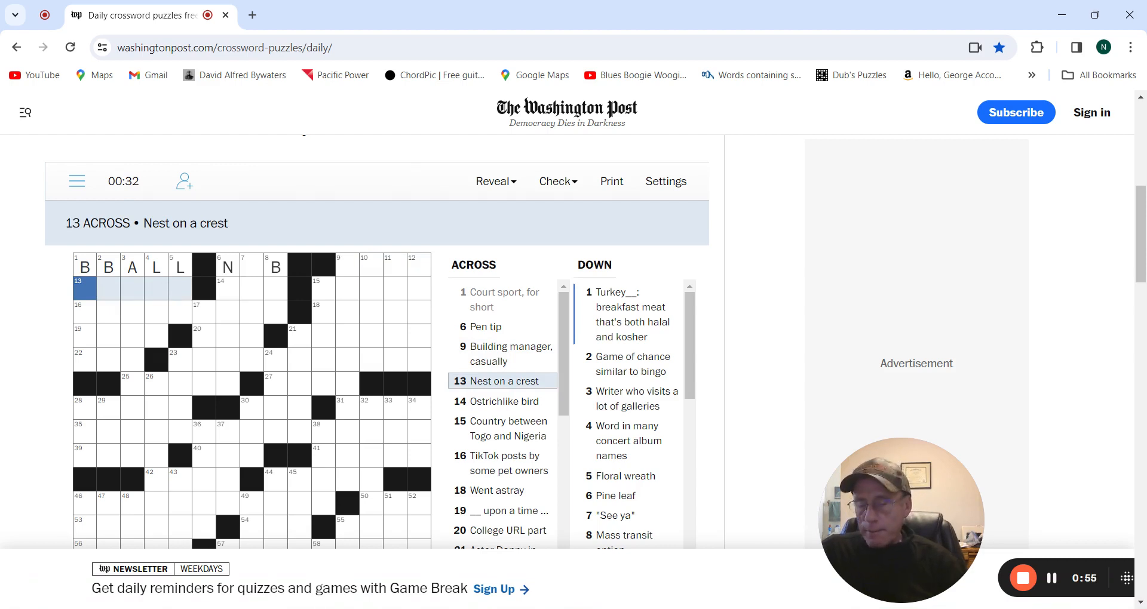
type("AEIR")
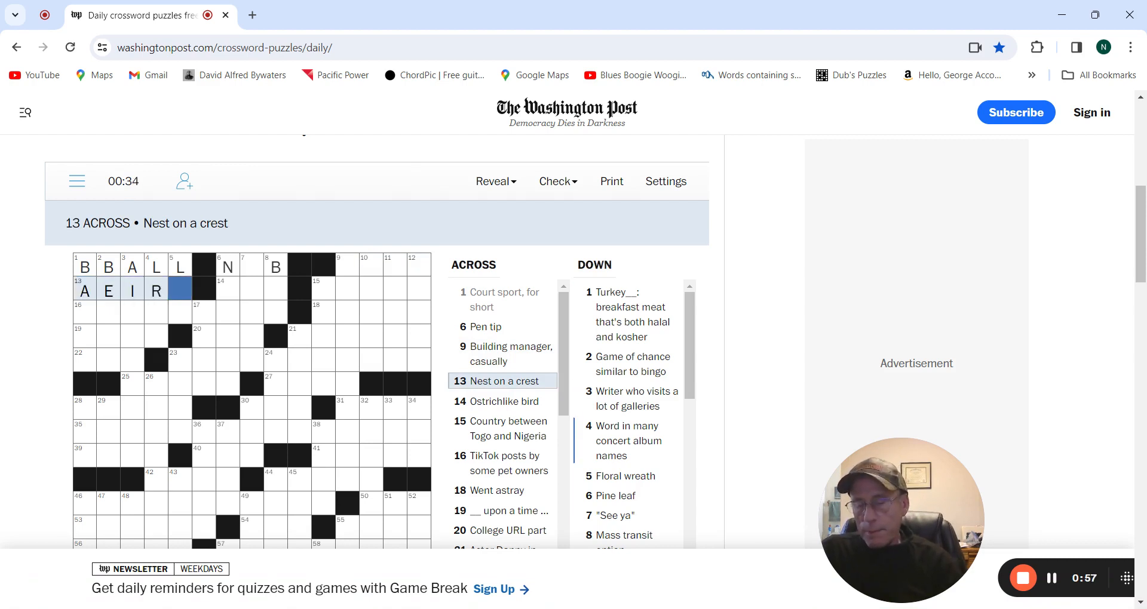
type("E")
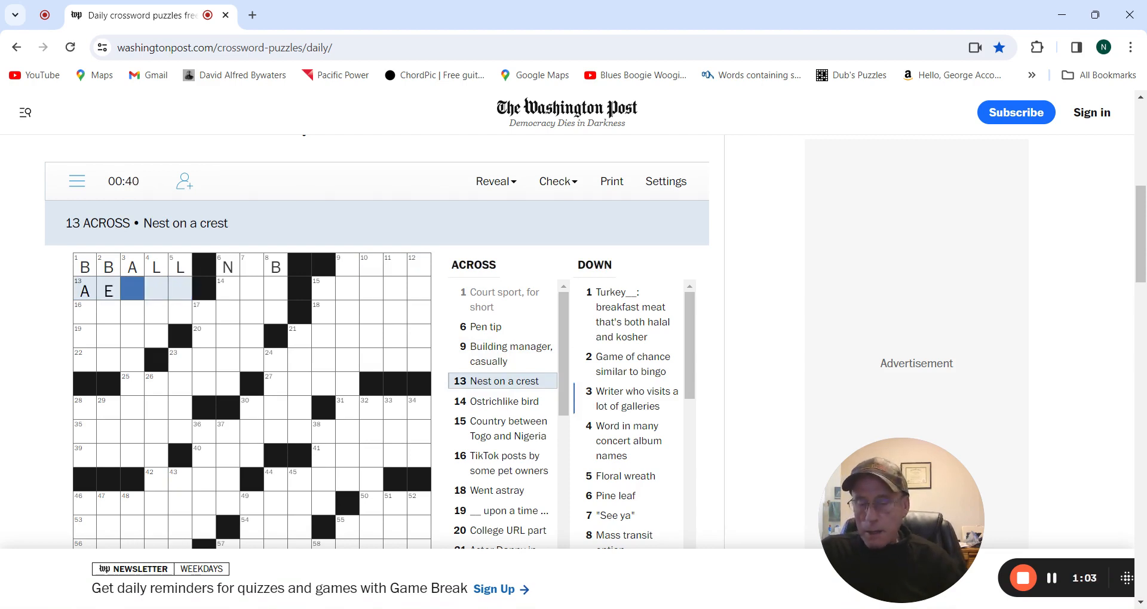
type("RIE")
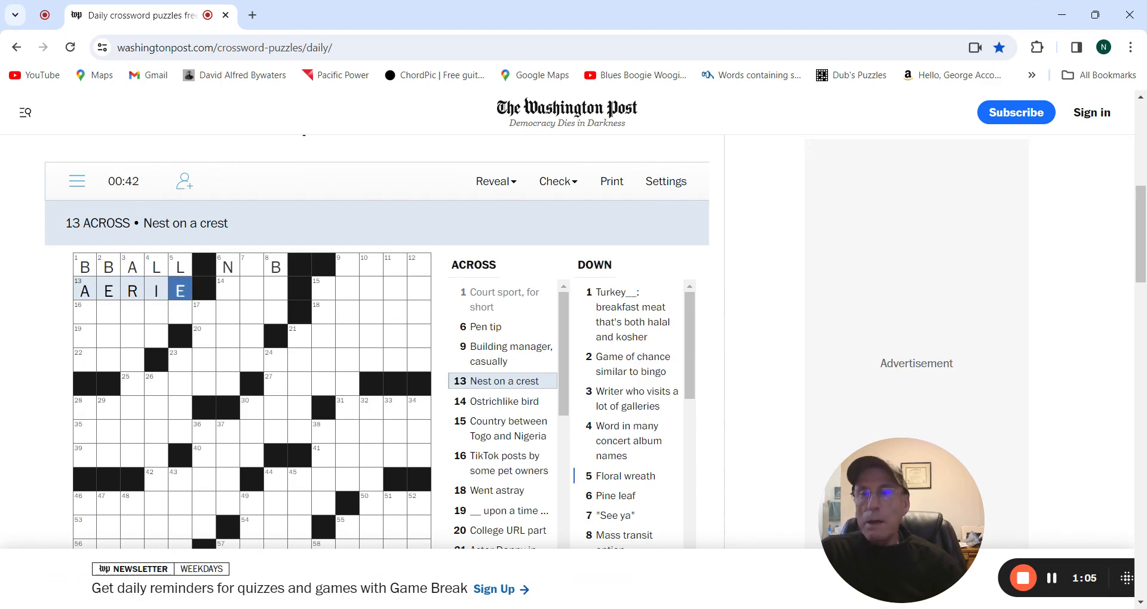
left_click(227, 288)
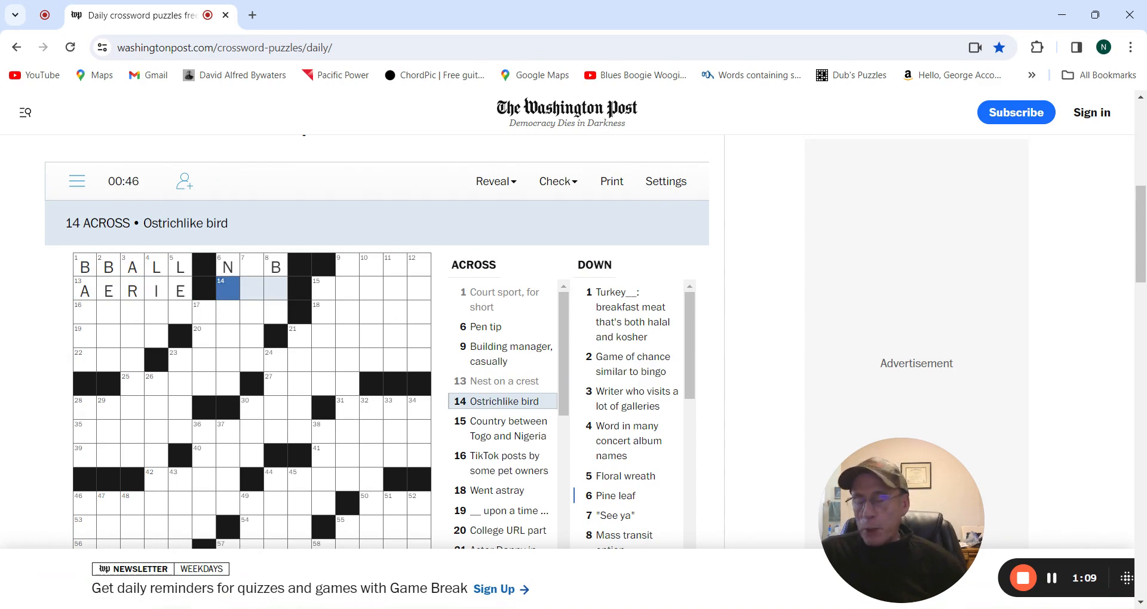
type("EMU")
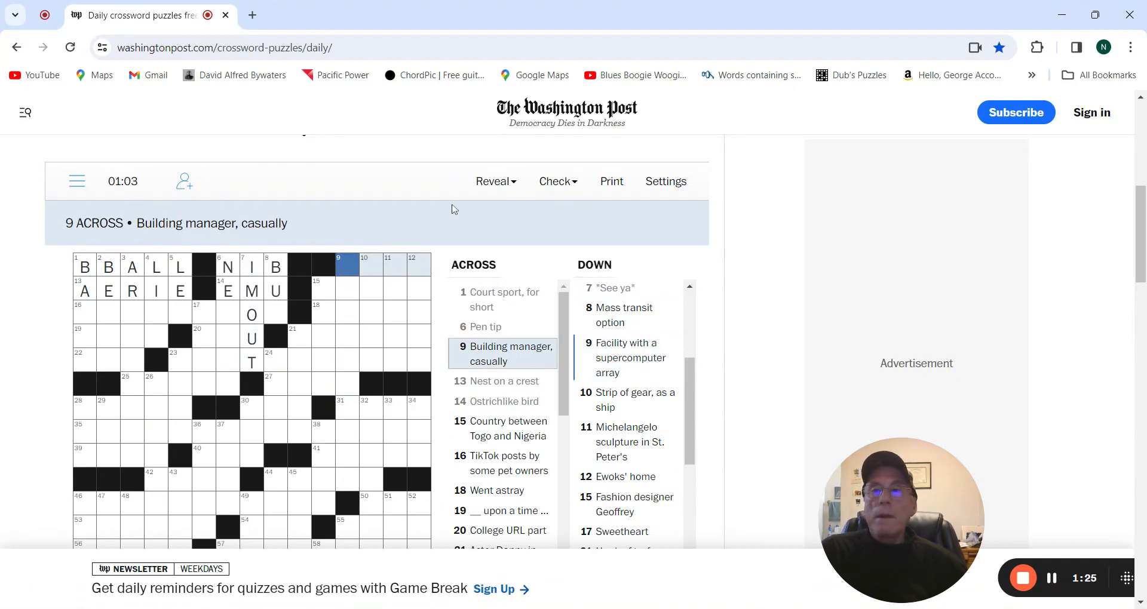
mouse_move(324, 298)
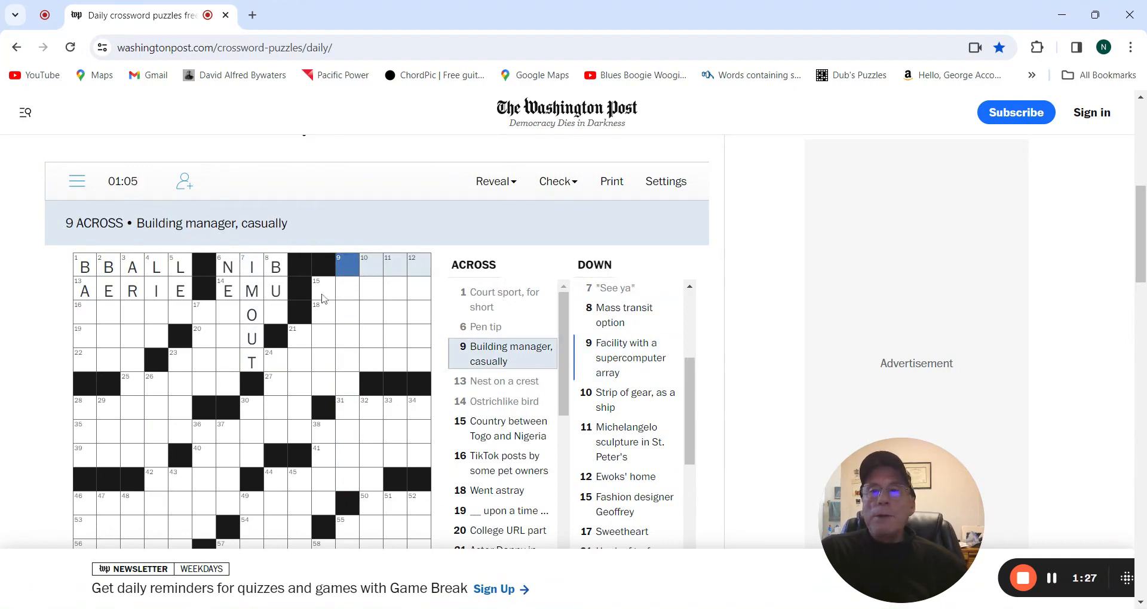
Step: Enter the down answers ART CRITIC, NEEDLE, LIVE and BUS in the upper-left corner
left_click(323, 290)
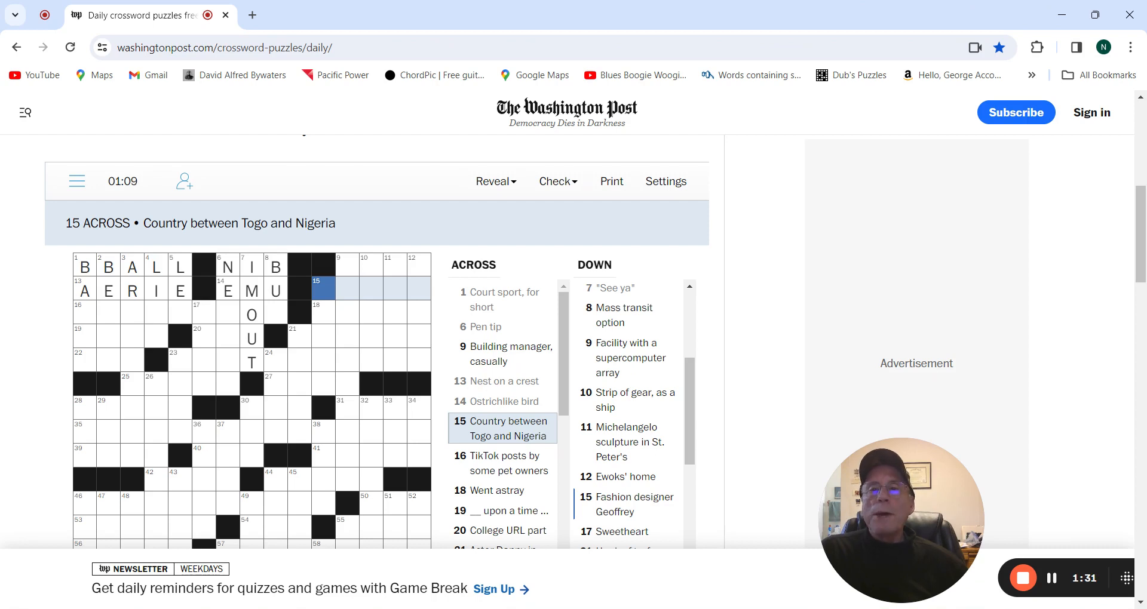
left_click(84, 313)
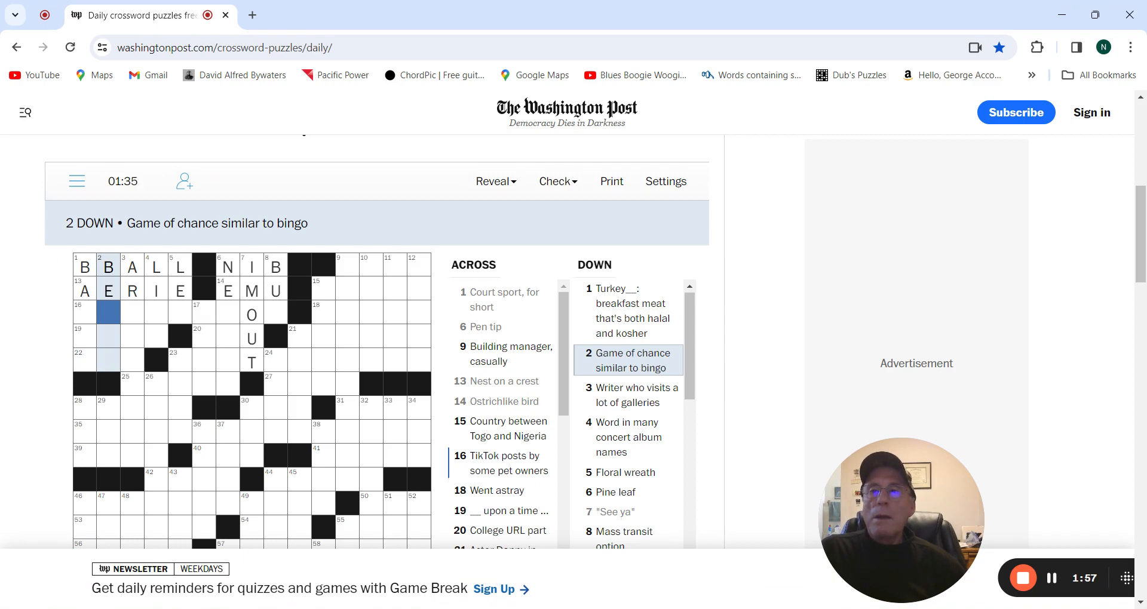
left_click(132, 273)
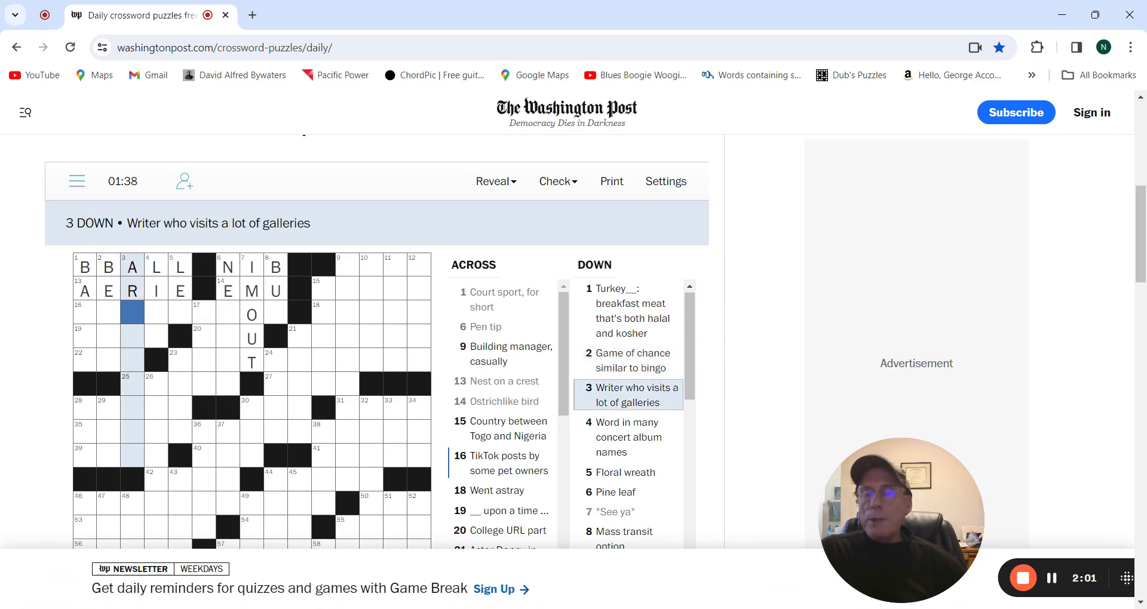
type("TCRITI")
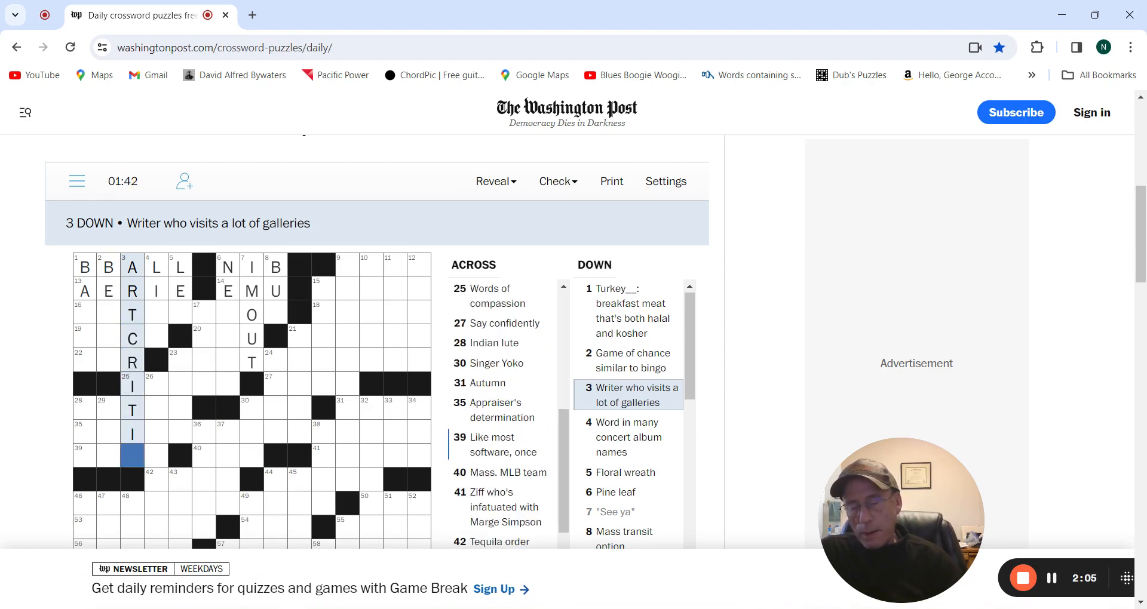
type("C")
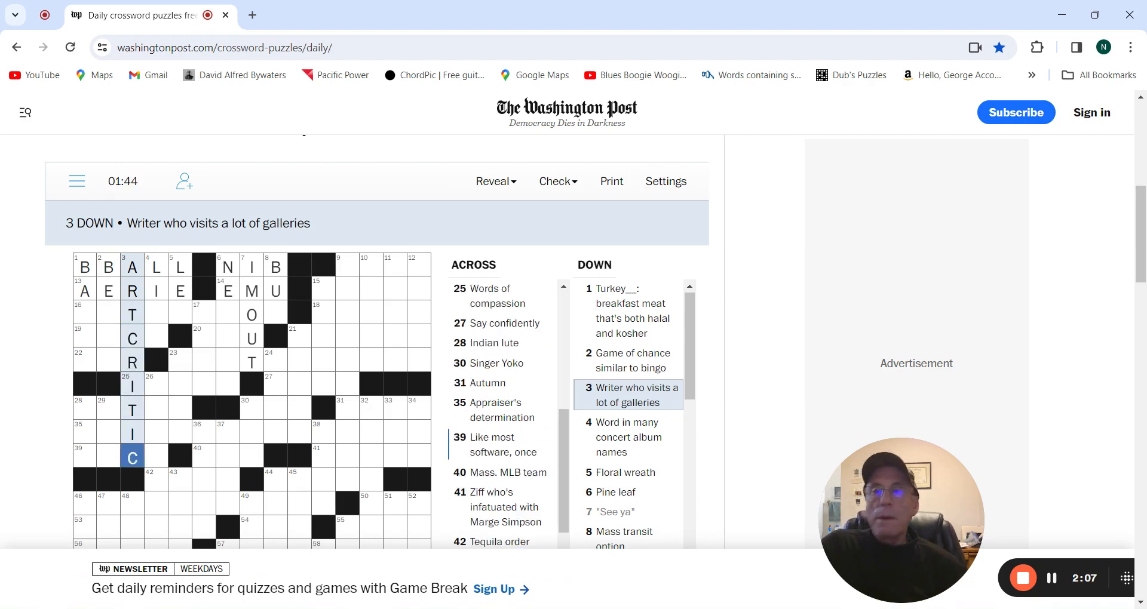
left_click(156, 314)
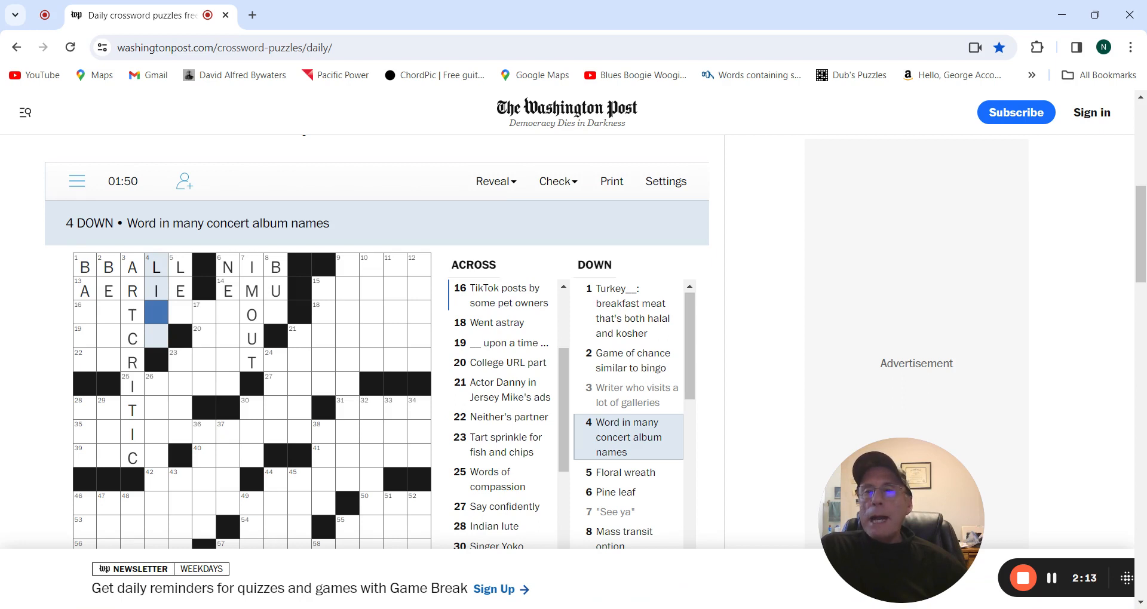
type("VE")
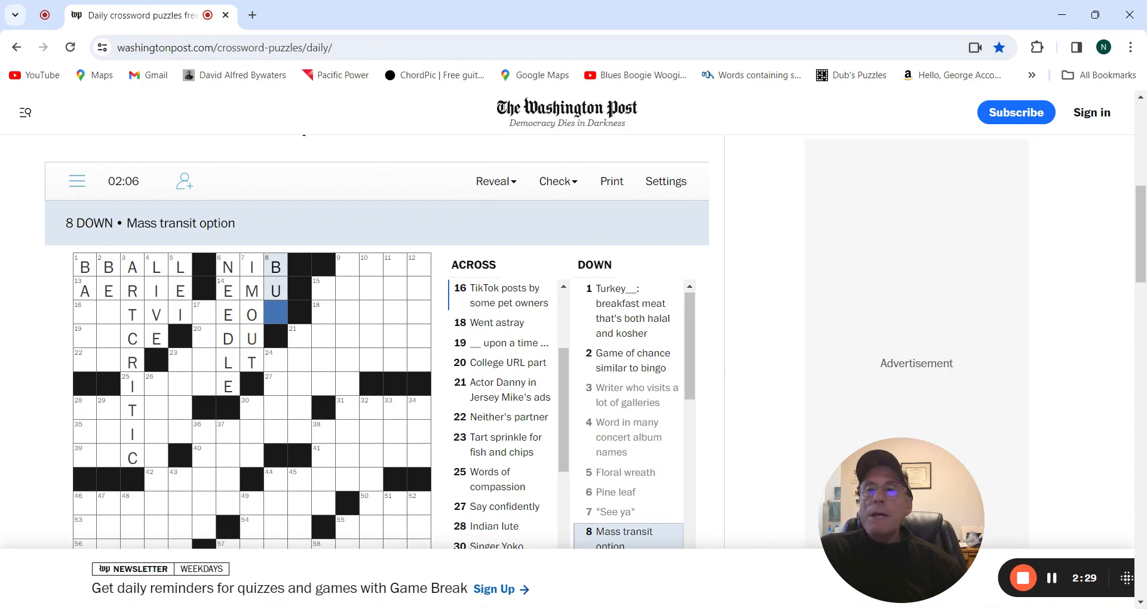
type("S")
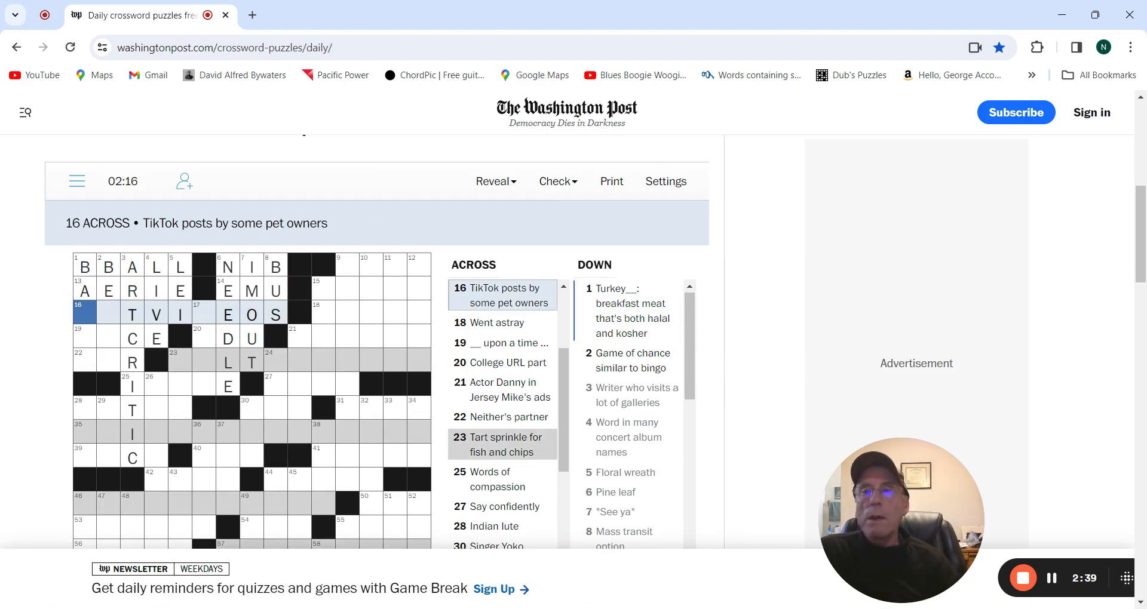
type("CA")
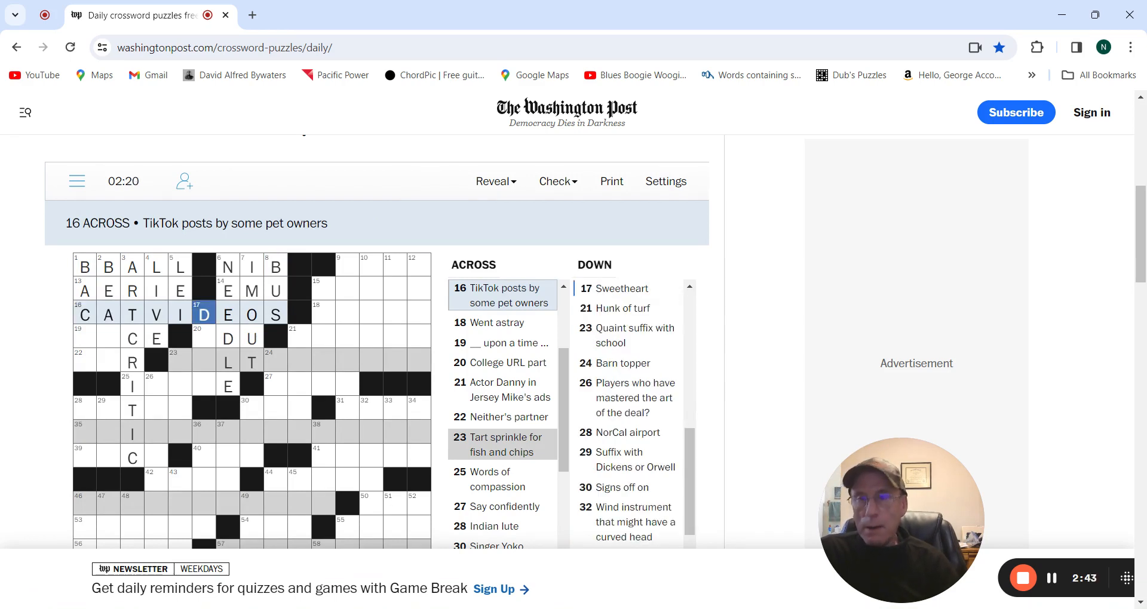
left_click(323, 313)
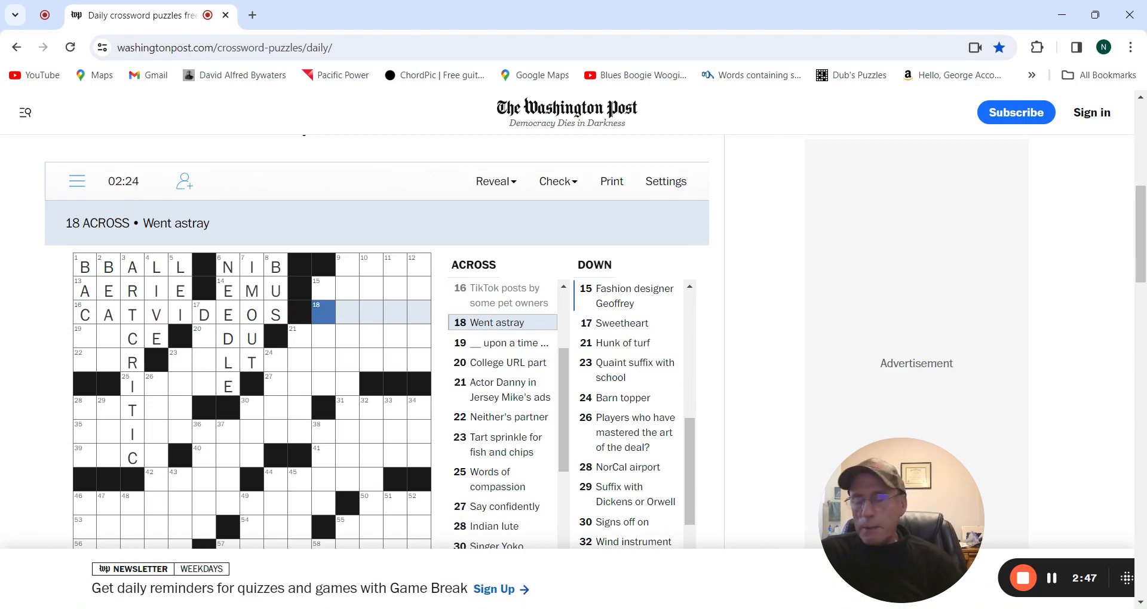
type("ERRED")
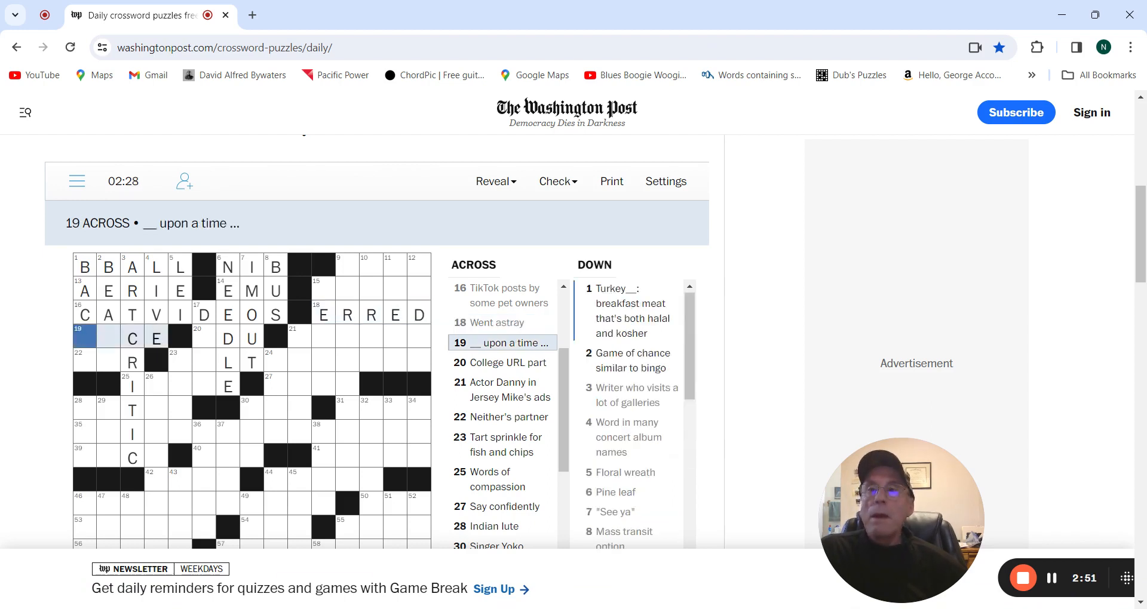
type("O")
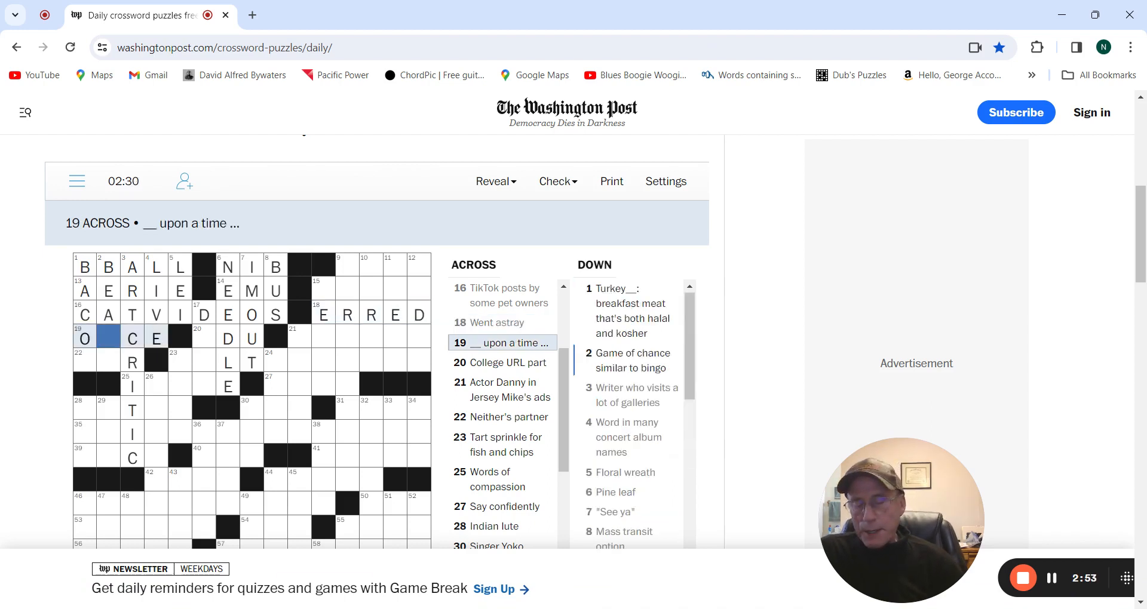
type("N")
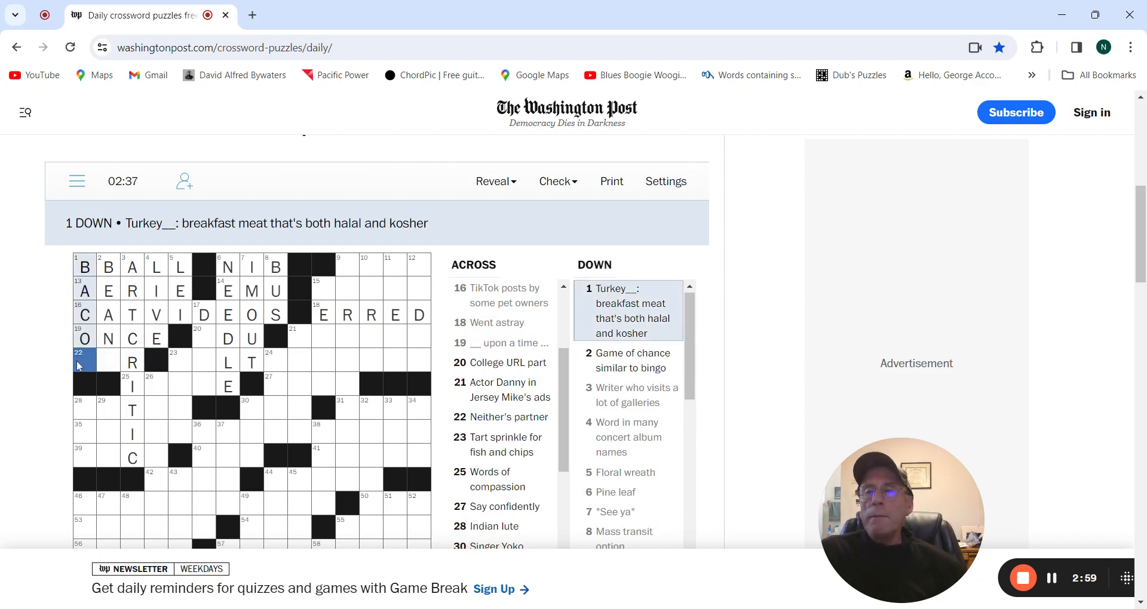
type("N")
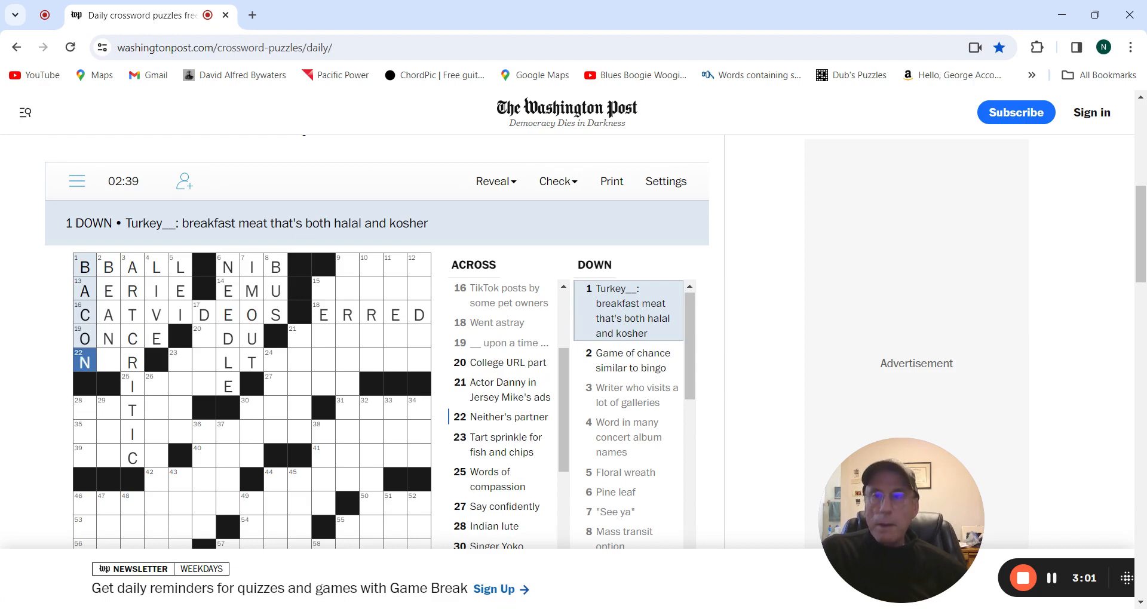
left_click(109, 362)
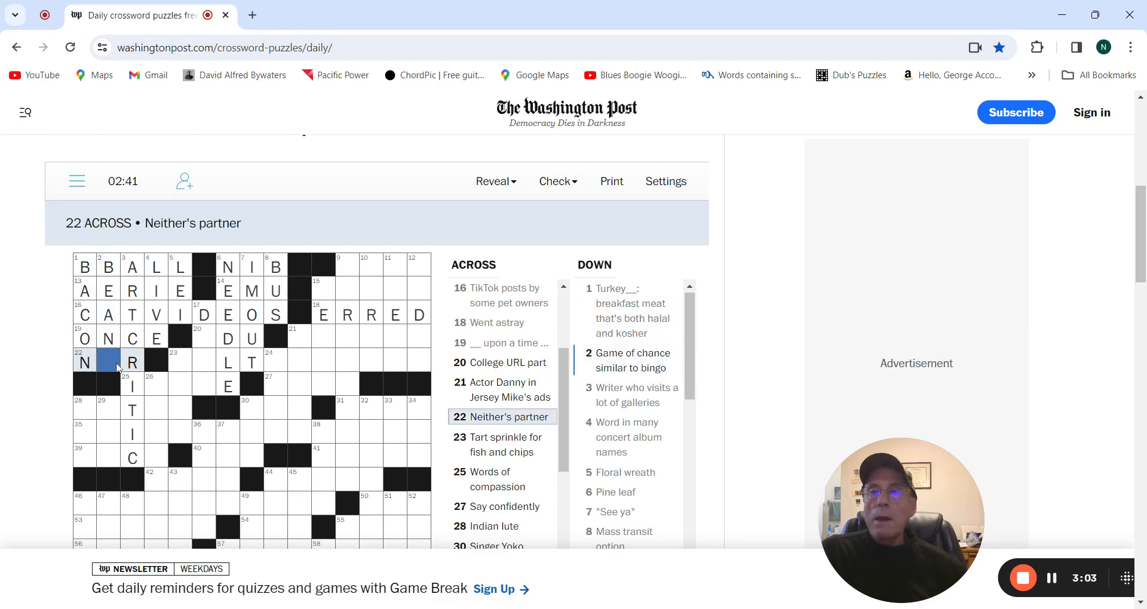
type("O")
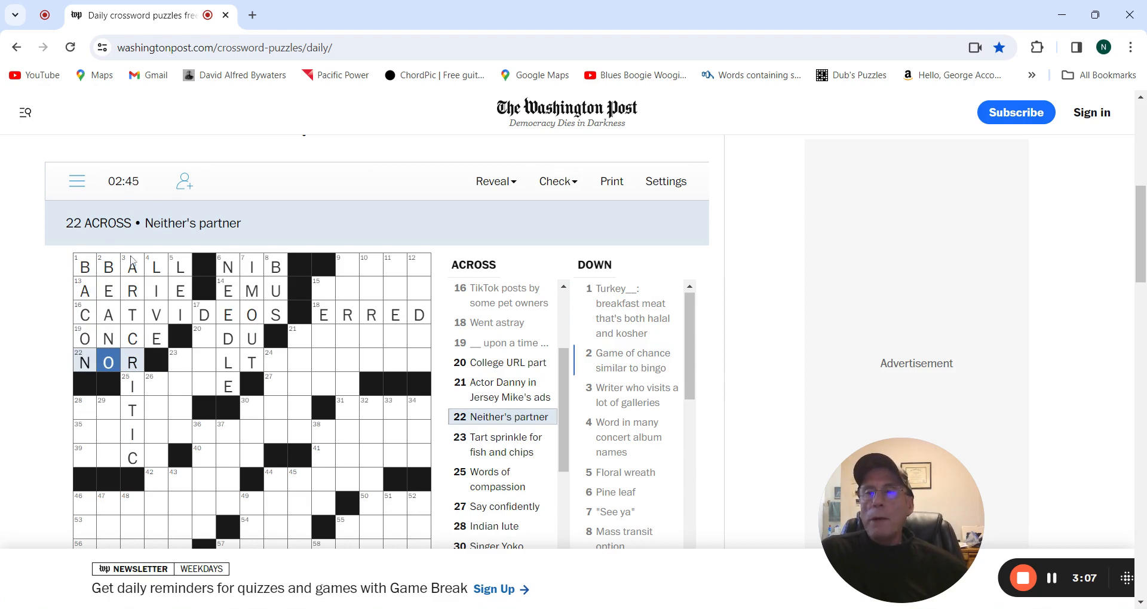
left_click(108, 265)
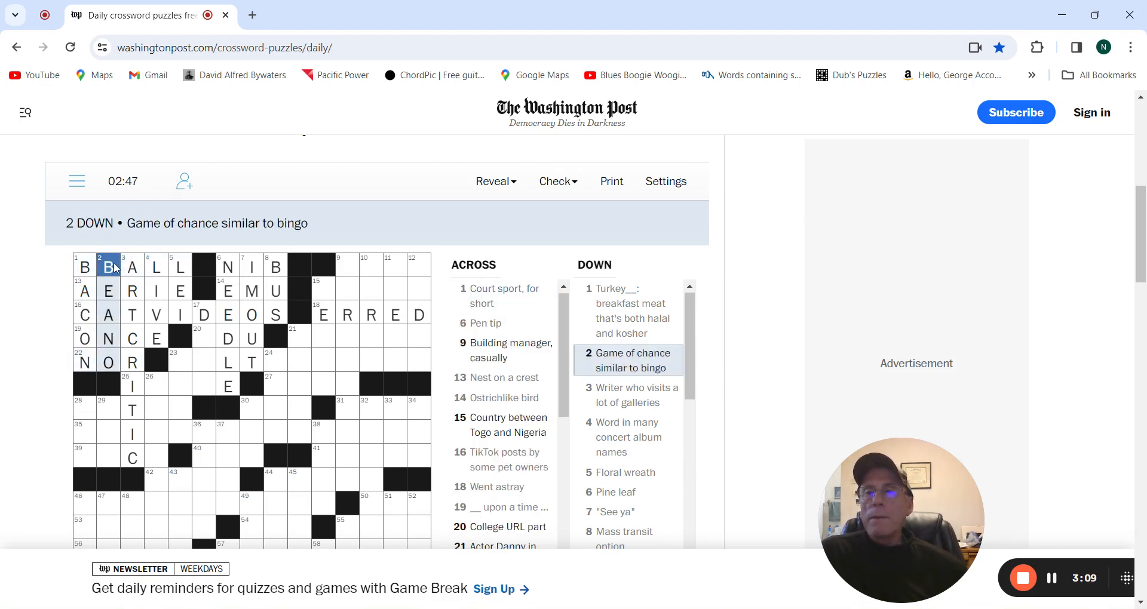
left_click(108, 266)
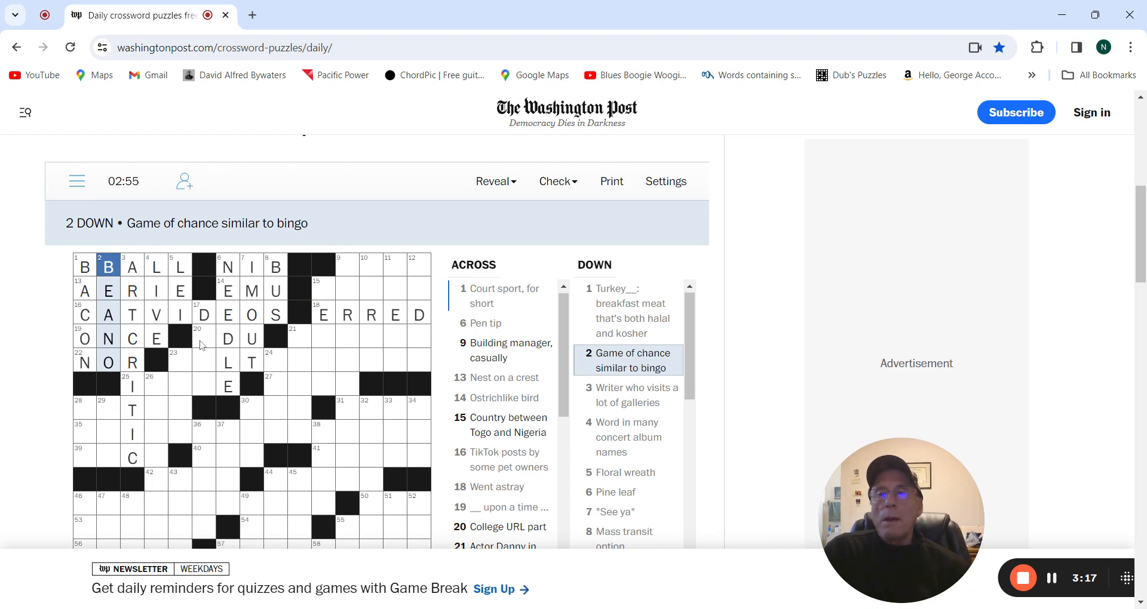
Step: Enter EDU at 20 Across, DEAR at 17 Down, and ALT letters at 23 Across
left_click(204, 339)
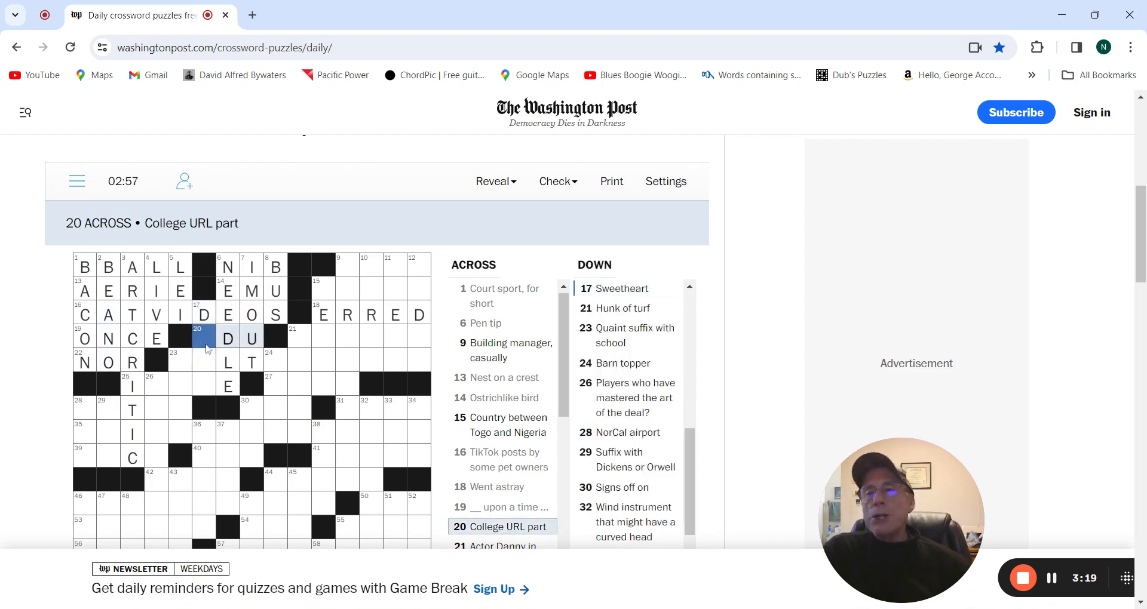
type("E")
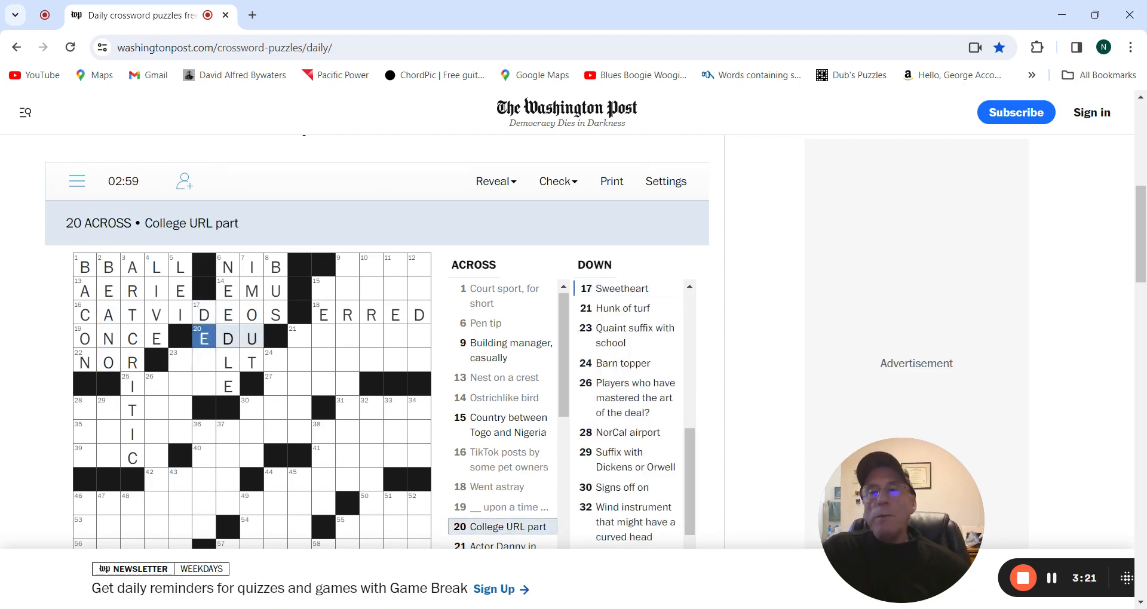
left_click(298, 336)
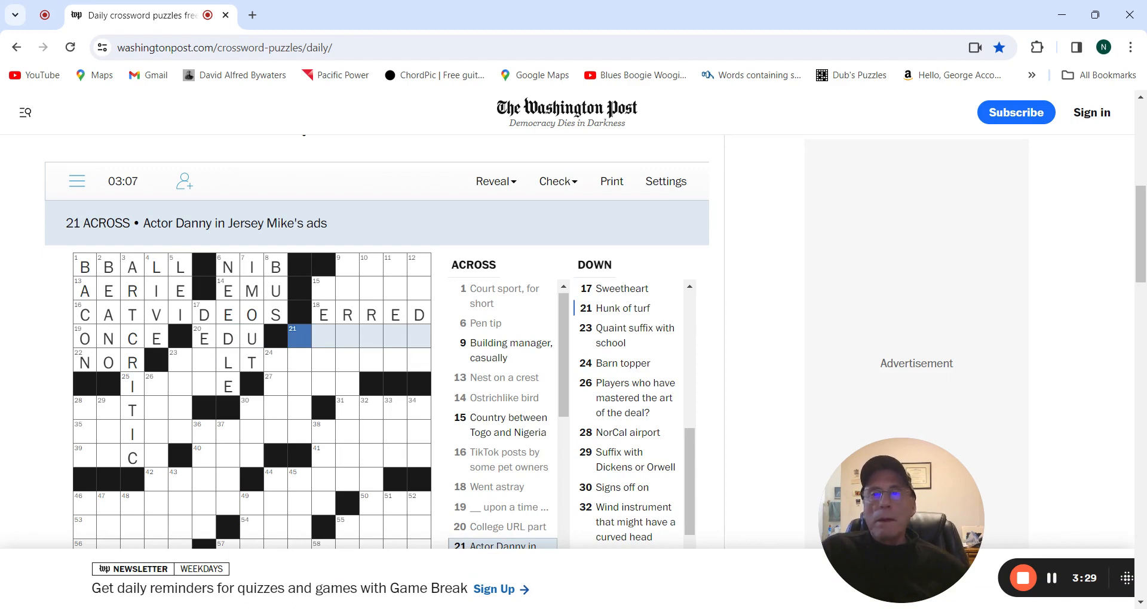
left_click(298, 335)
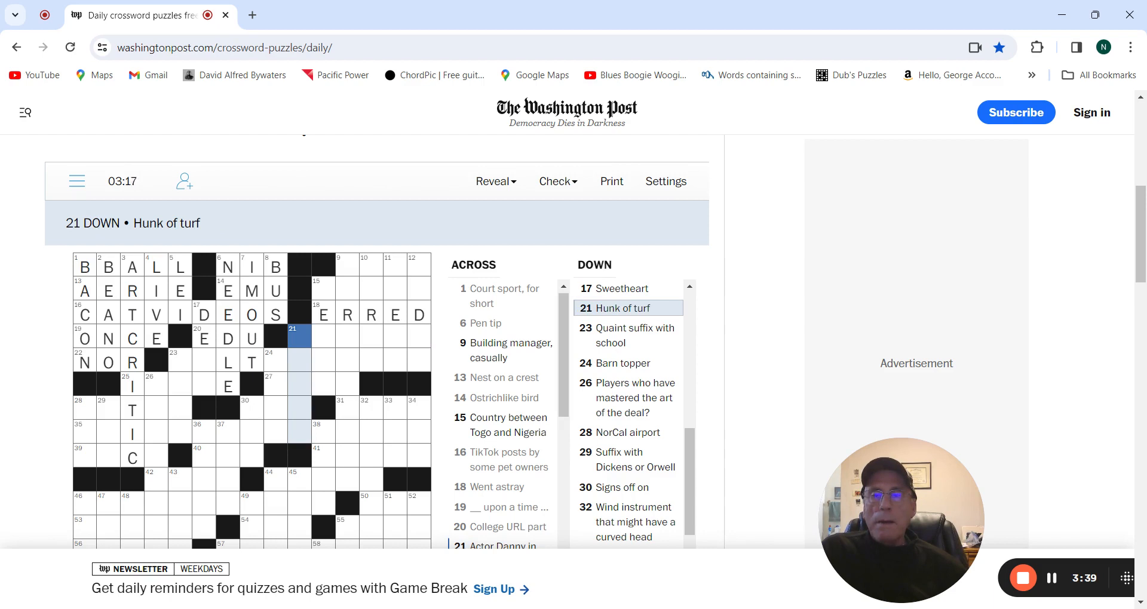
mouse_move(182, 381)
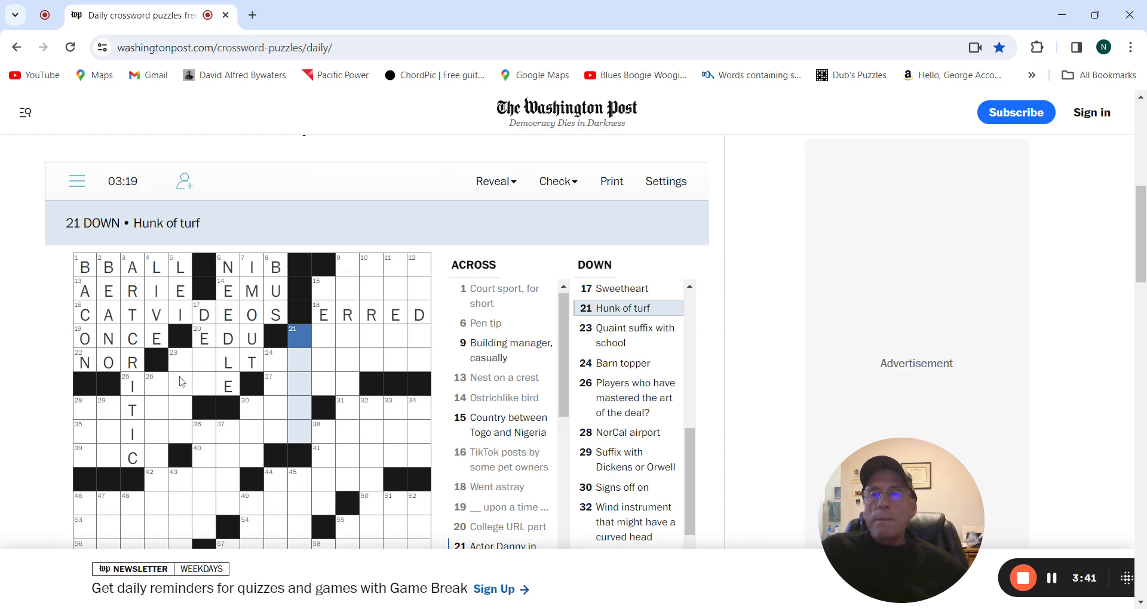
left_click(203, 362)
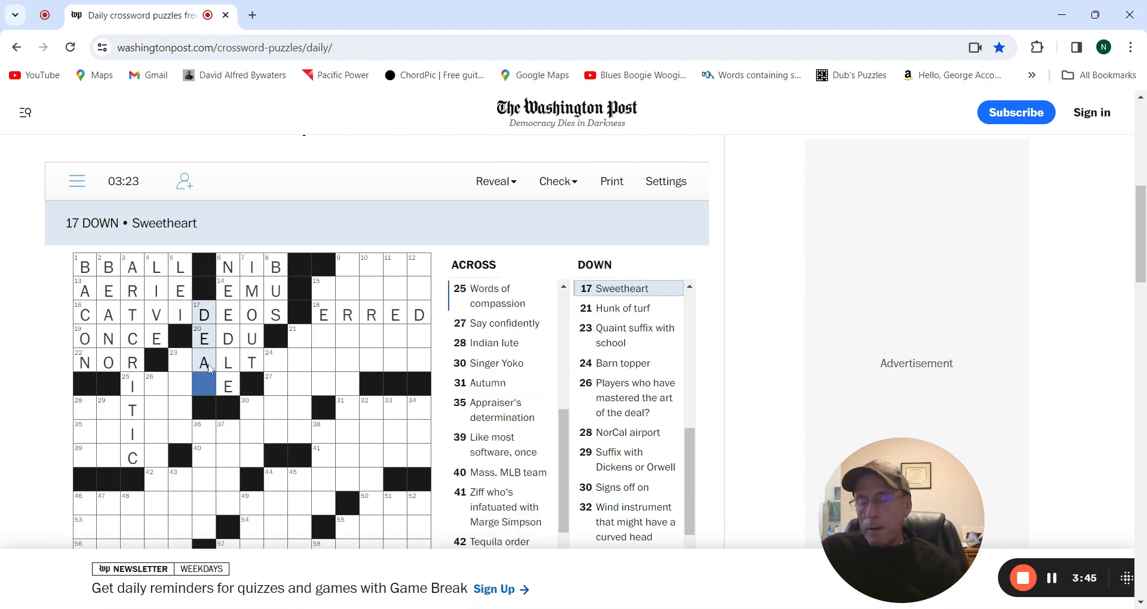
type("R")
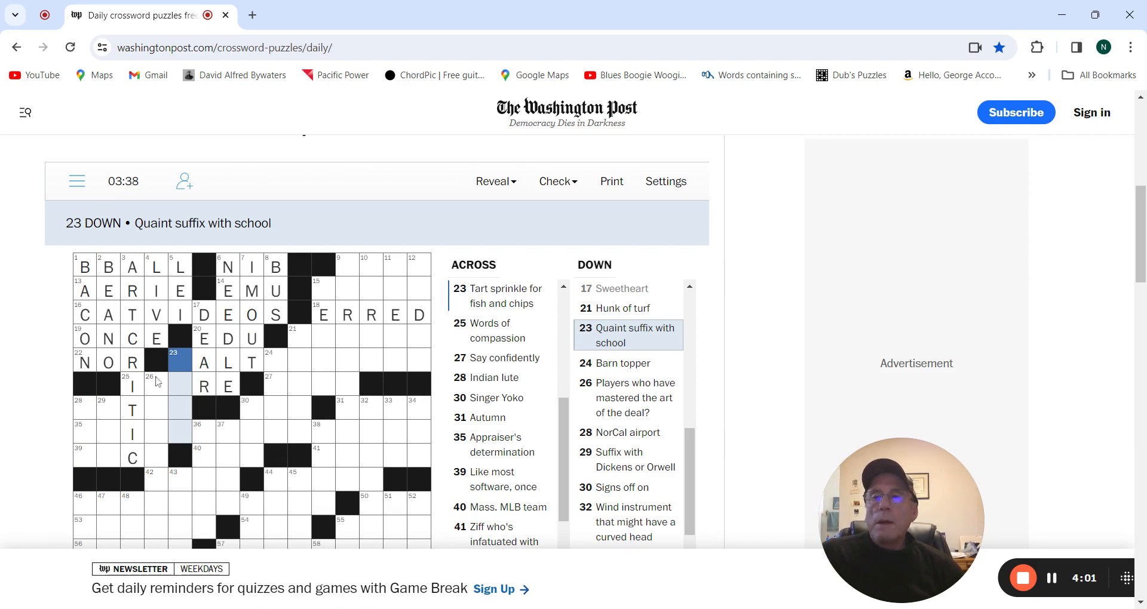
left_click(179, 361)
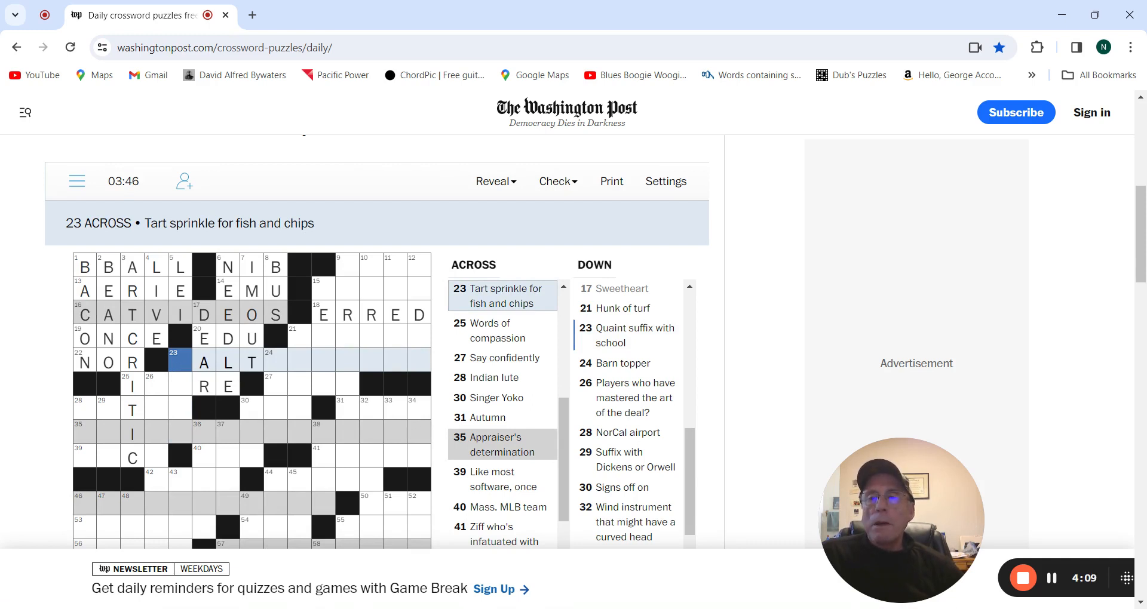
Step: Complete ICARE, begin 27 Across with AV, and enter DIVOT at 21 Down
left_click(156, 385)
type("C")
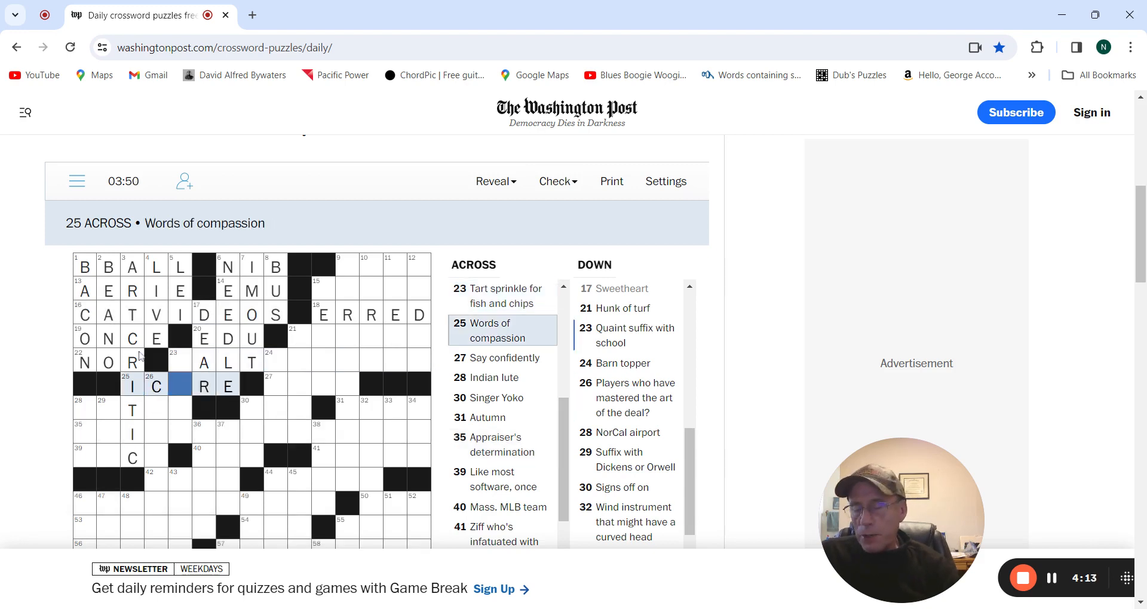
type("A")
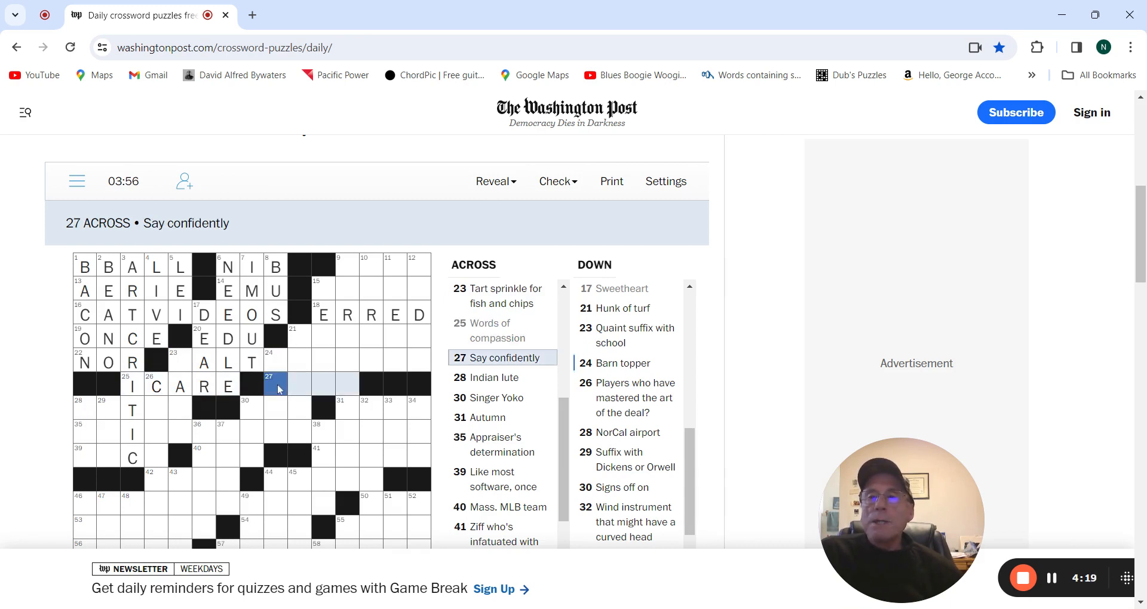
type("A")
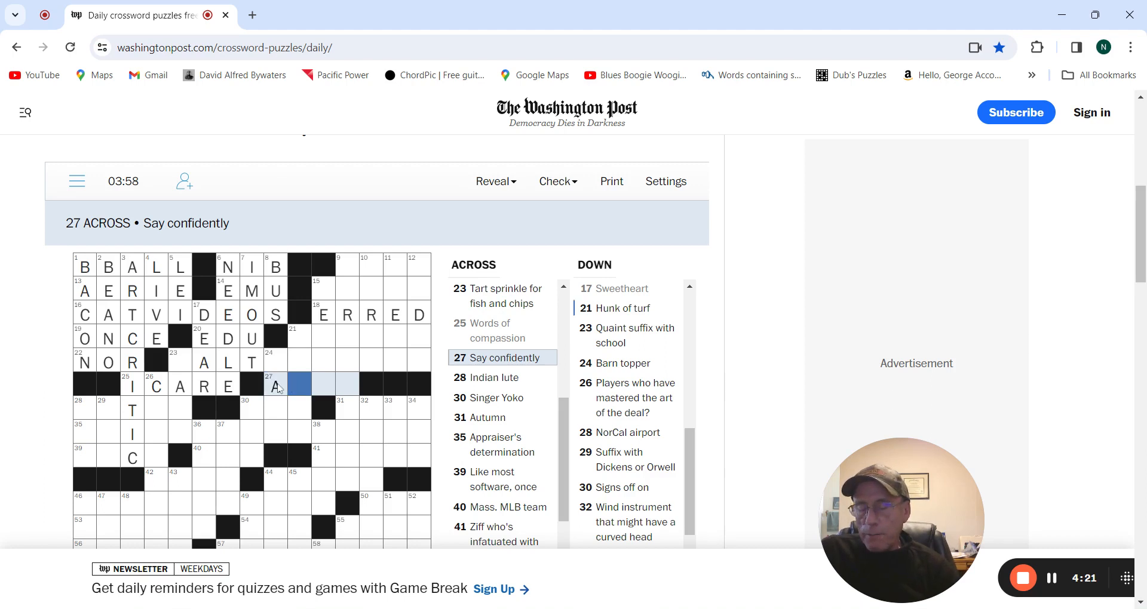
type("V")
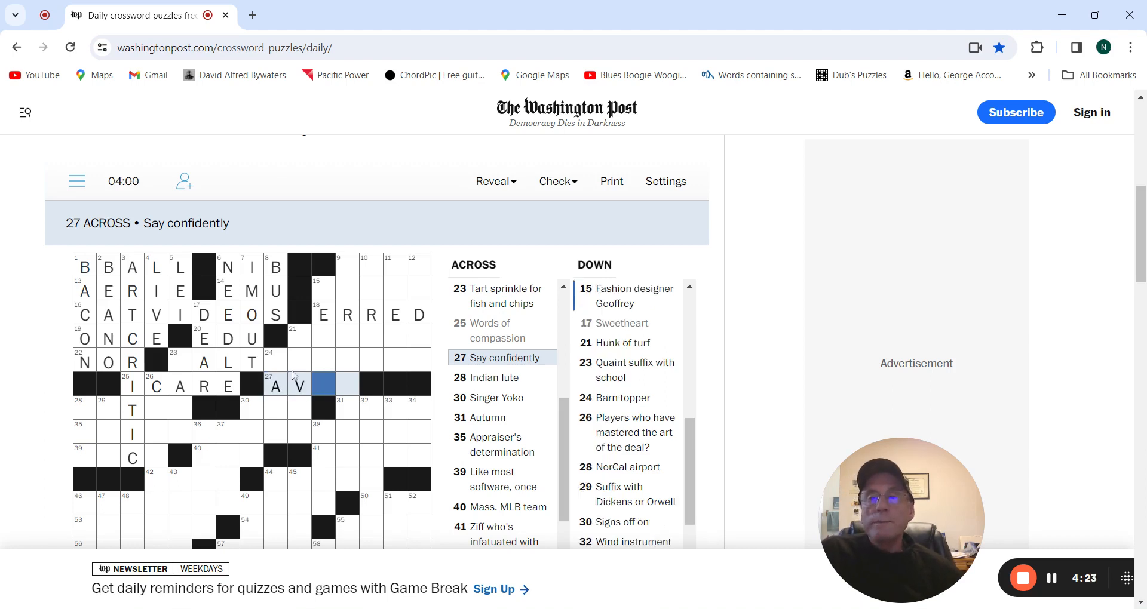
left_click(298, 336)
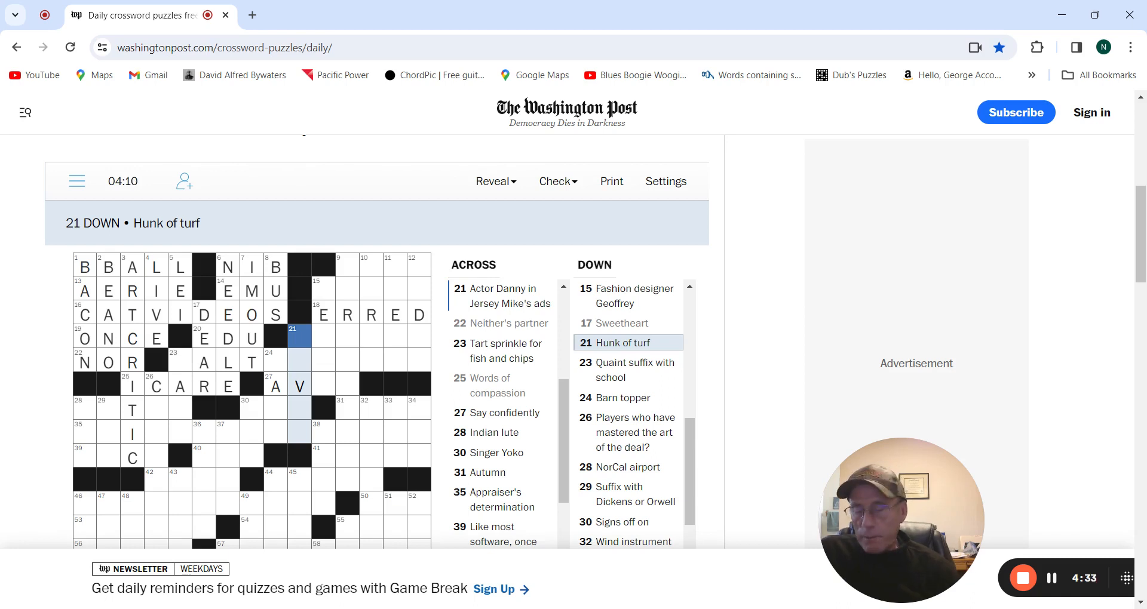
type("DIVOT")
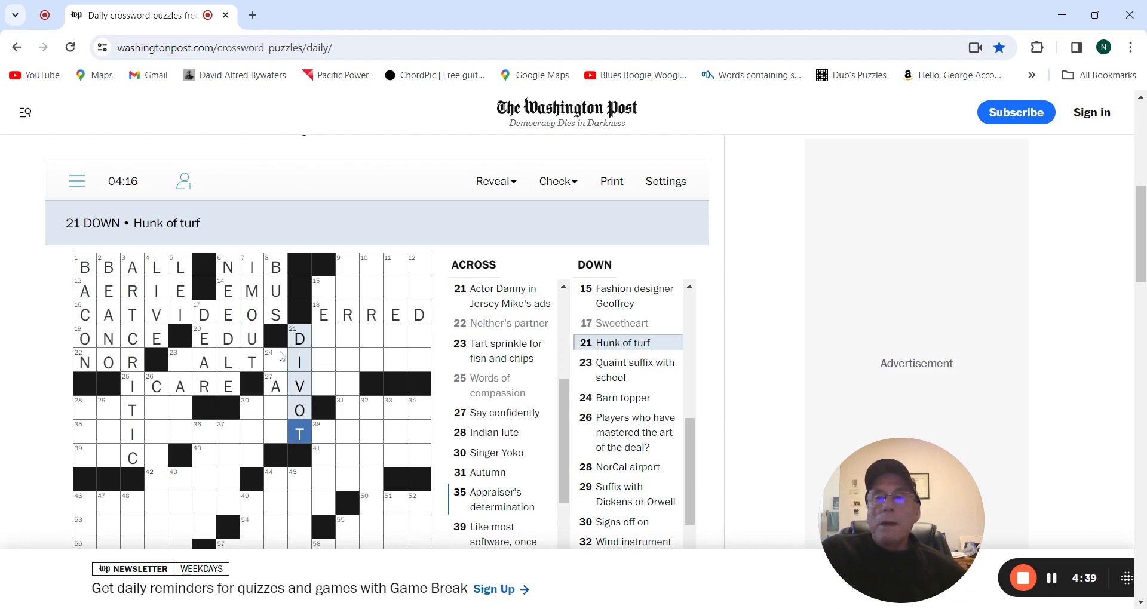
Step: Add VANE at 24 Down, ONO at 30 Across and OKS at 30 Down
left_click(275, 360)
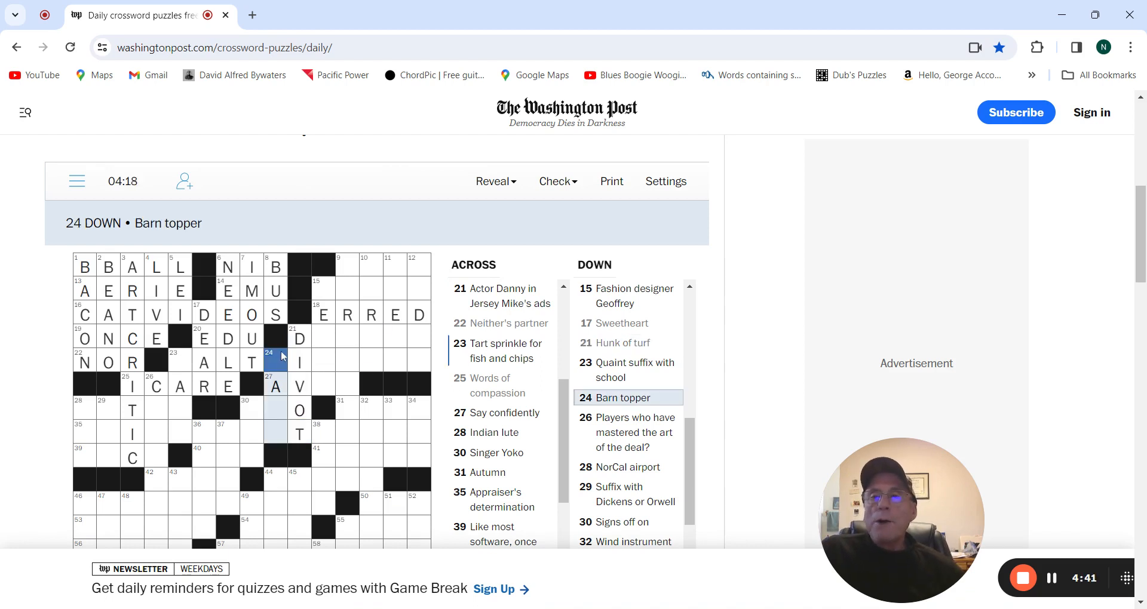
type("VANE")
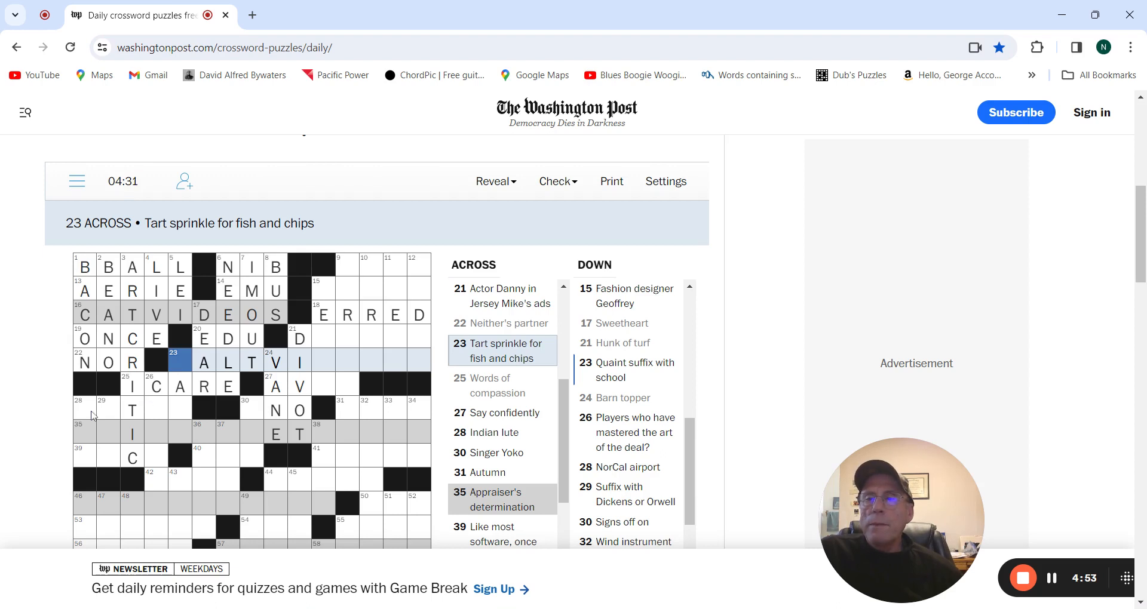
mouse_move(252, 414)
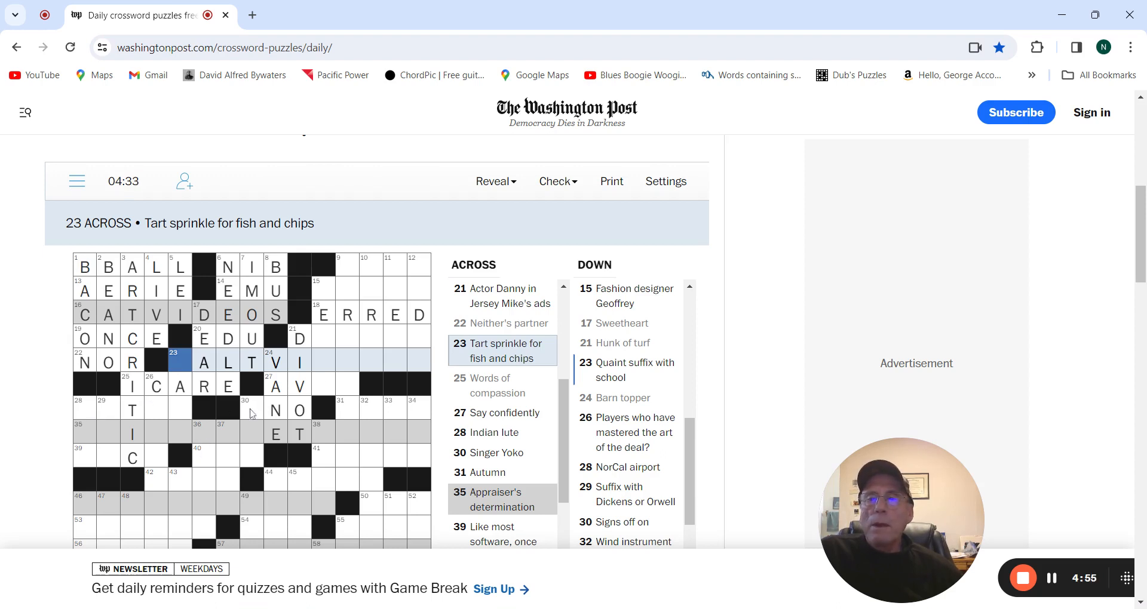
left_click(252, 411)
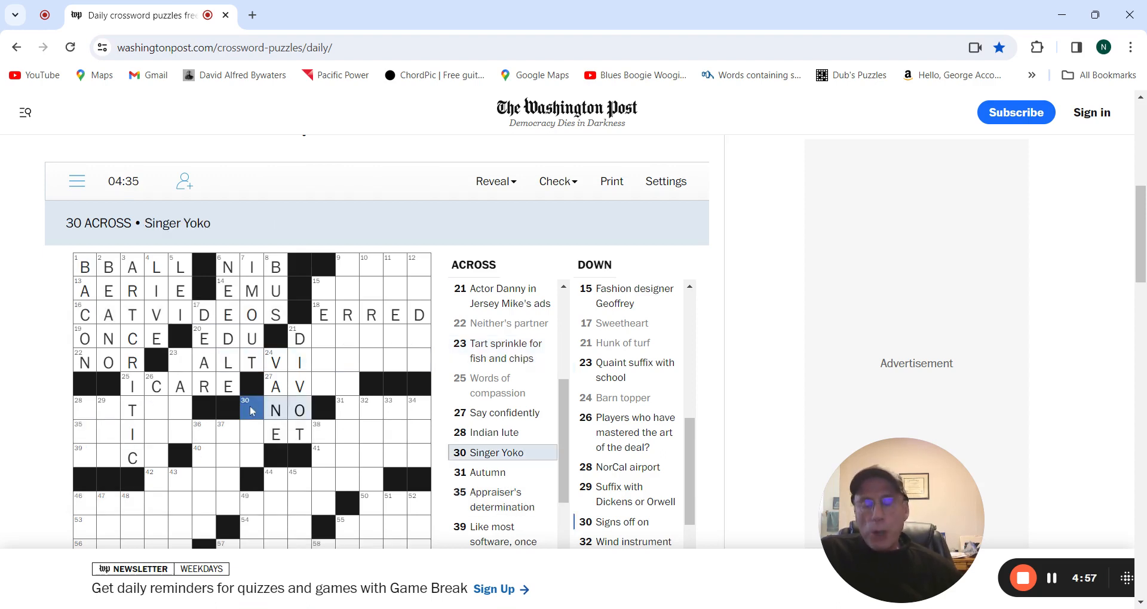
type("O")
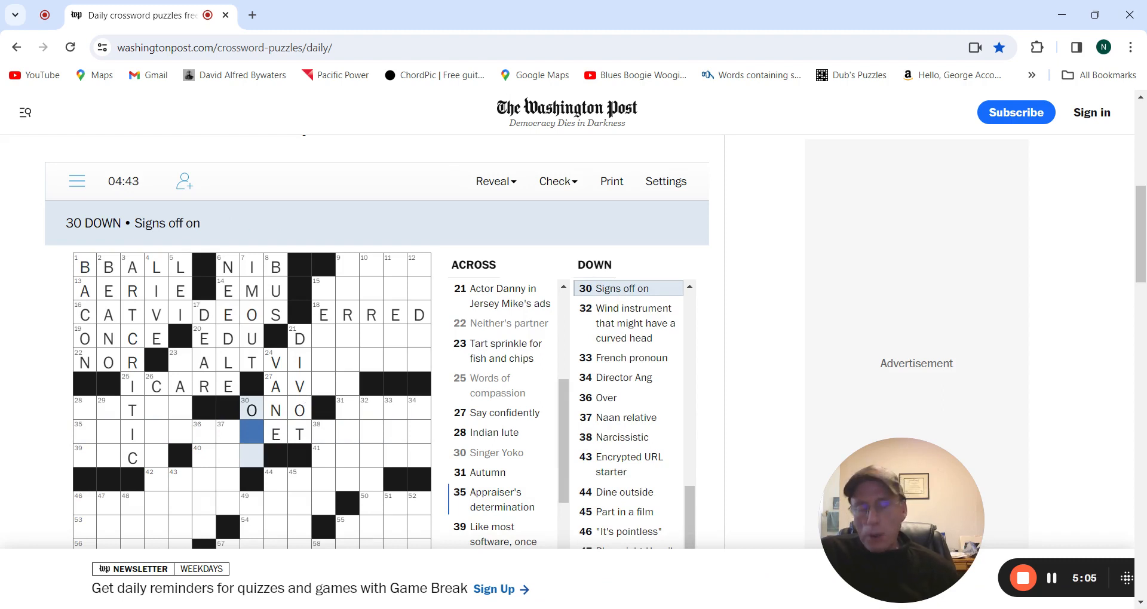
type("KS")
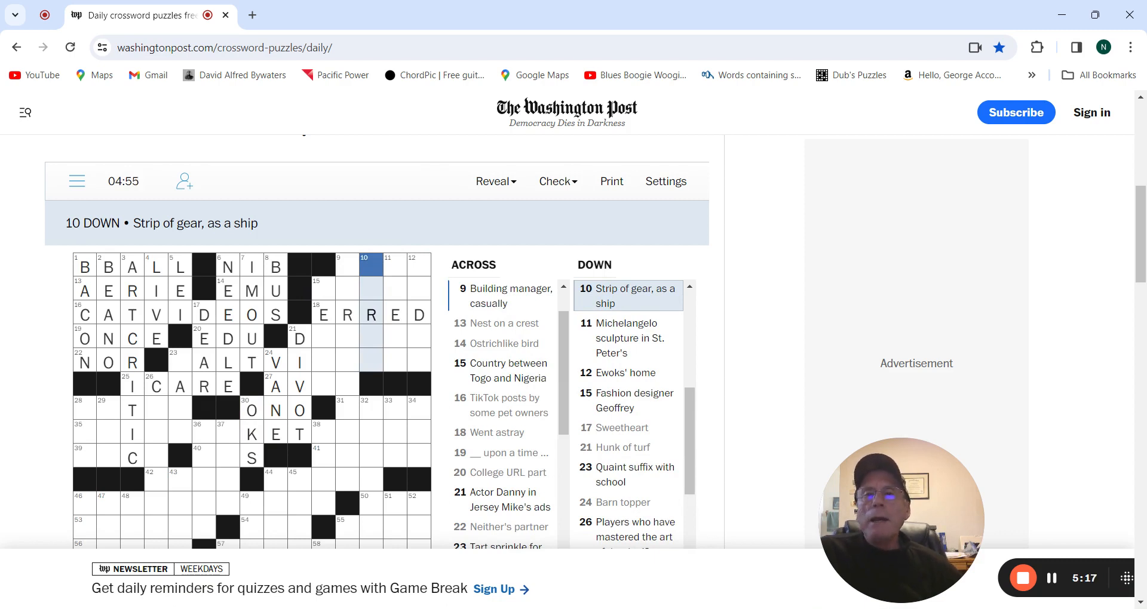
Step: Enter SUPE at 9 Across and UNRIG at 10 Down
left_click(347, 265)
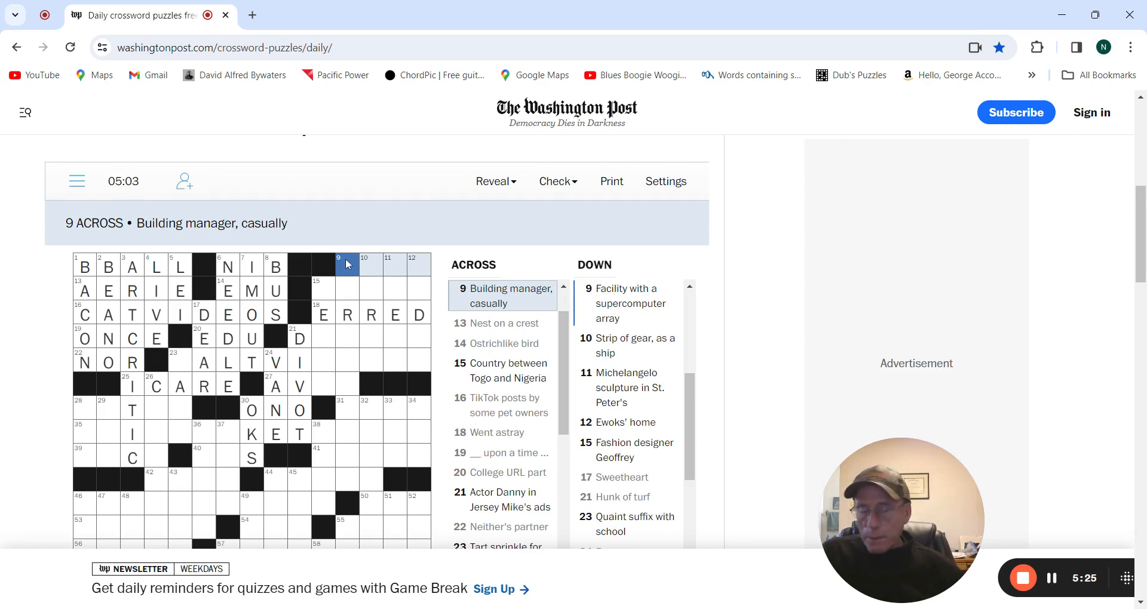
type("SUP")
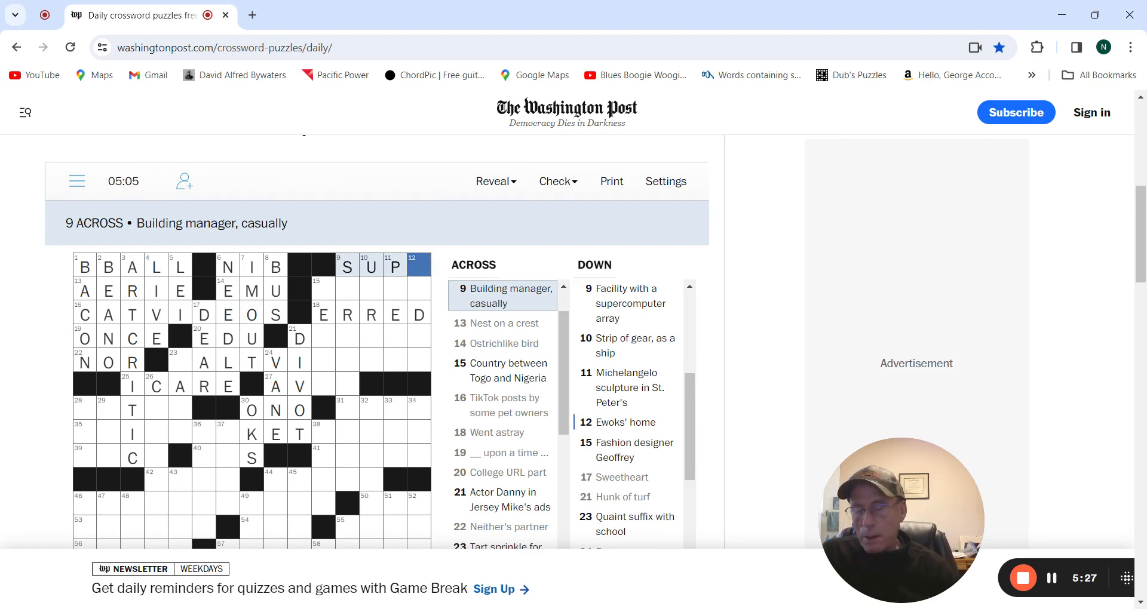
type("E")
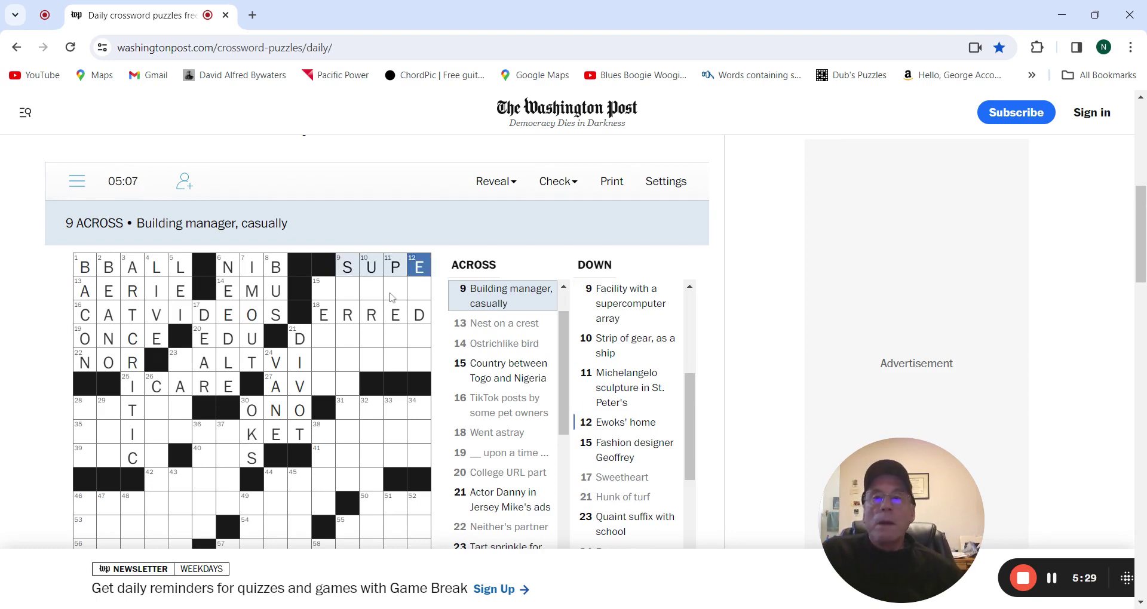
left_click(371, 289)
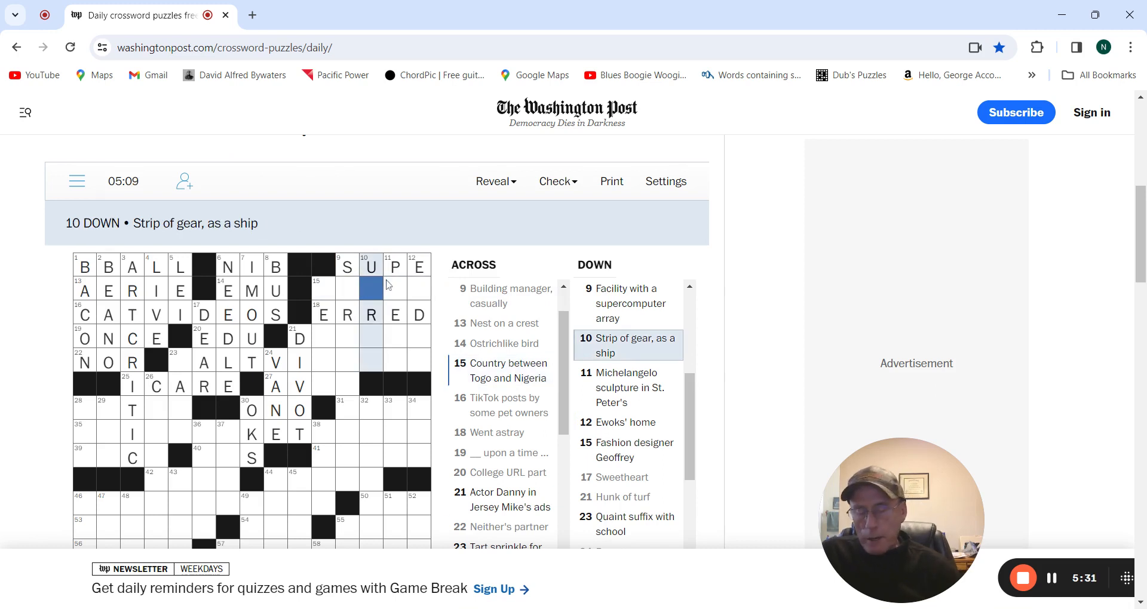
type("NIG")
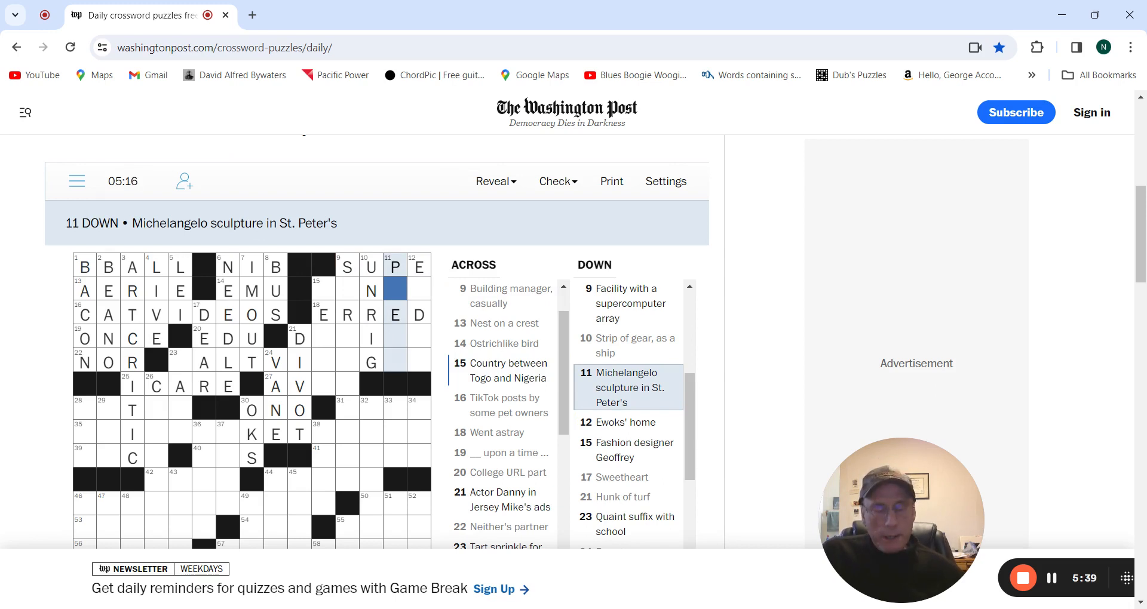
Step: Finish ENDOR at 12 Down and DEVITO at 21 Across
left_click(418, 265)
type("N")
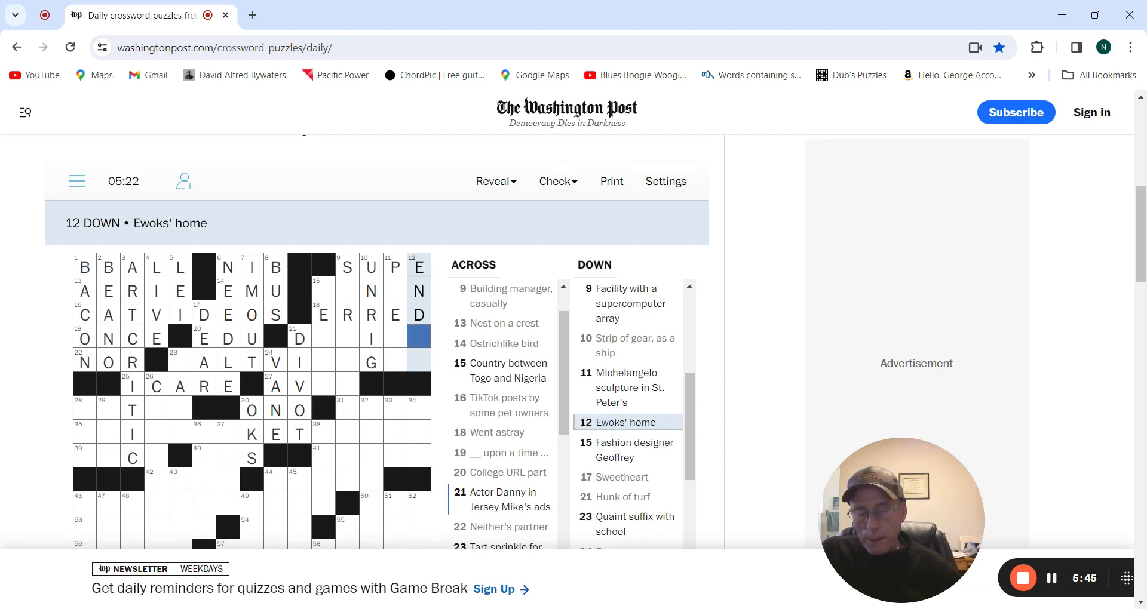
type("OR")
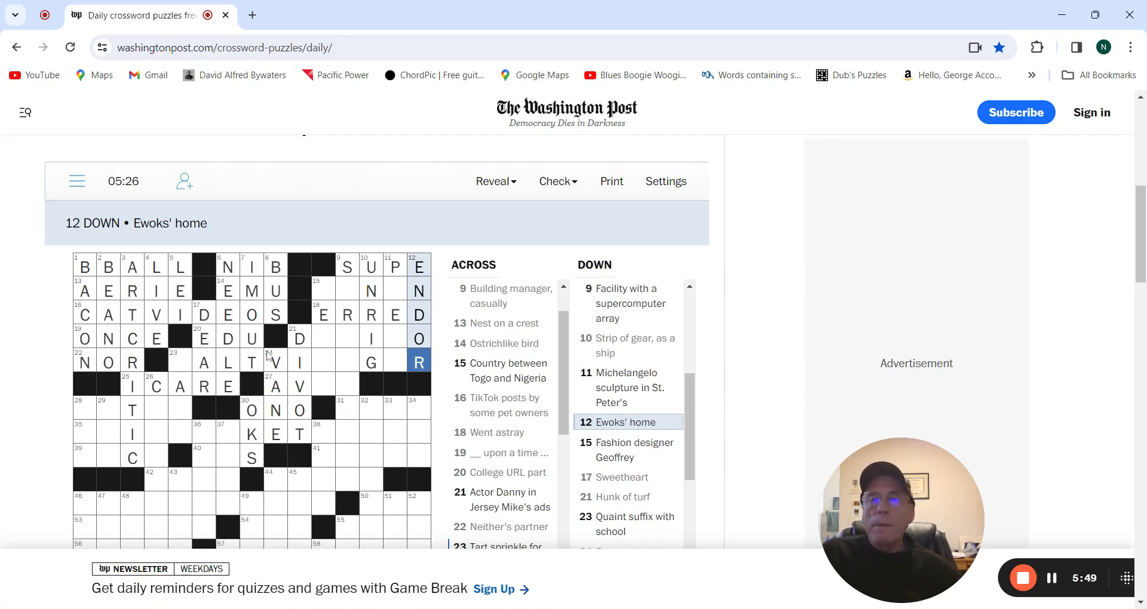
left_click(323, 338)
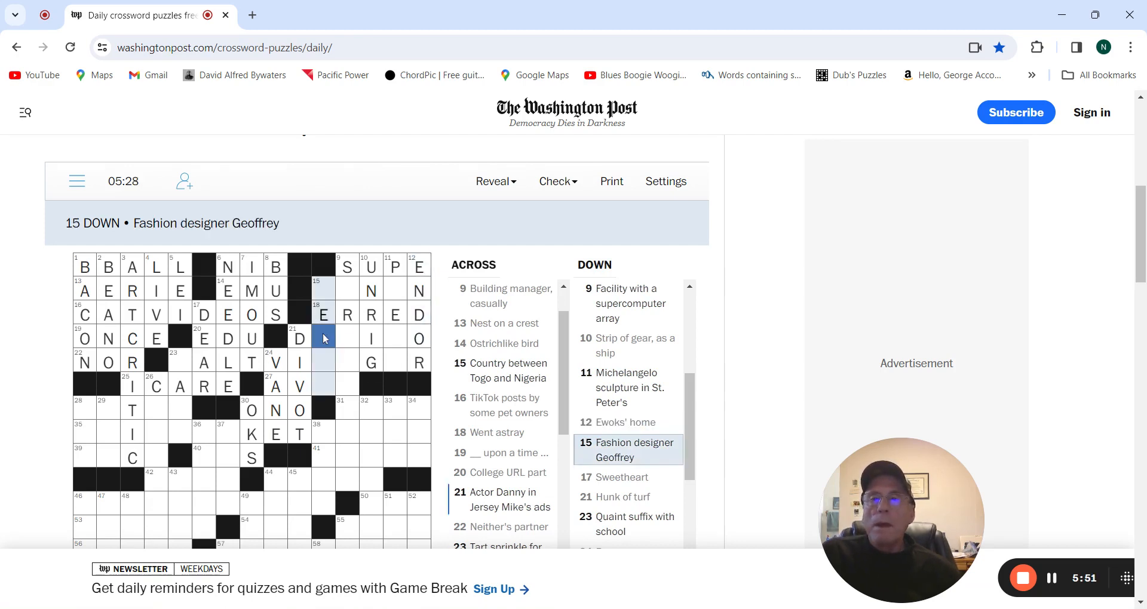
left_click(323, 339)
type("EV")
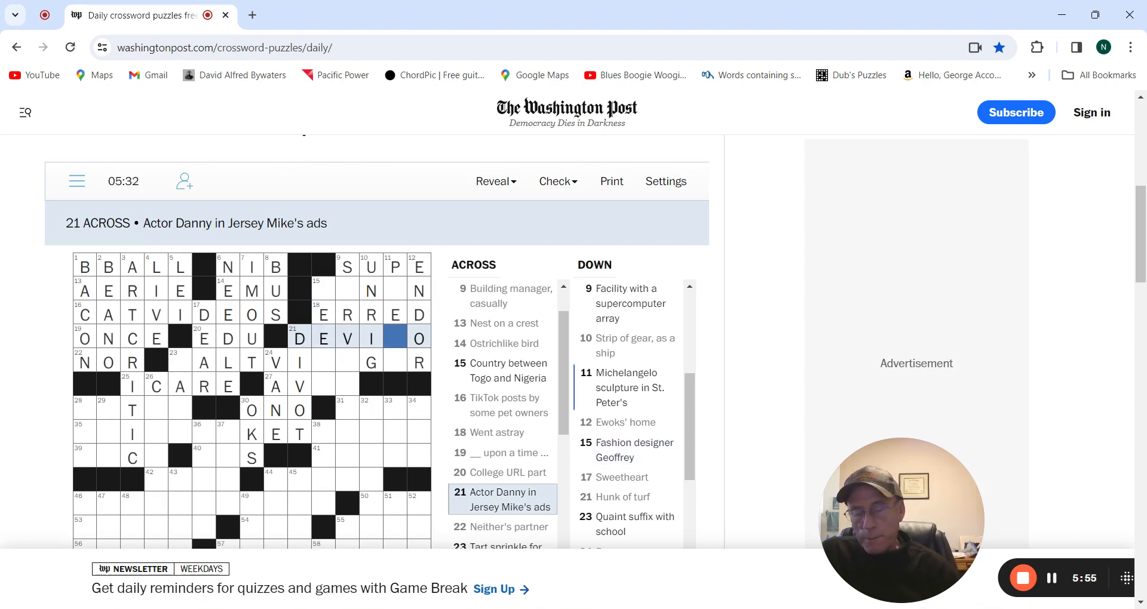
type("T")
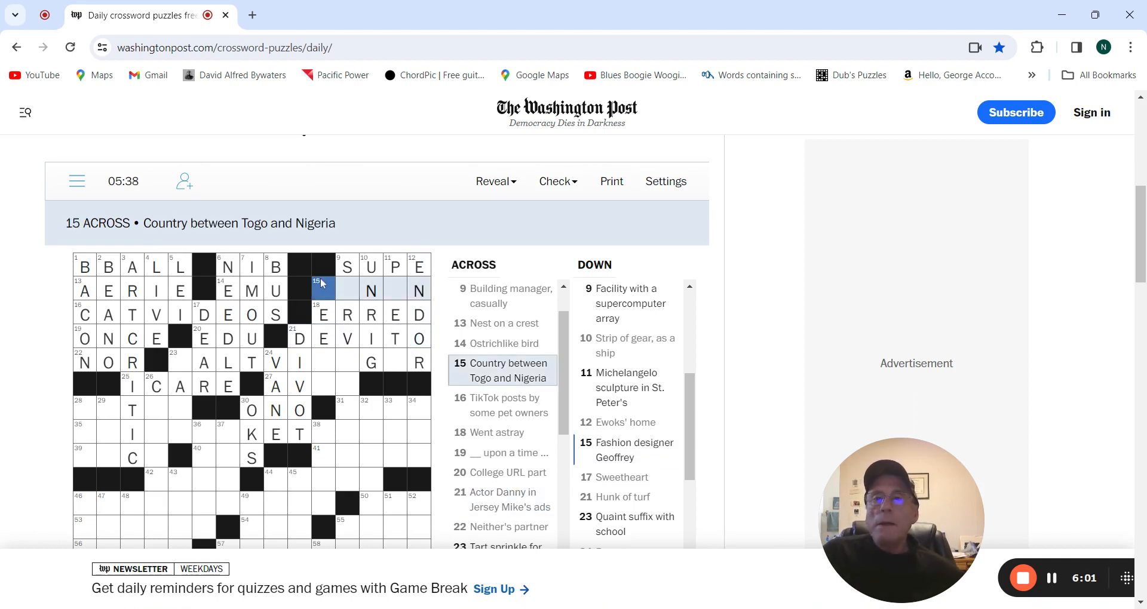
Step: Enter AVER, BENIN and SALT VINEGAR, completing SERVER and PIETA crossings
left_click(323, 289)
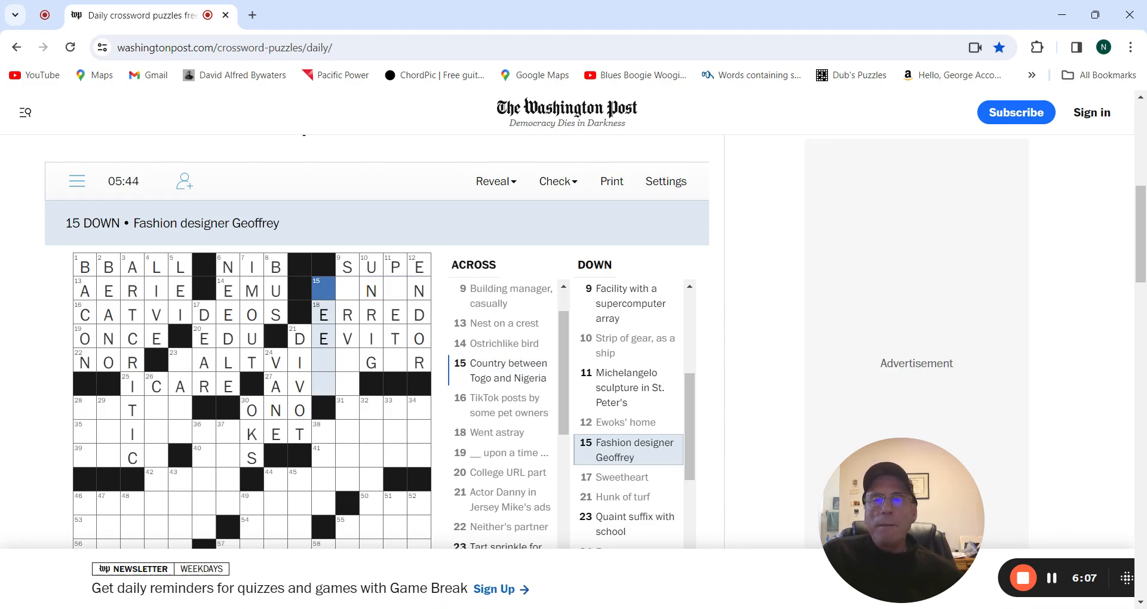
type("B")
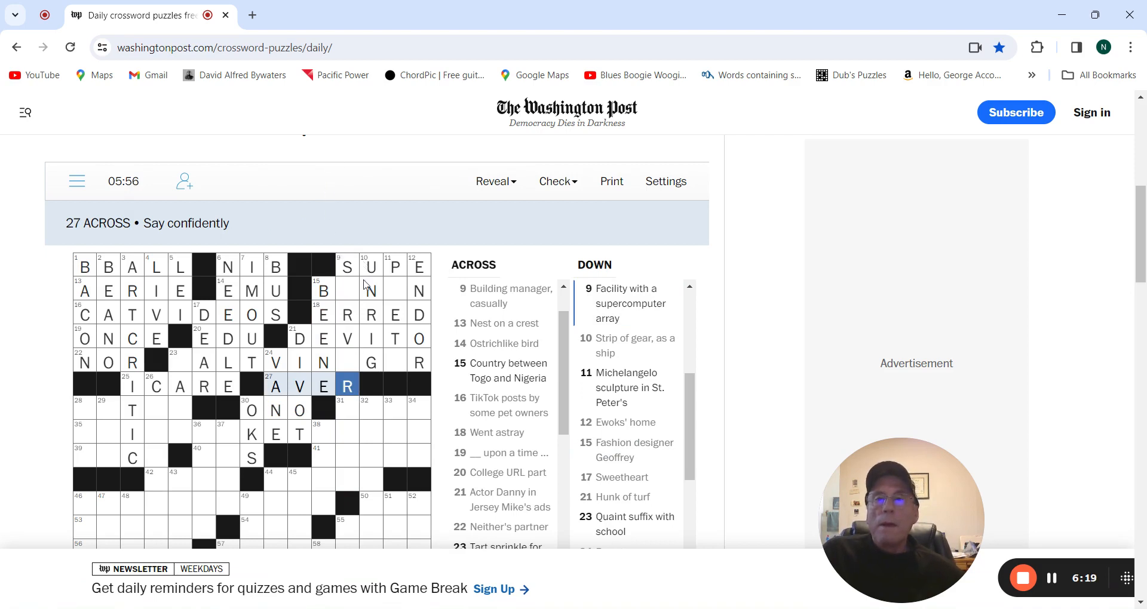
left_click(347, 289)
type("ERVE")
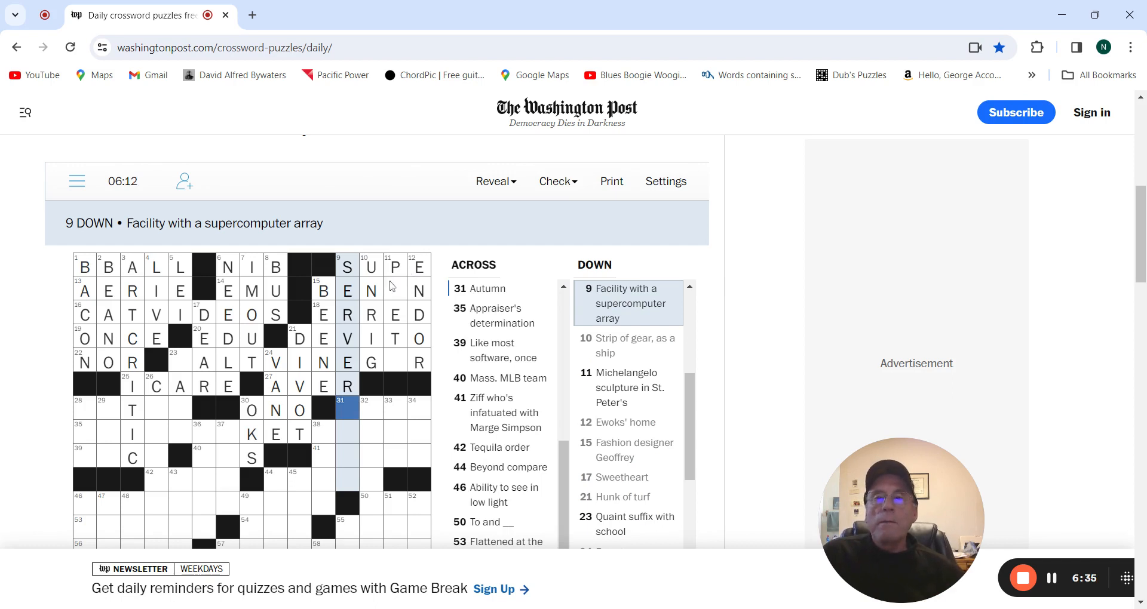
left_click(394, 290)
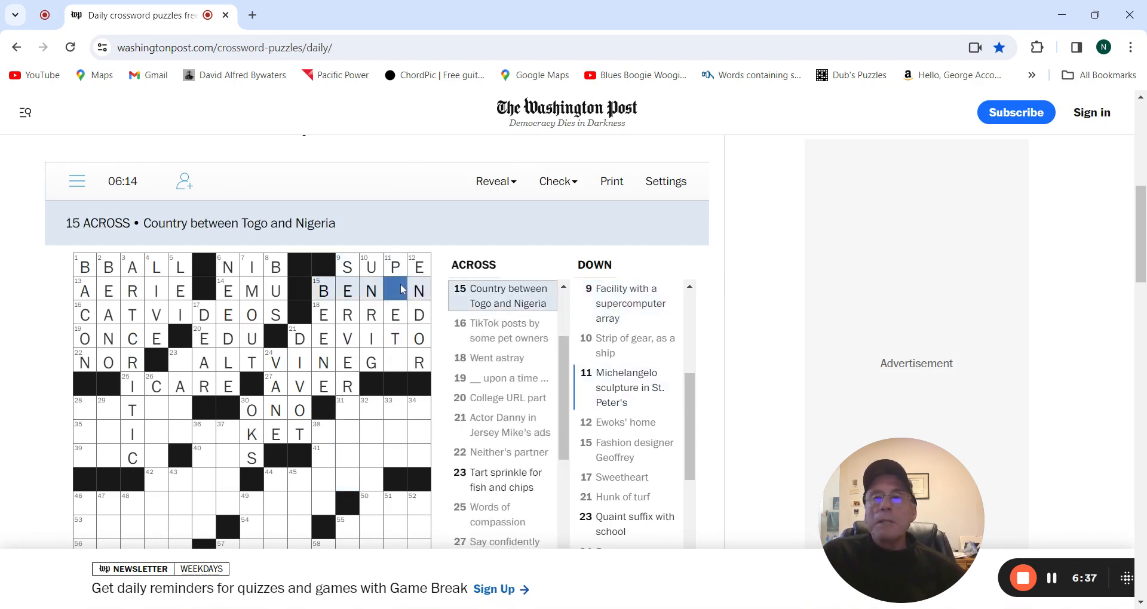
left_click(395, 290)
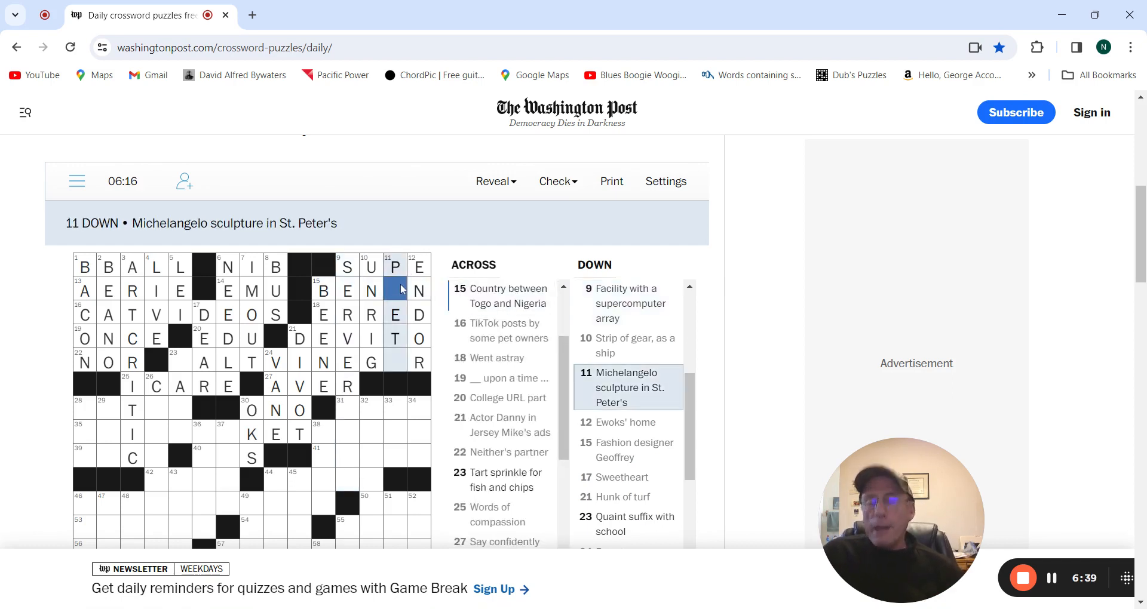
type("I")
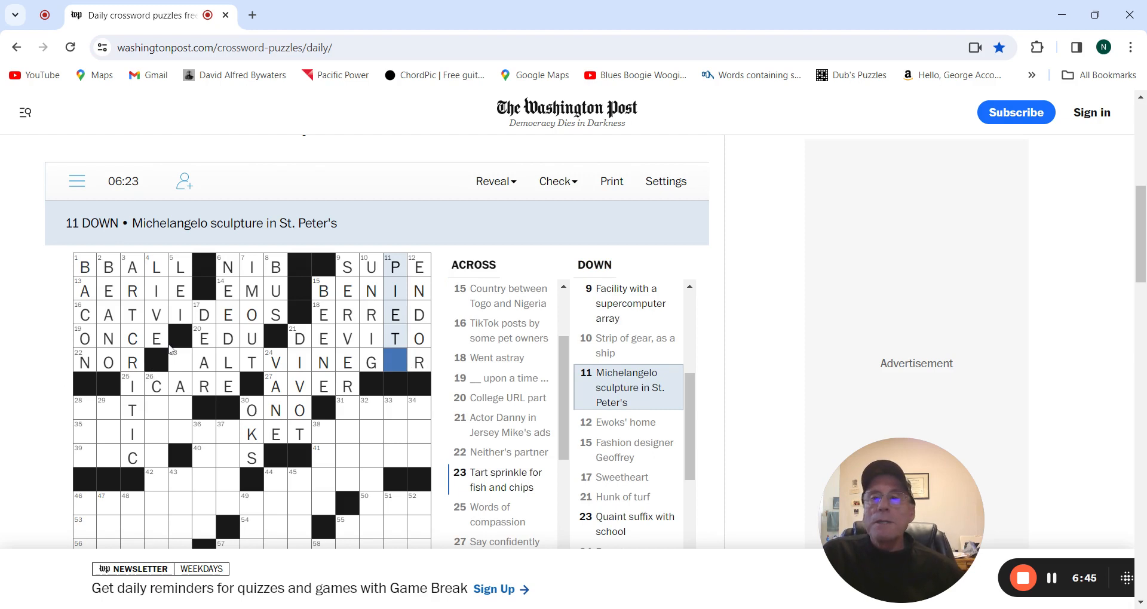
left_click(180, 361)
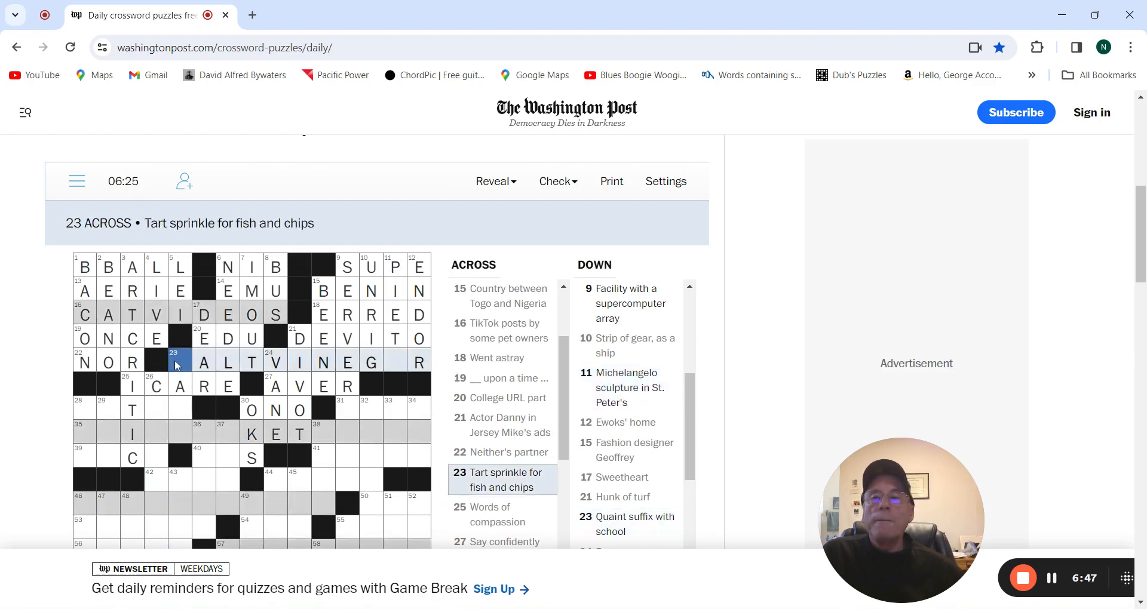
type("S")
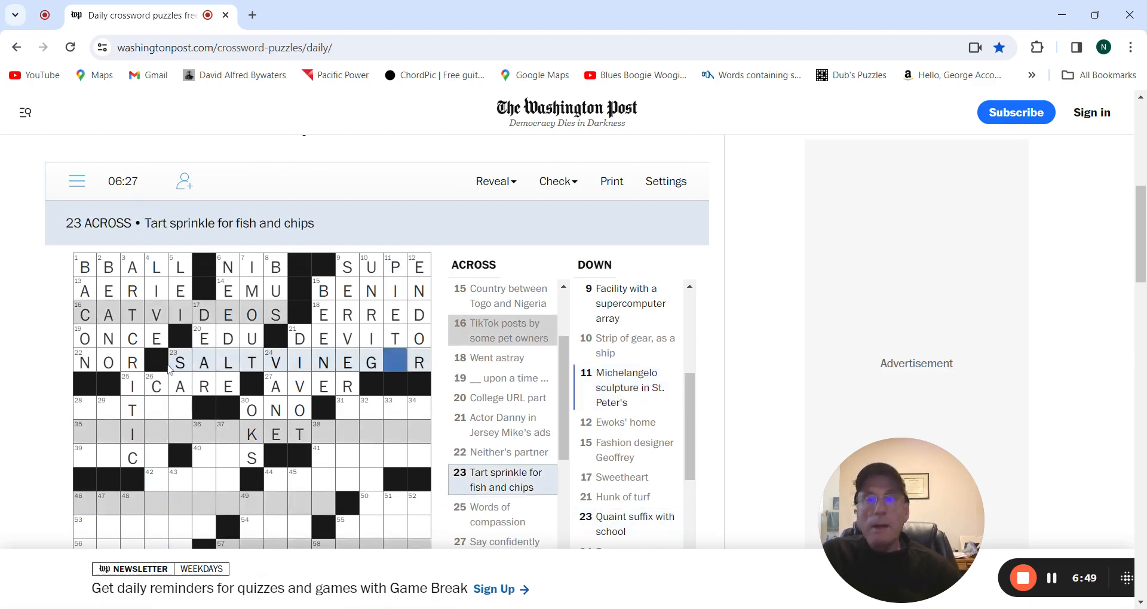
type("A")
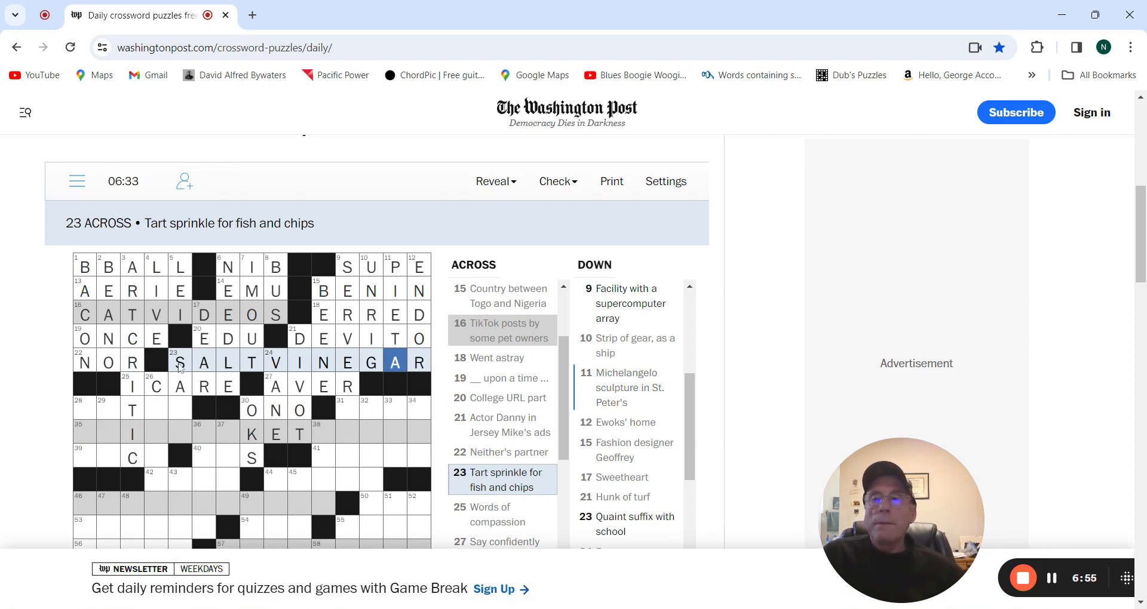
Step: Enter SITAR at 28 Across, FALL at 31 Across and FAIR MARKET VALUE at 35 Across
left_click(84, 410)
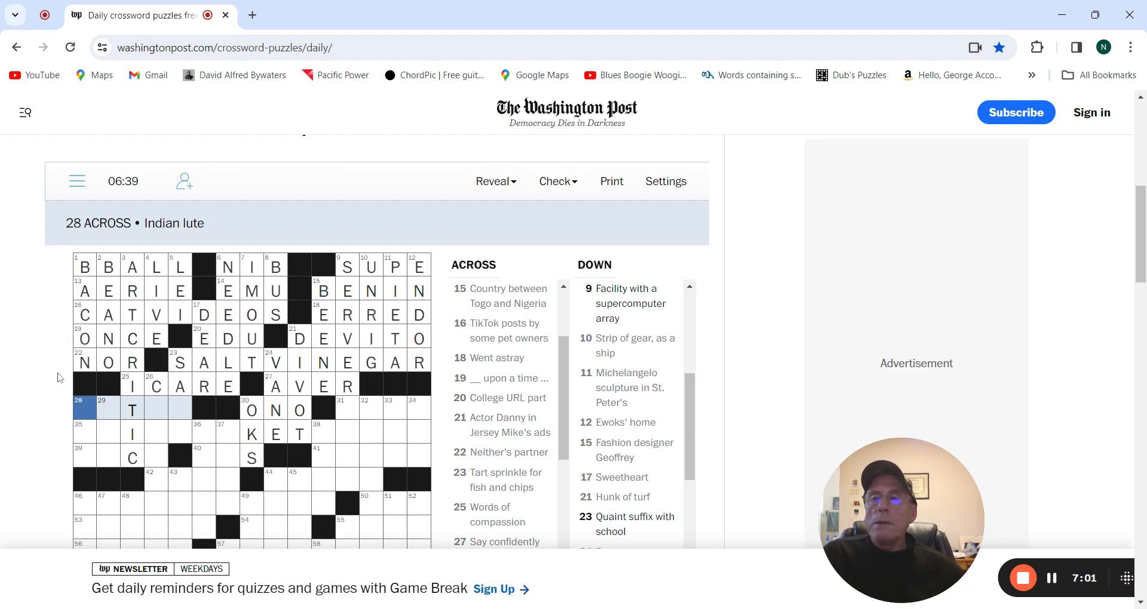
type("SITAR")
left_click(383, 409)
type("FALL")
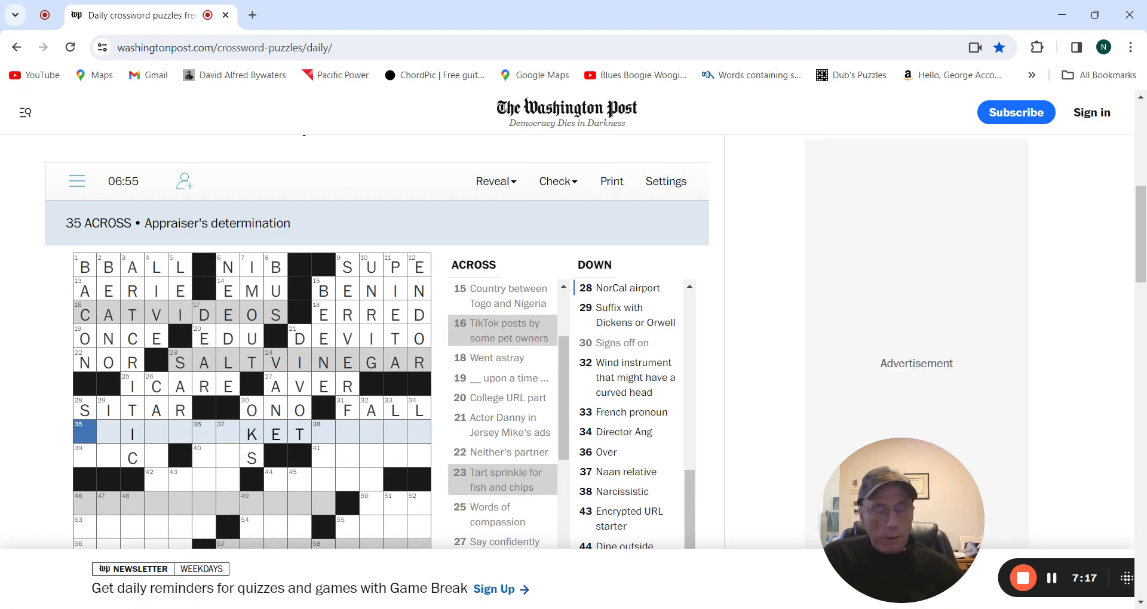
left_click(83, 409)
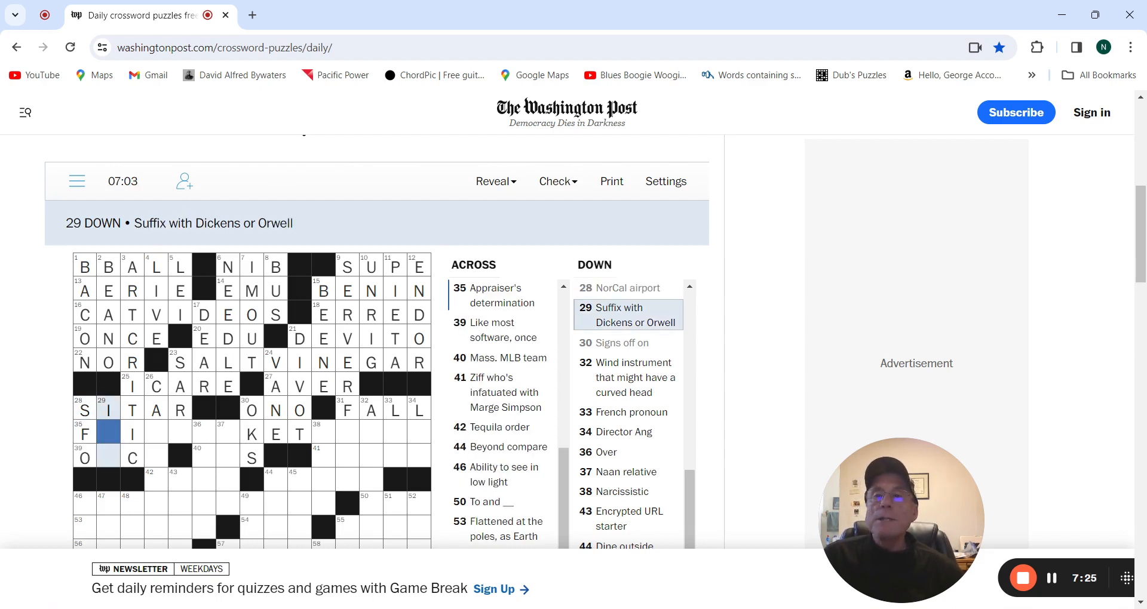
type("I")
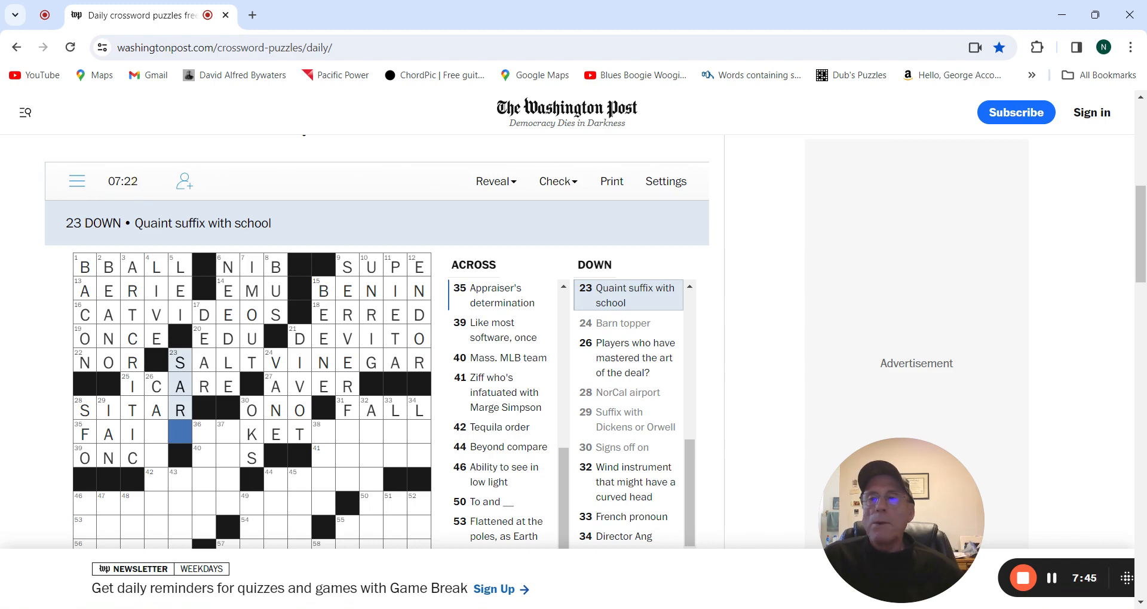
left_click(156, 432)
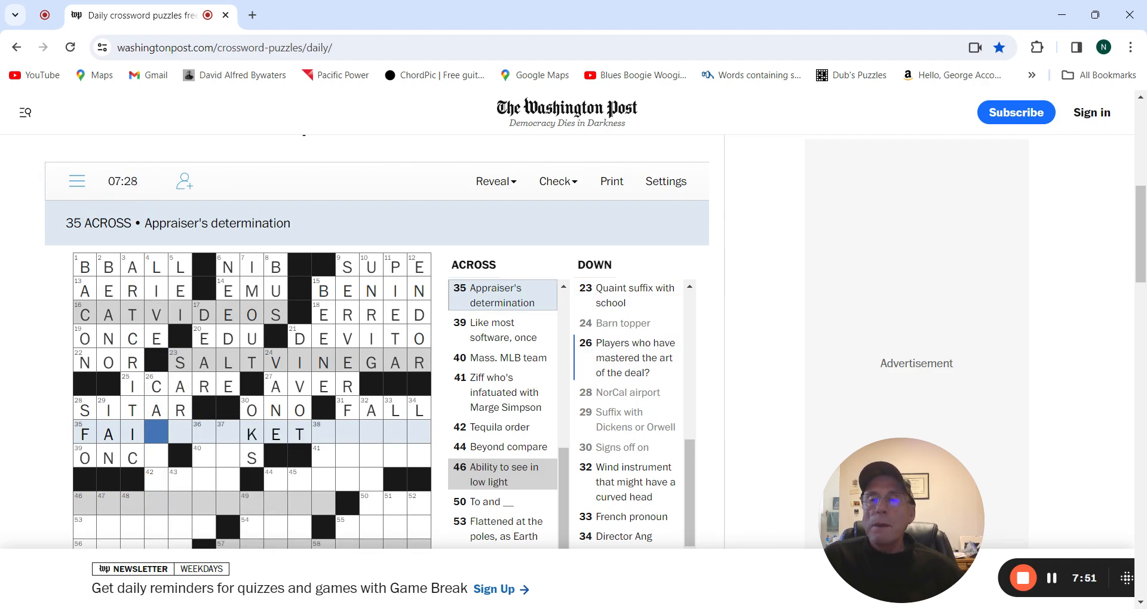
type("RMAR")
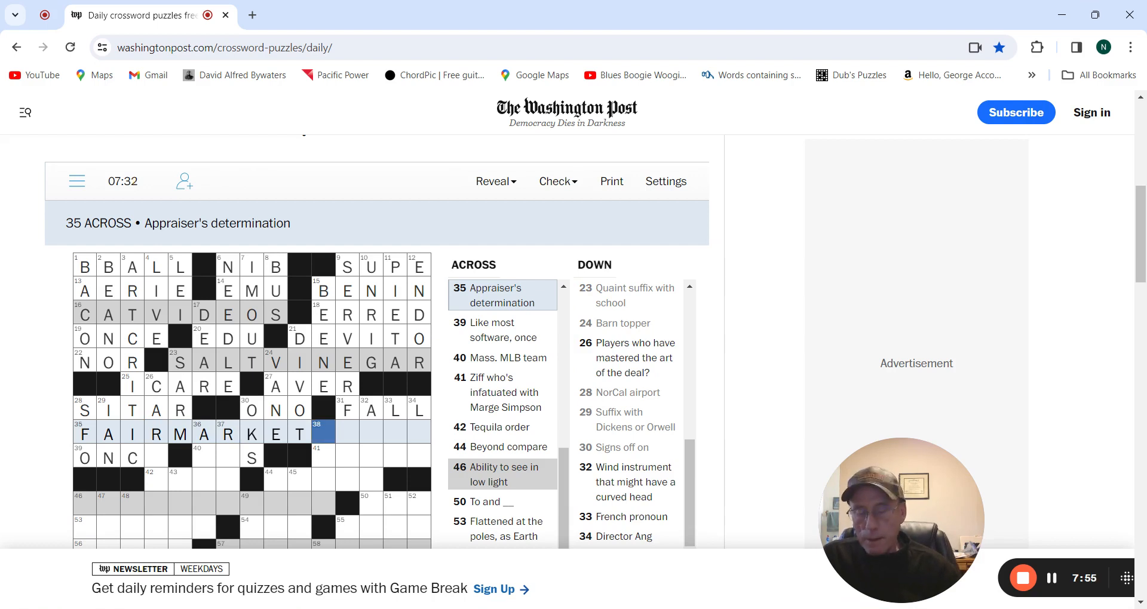
type("VALU")
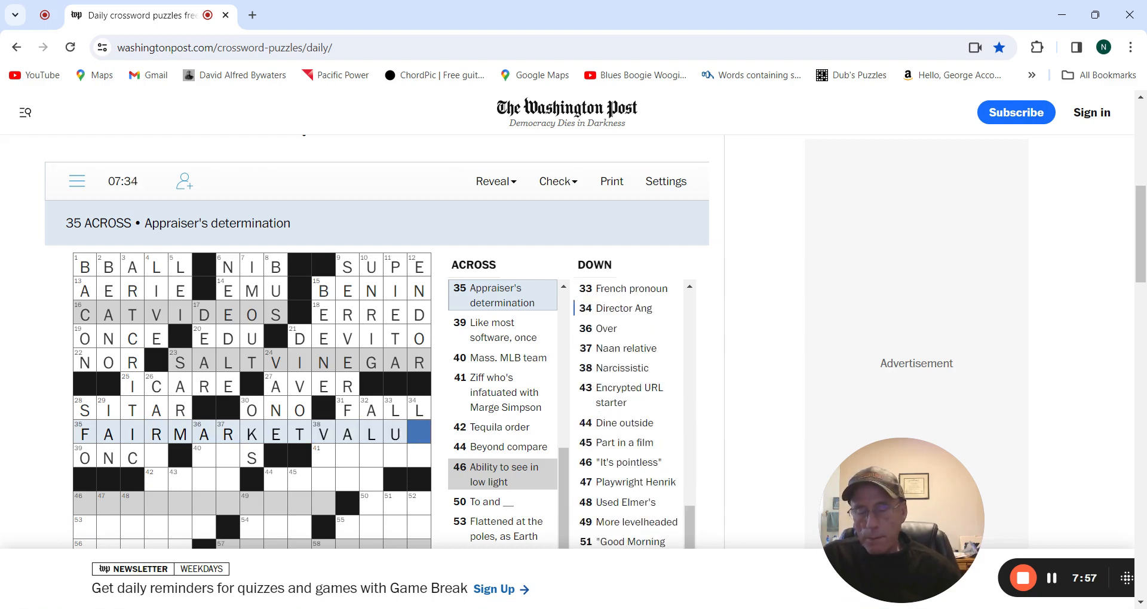
type("E")
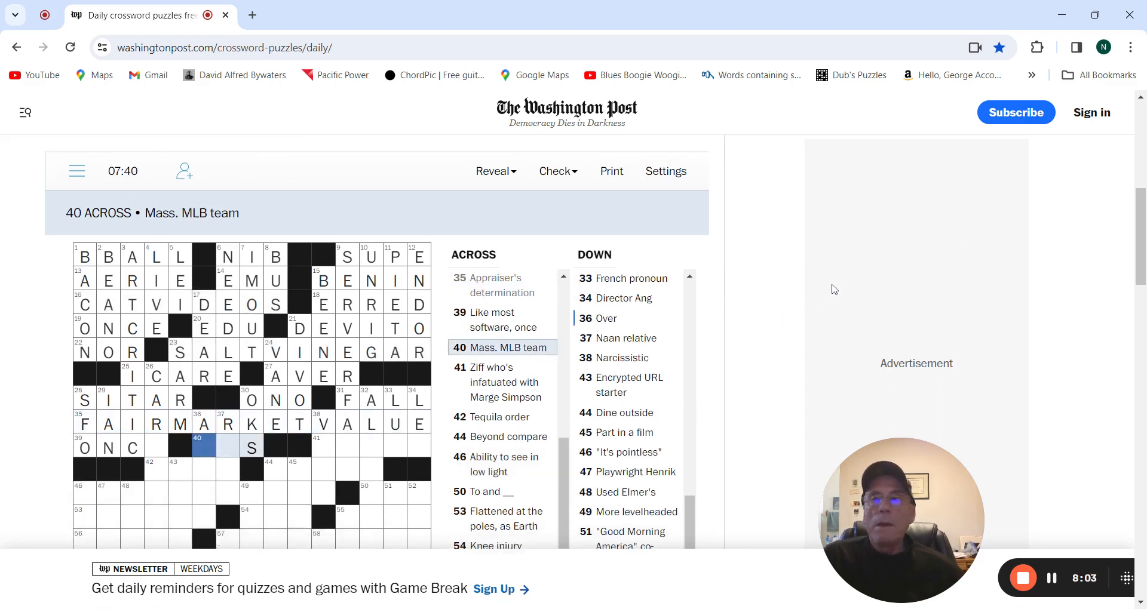
Step: Enter ABOVE at 36 Down and ROTI at 37 Down
scroll("down", 3)
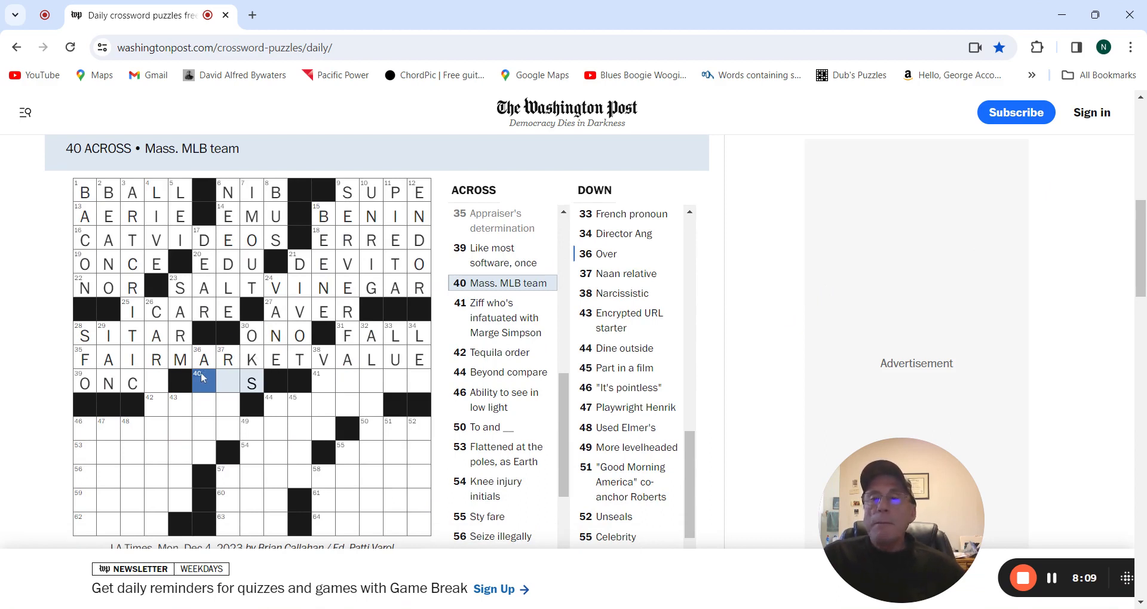
left_click(203, 382)
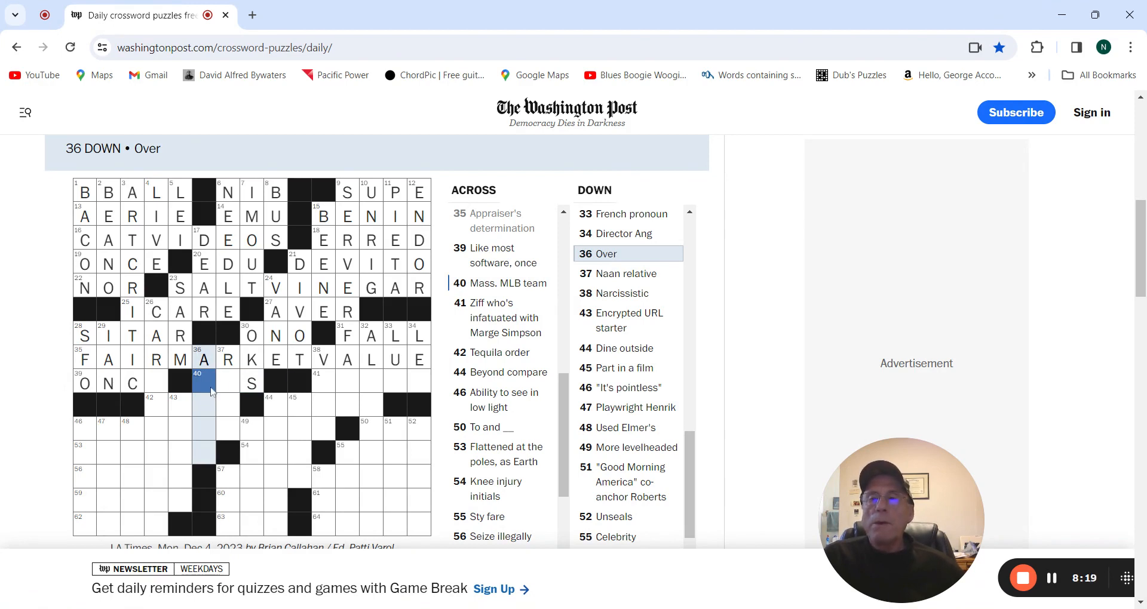
left_click(228, 383)
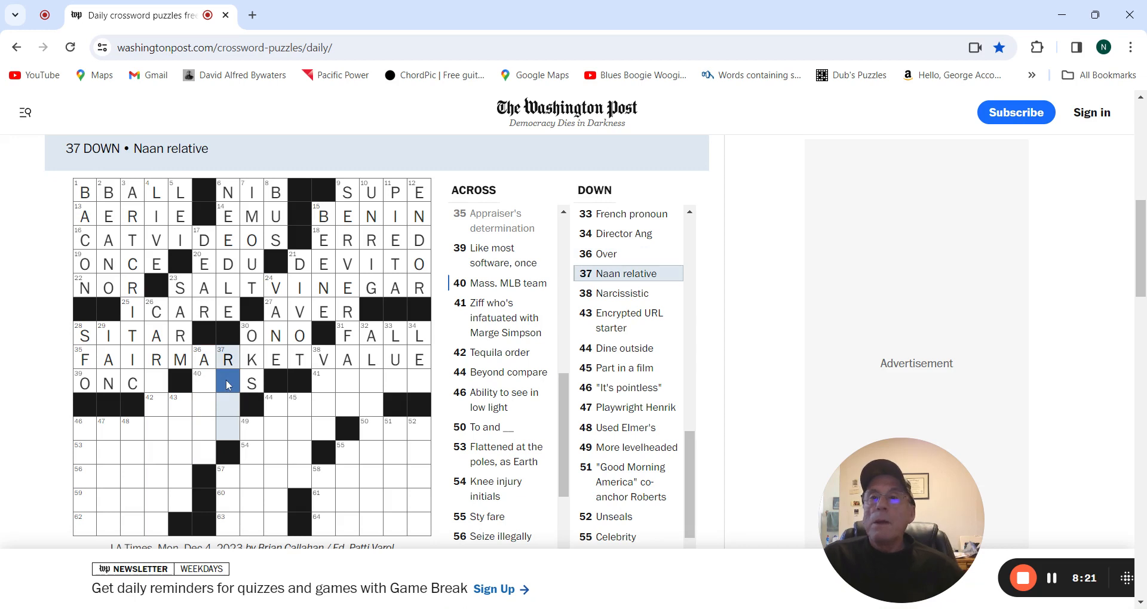
type("O")
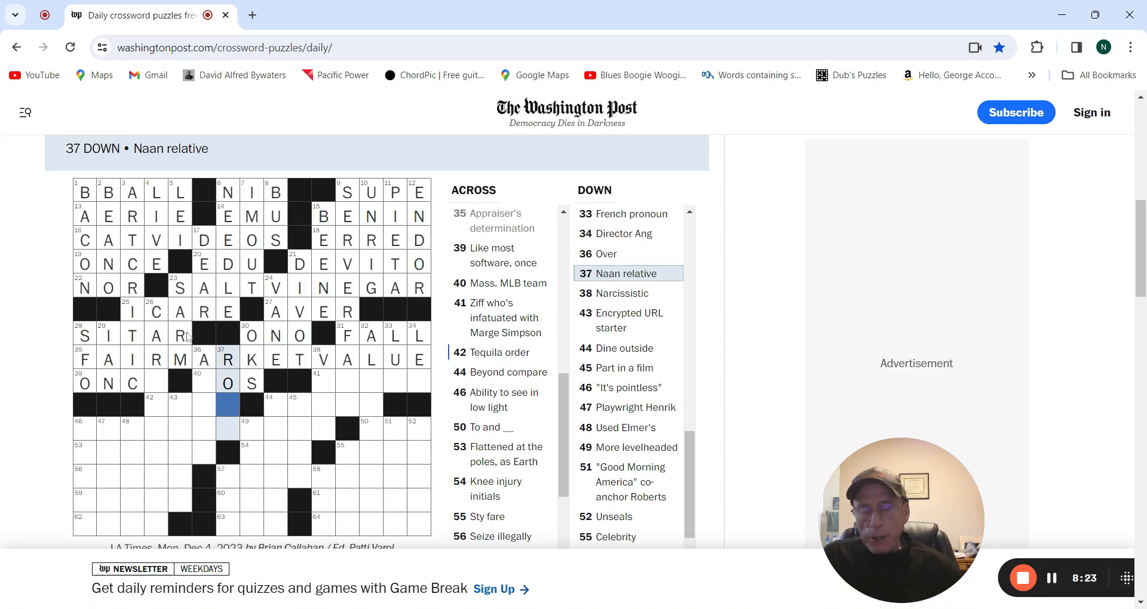
type("TI")
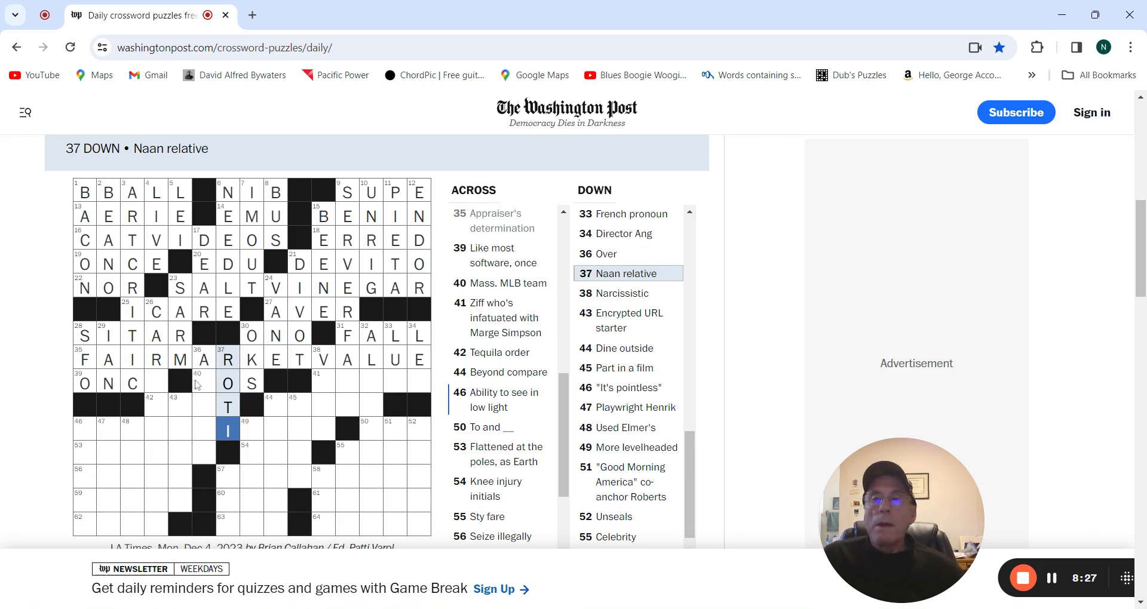
left_click(204, 382)
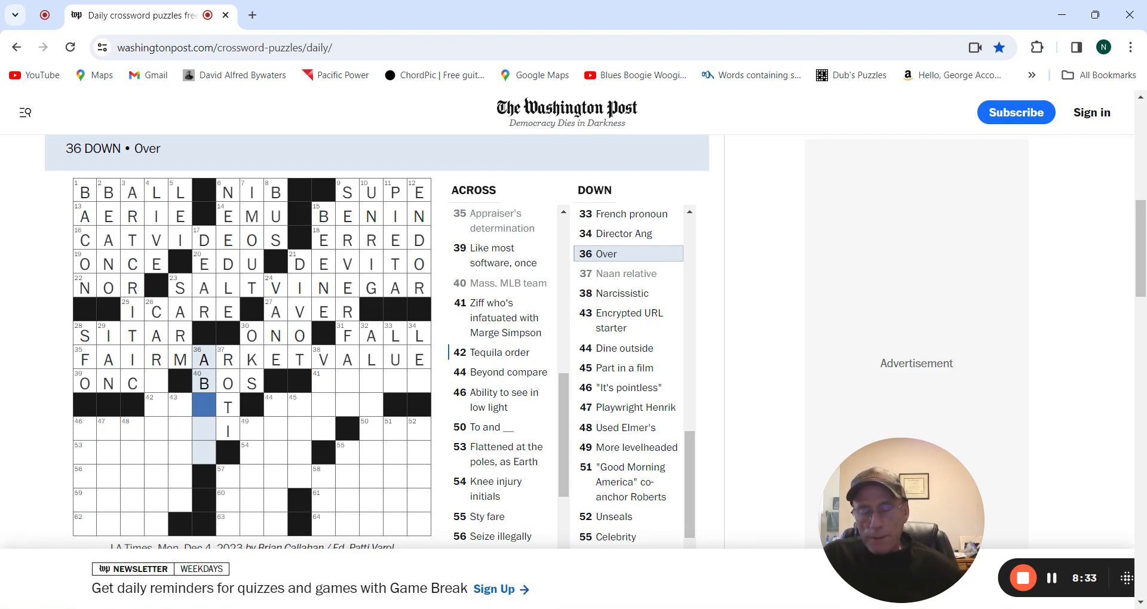
type("OVE")
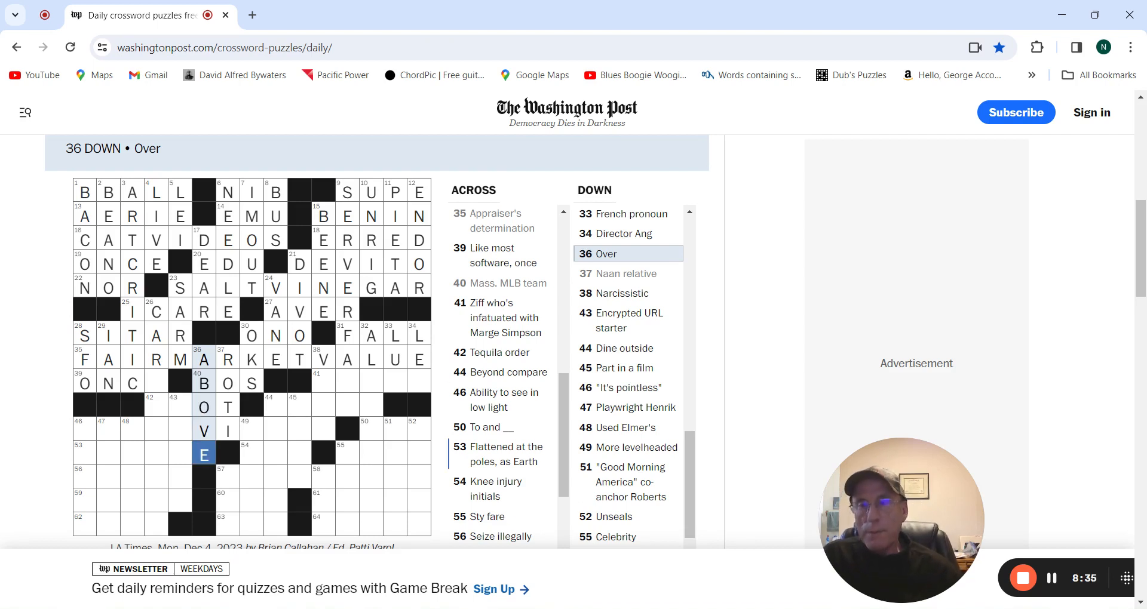
Step: Fill 39 and 42 Across and enter VAIN at 38 Down, adding BOS, ON CD, SHOT and LEE
left_click(156, 382)
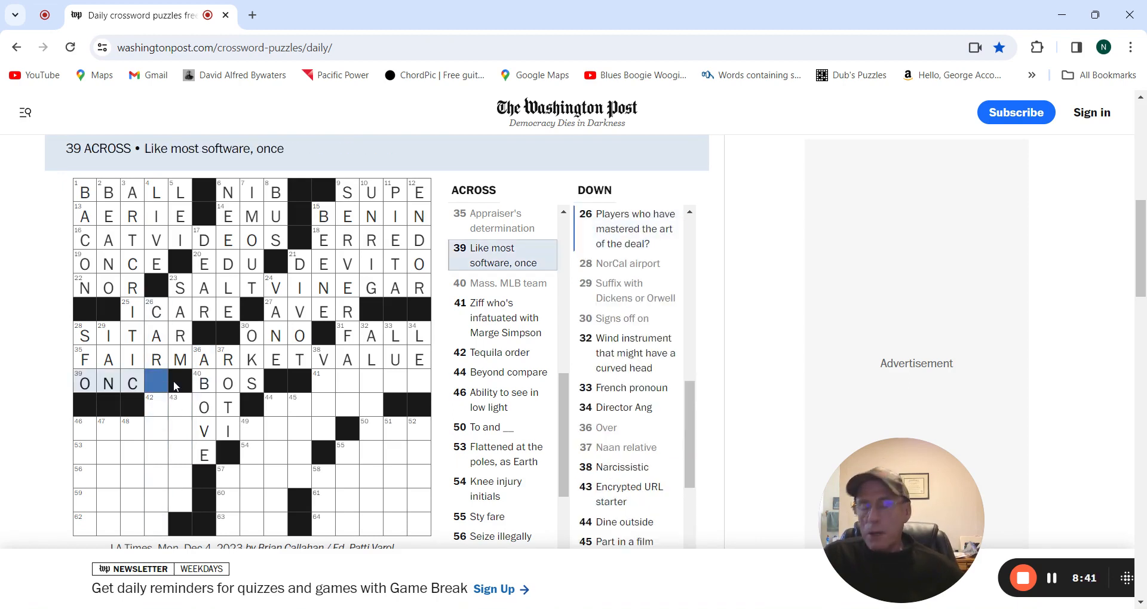
left_click(156, 404)
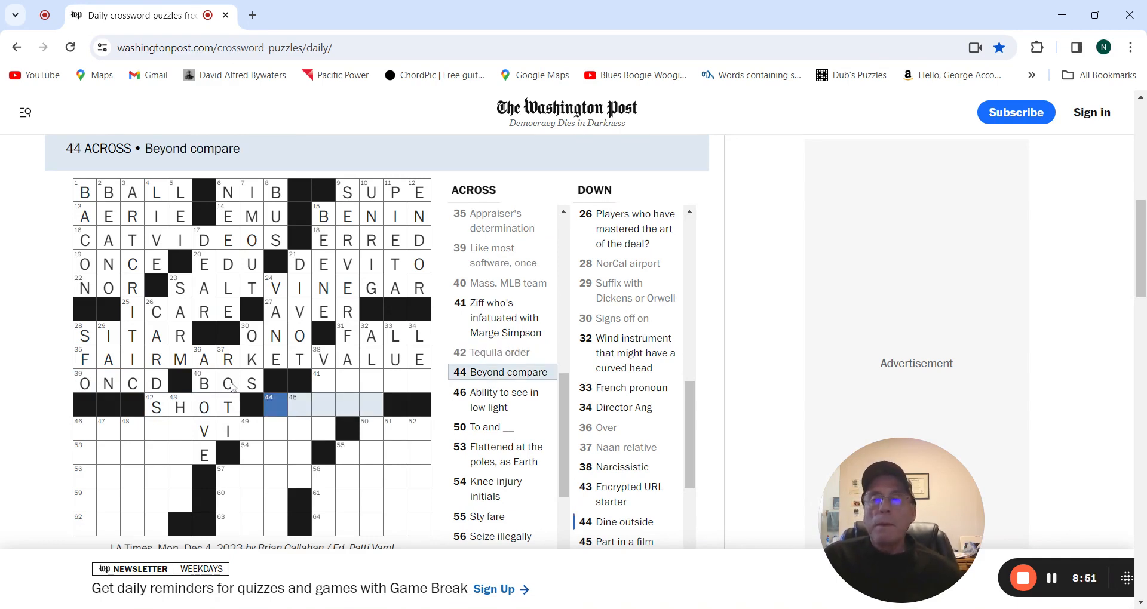
left_click(322, 383)
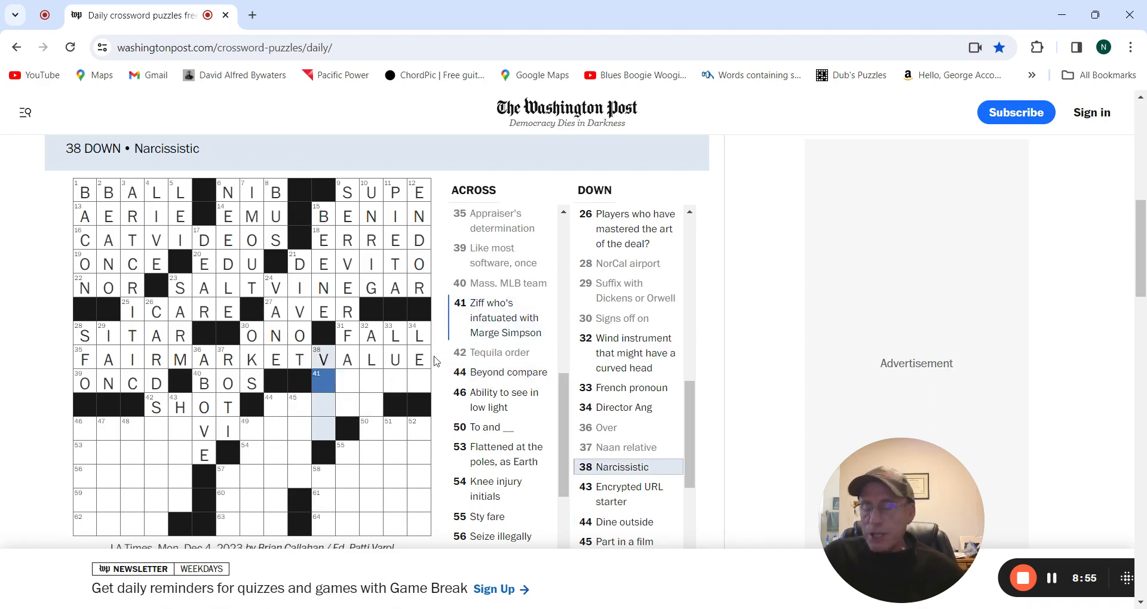
type("AIN")
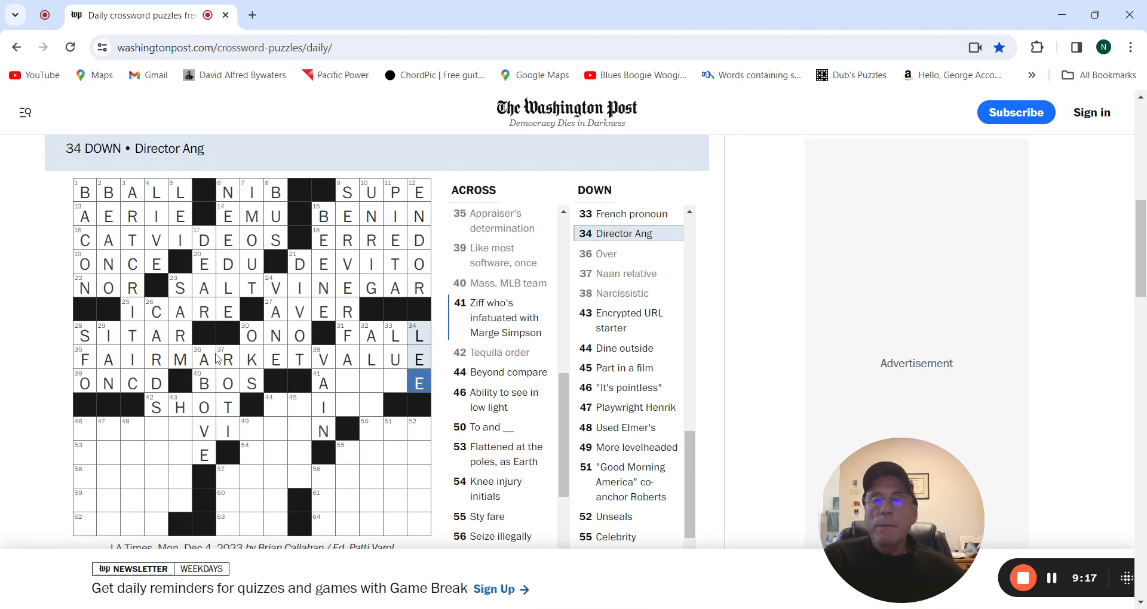
Step: Enter NO USE down, USURP at 56 Across and SEEKS at 59 Across
left_click(348, 382)
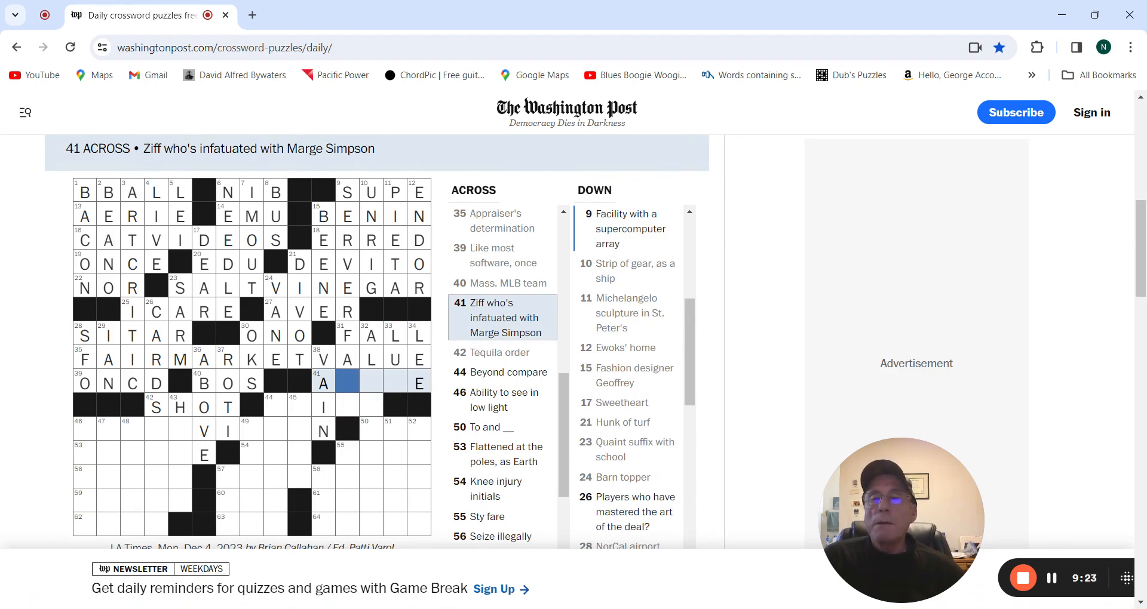
mouse_move(277, 390)
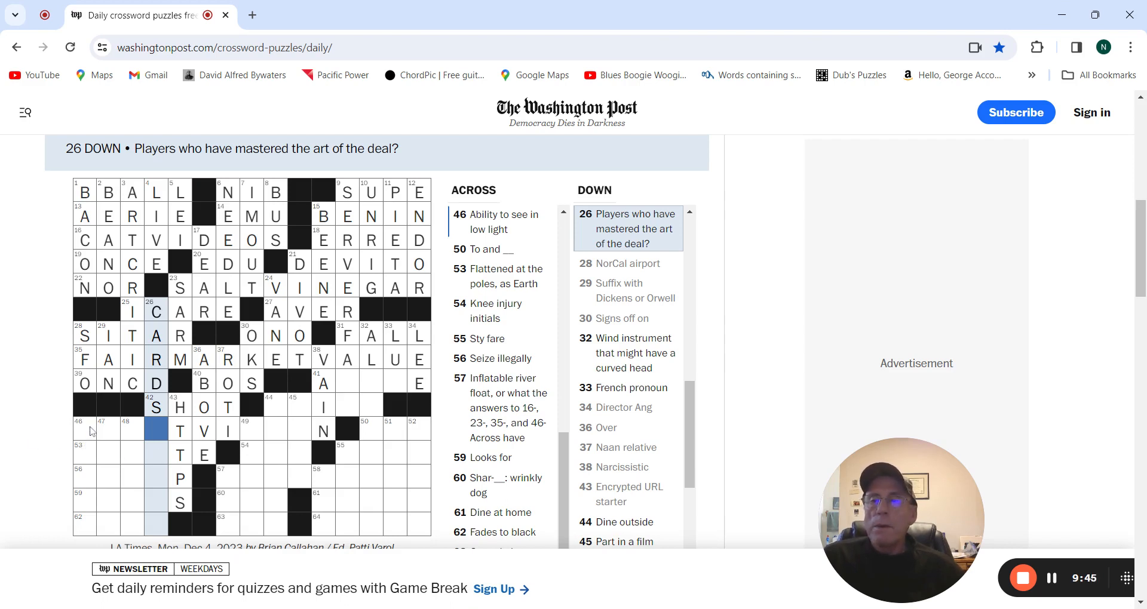
left_click(84, 429)
type("NOUSE")
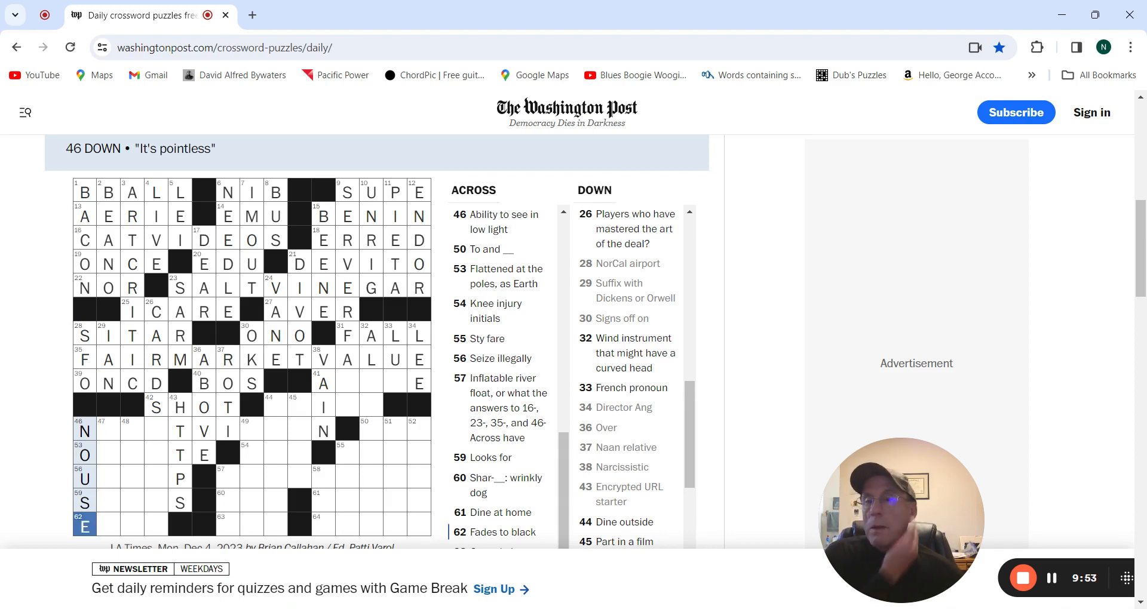
left_click(108, 428)
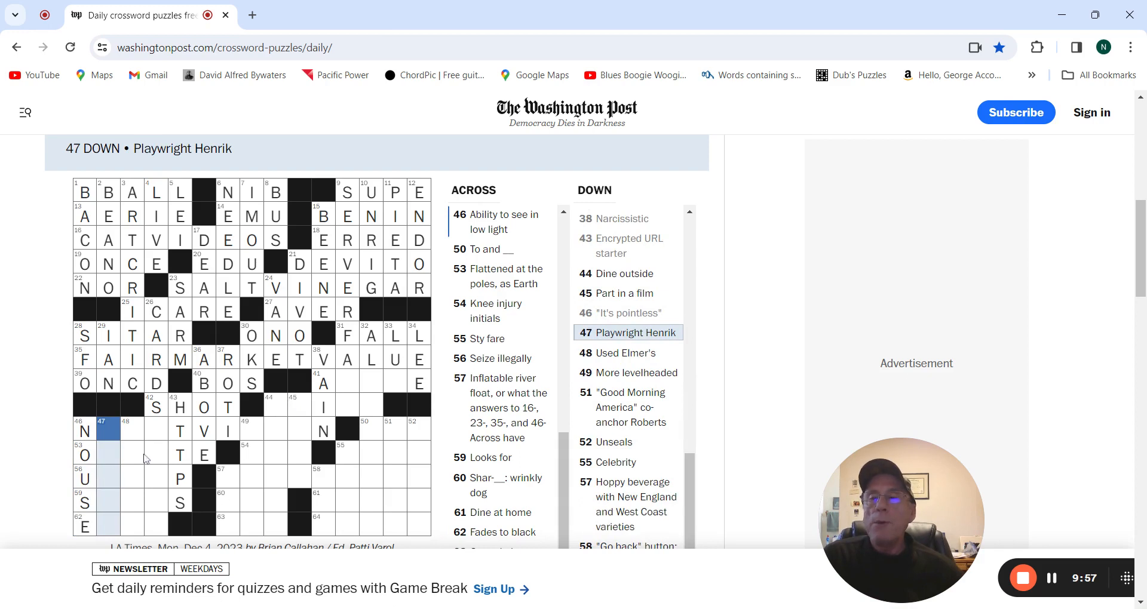
left_click(108, 453)
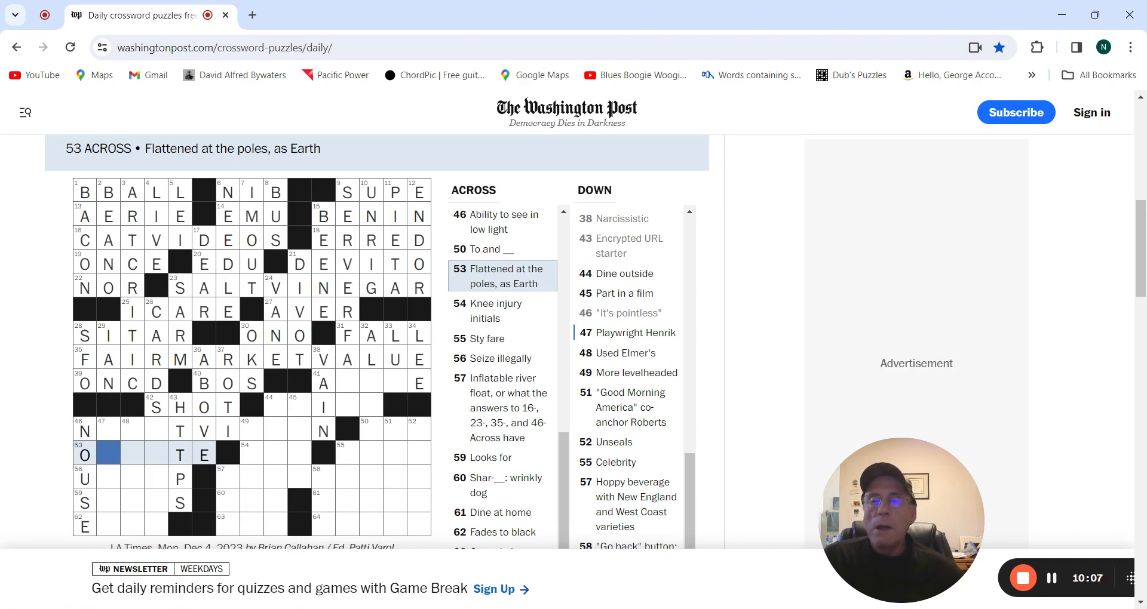
mouse_move(179, 522)
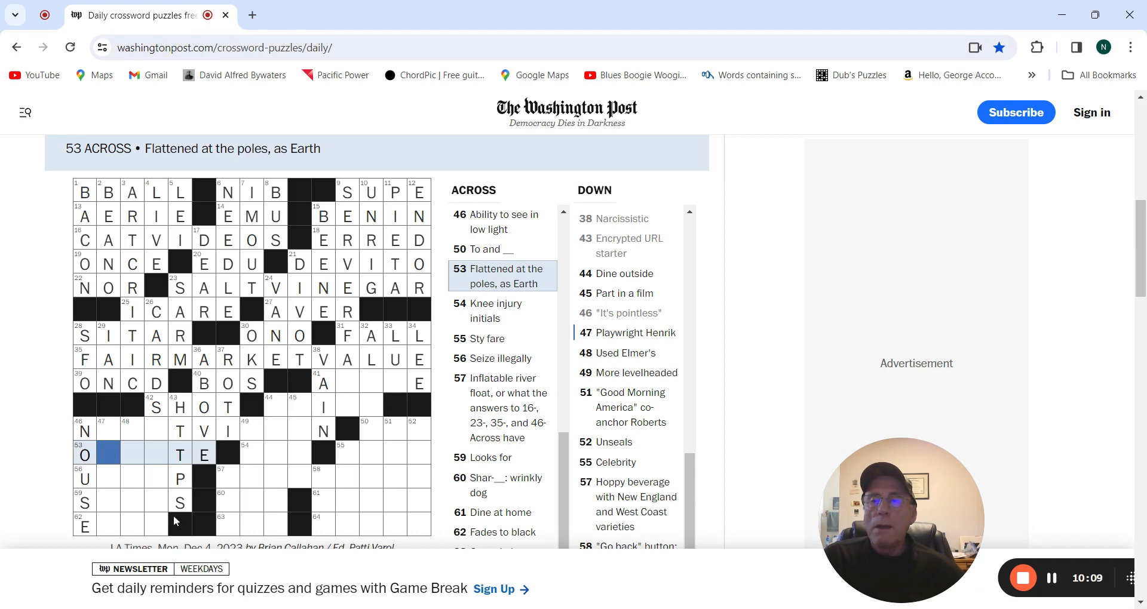
left_click(109, 477)
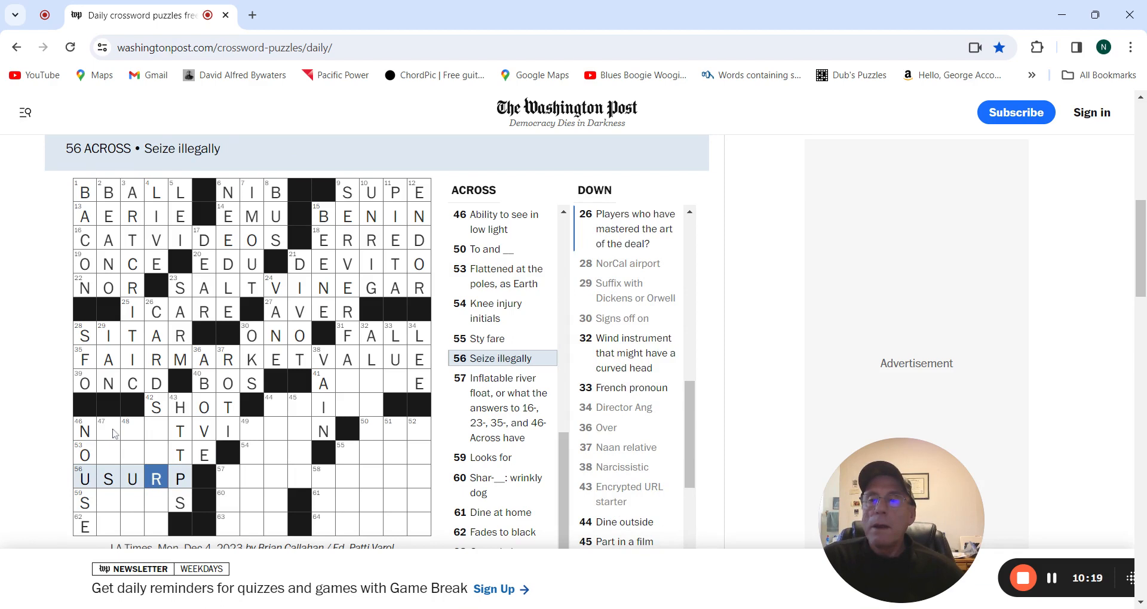
left_click(109, 430)
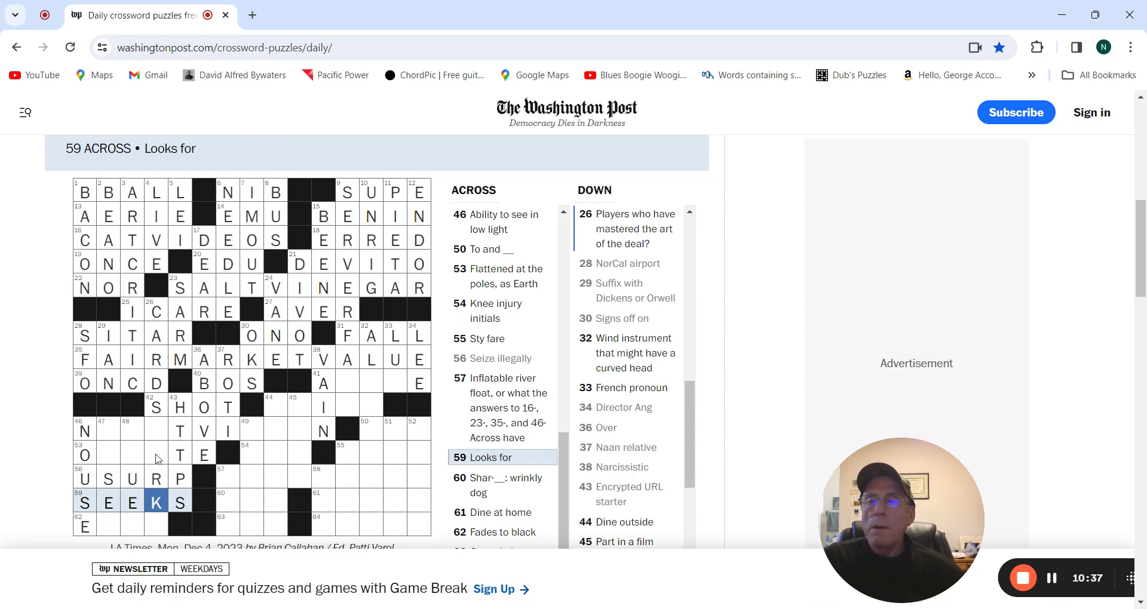
left_click(156, 454)
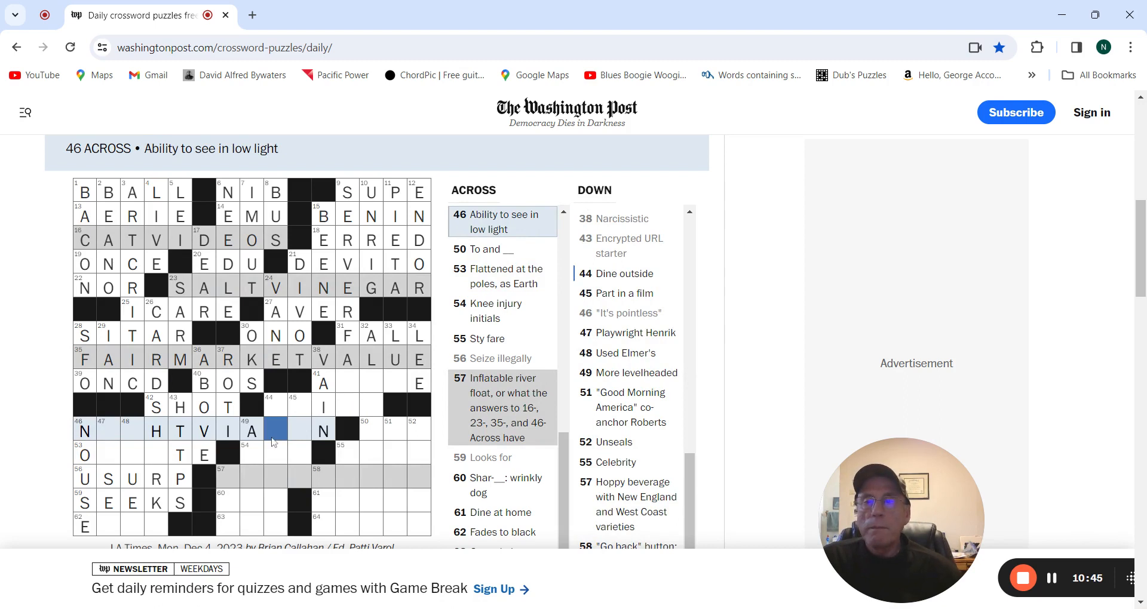
Step: Check 54 Across and 26 Down, then enter GLUED at 48 Down
left_click(251, 454)
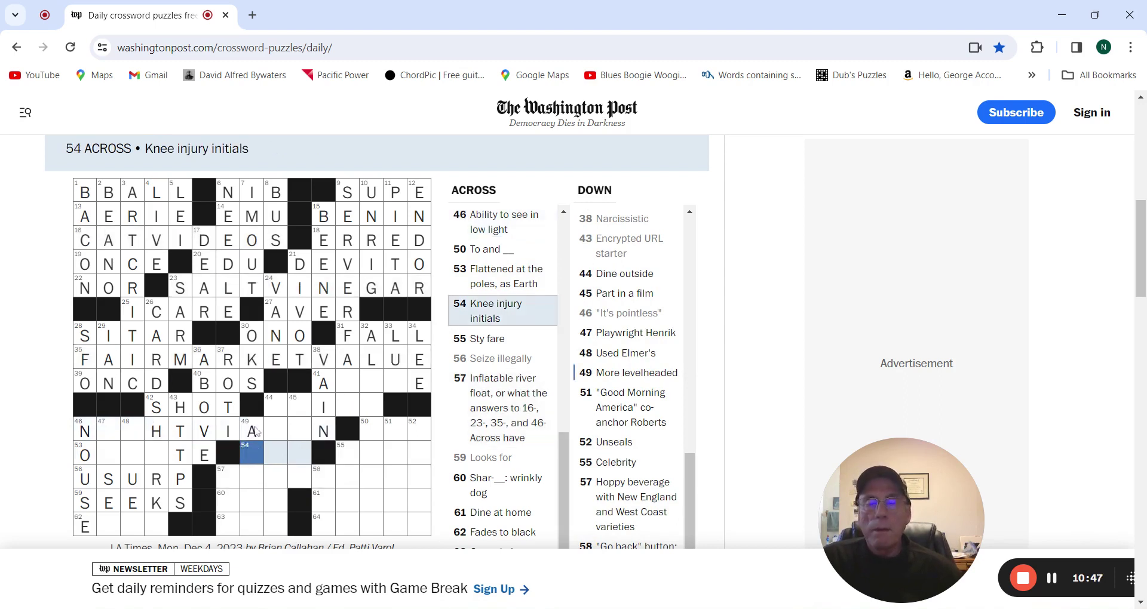
left_click(251, 431)
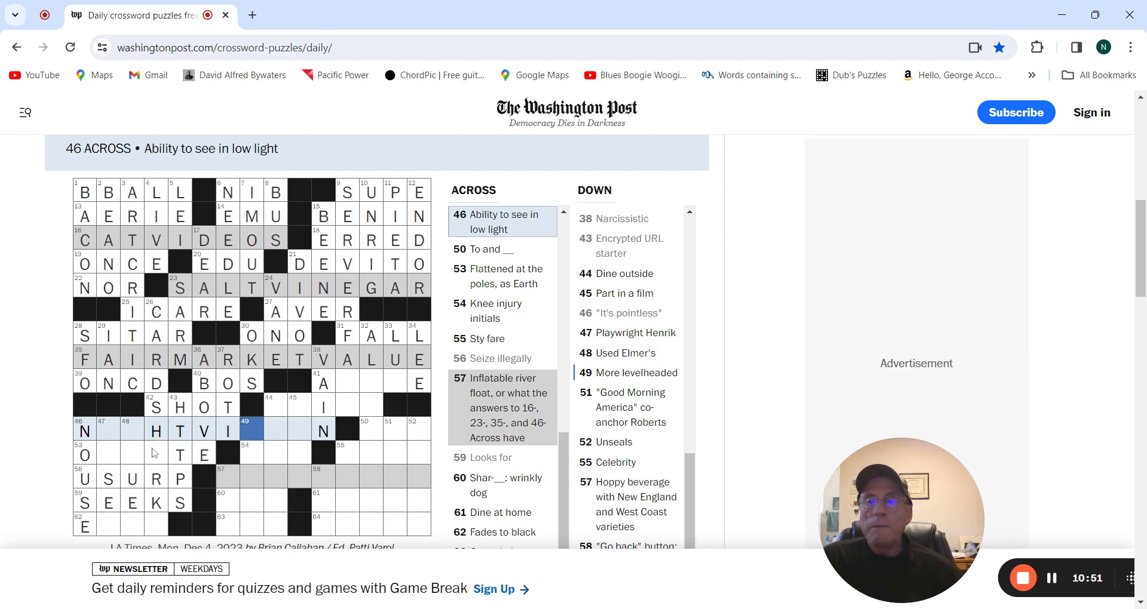
left_click(156, 311)
type("ARKS")
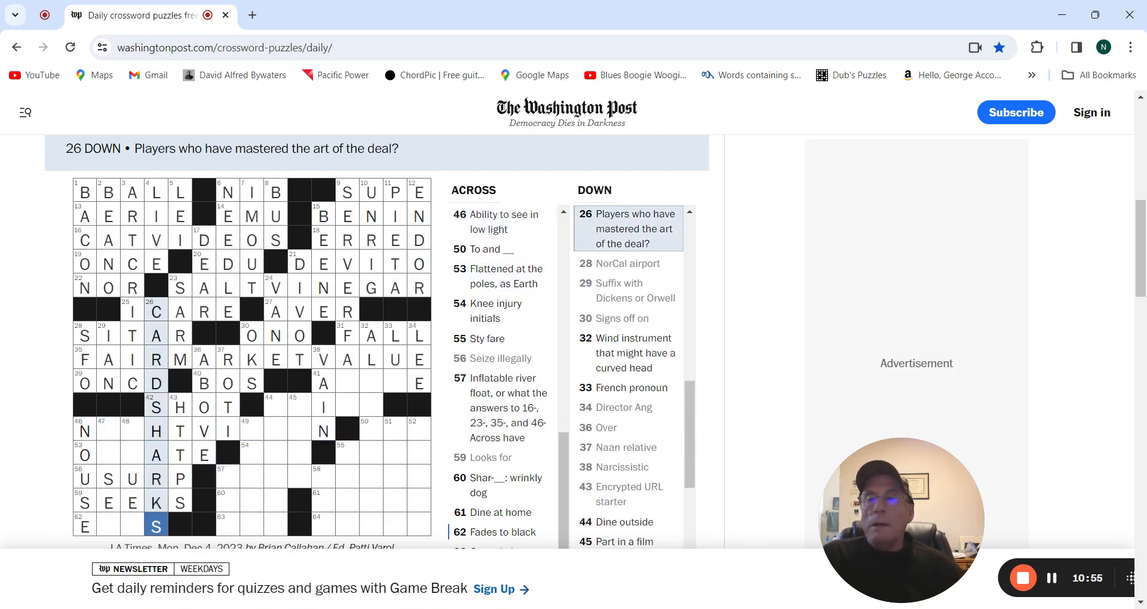
left_click(132, 429)
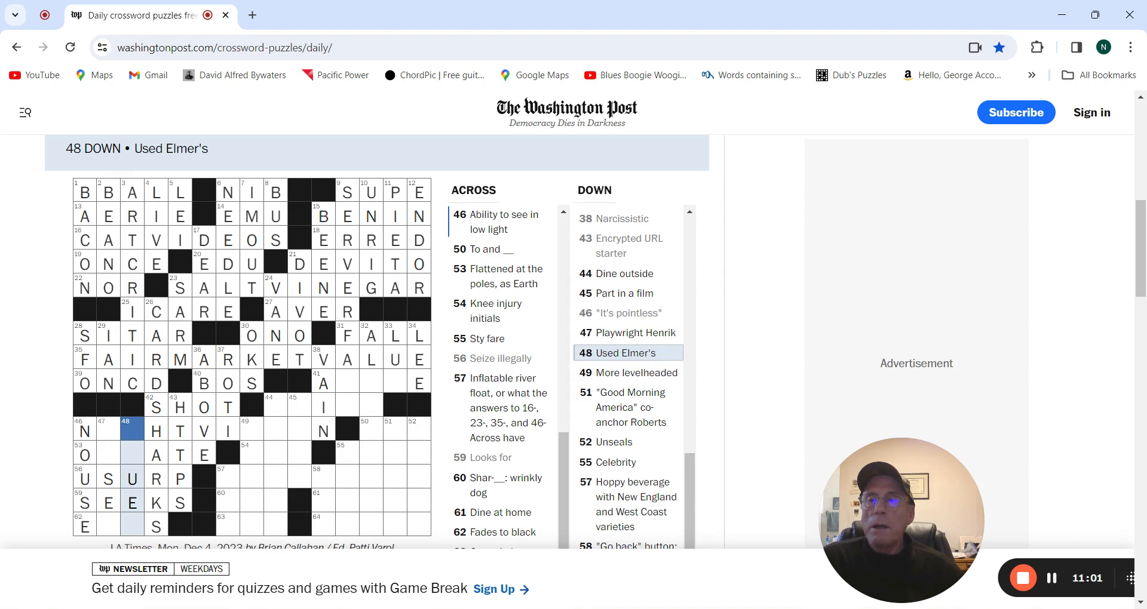
type("G")
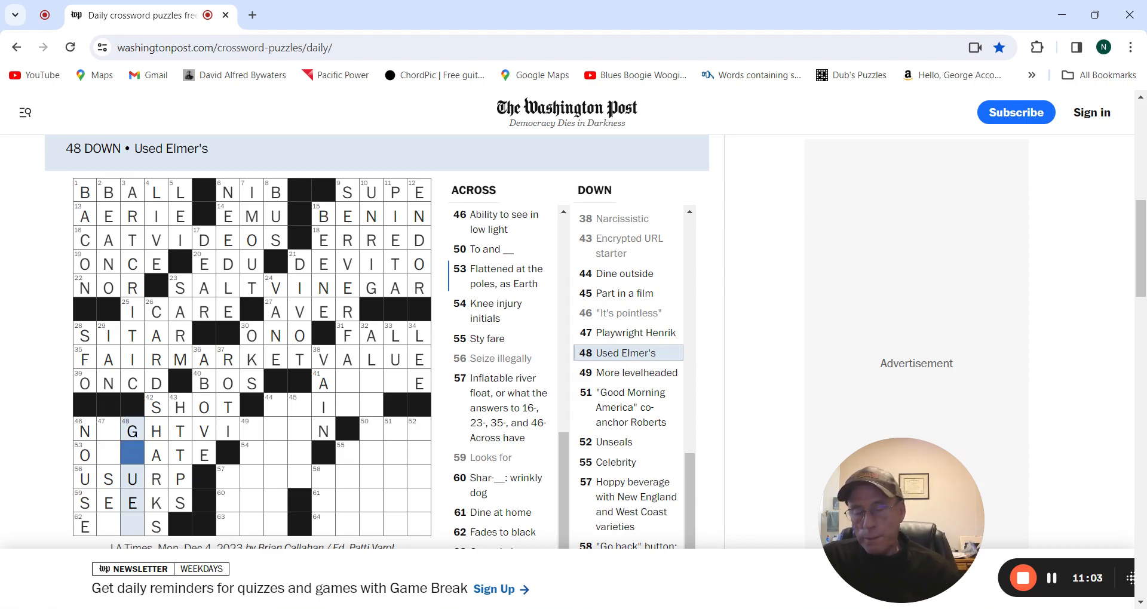
type("LD")
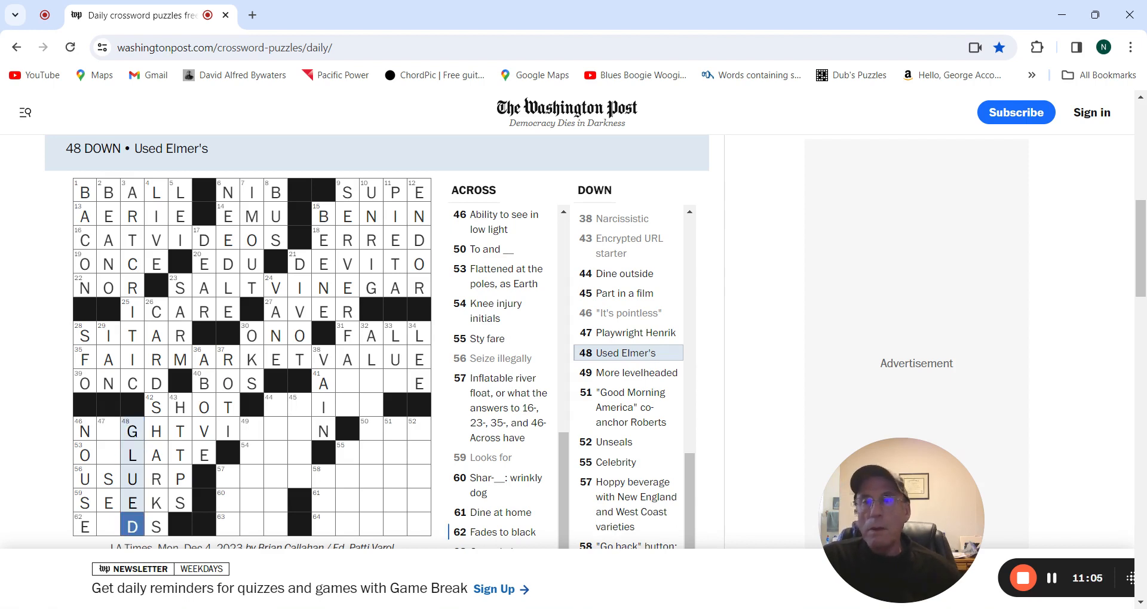
Step: Fill IBSEN at 47 Down, completing OBLATE, ENDS and NIGHT VISION
left_click(108, 429)
type("I")
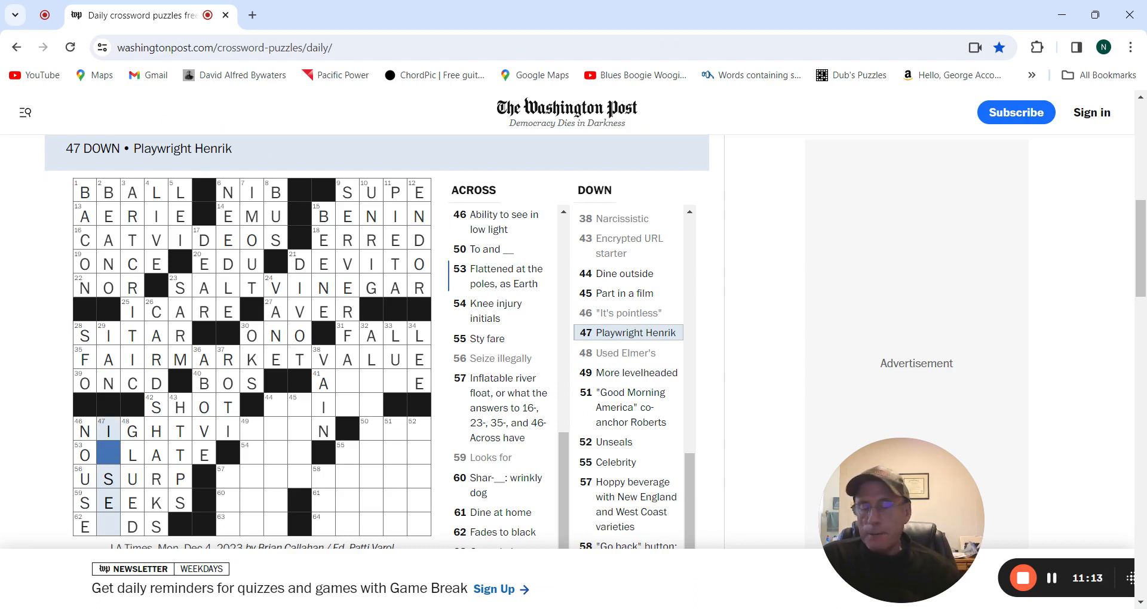
type("B")
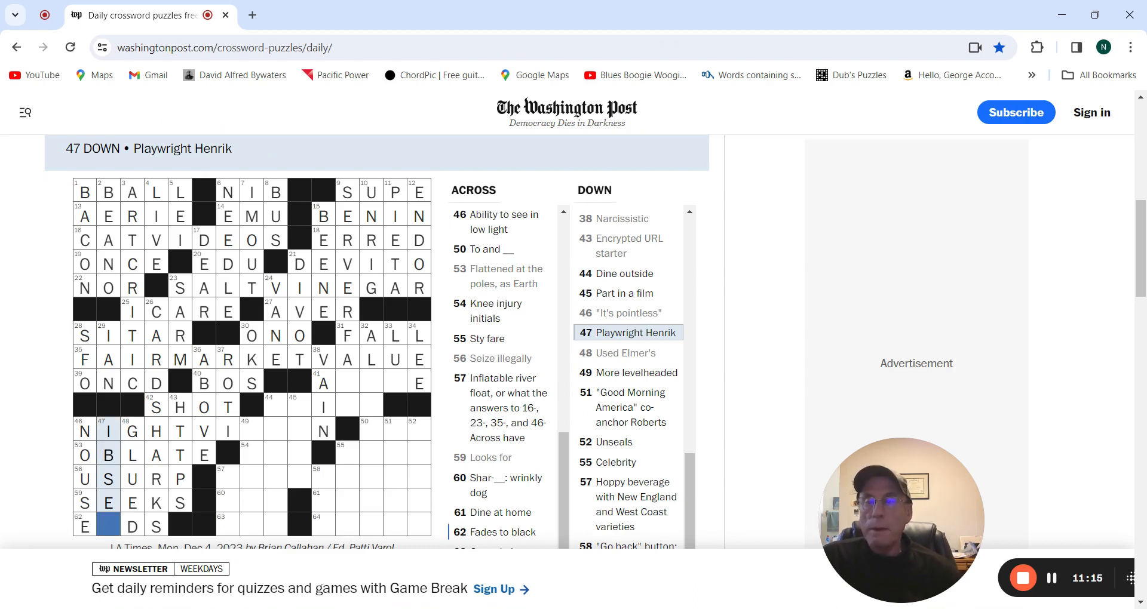
type("N")
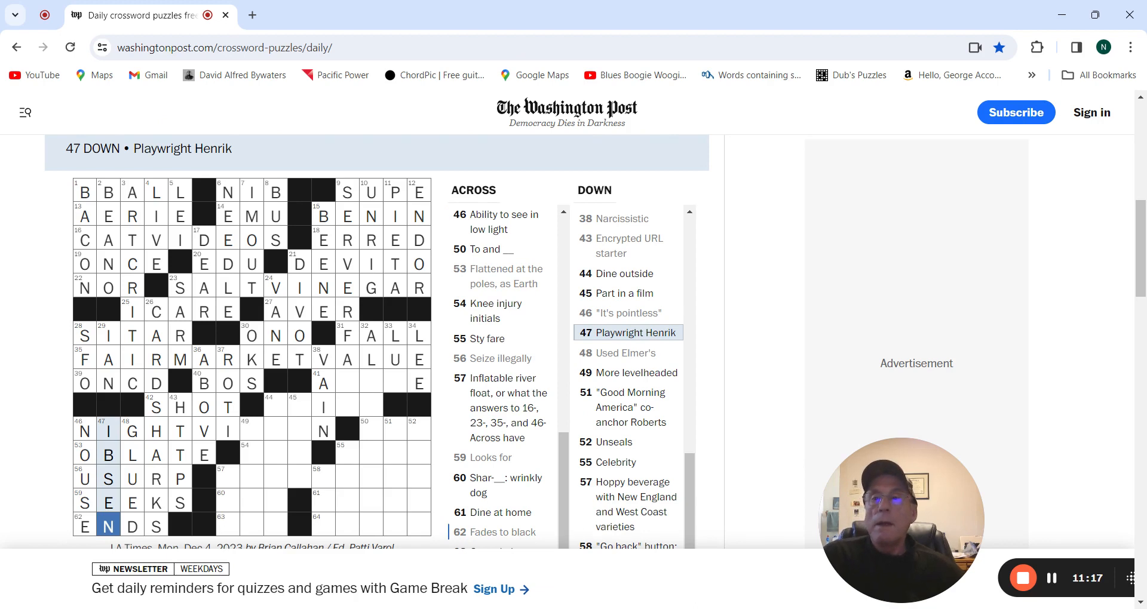
left_click(84, 453)
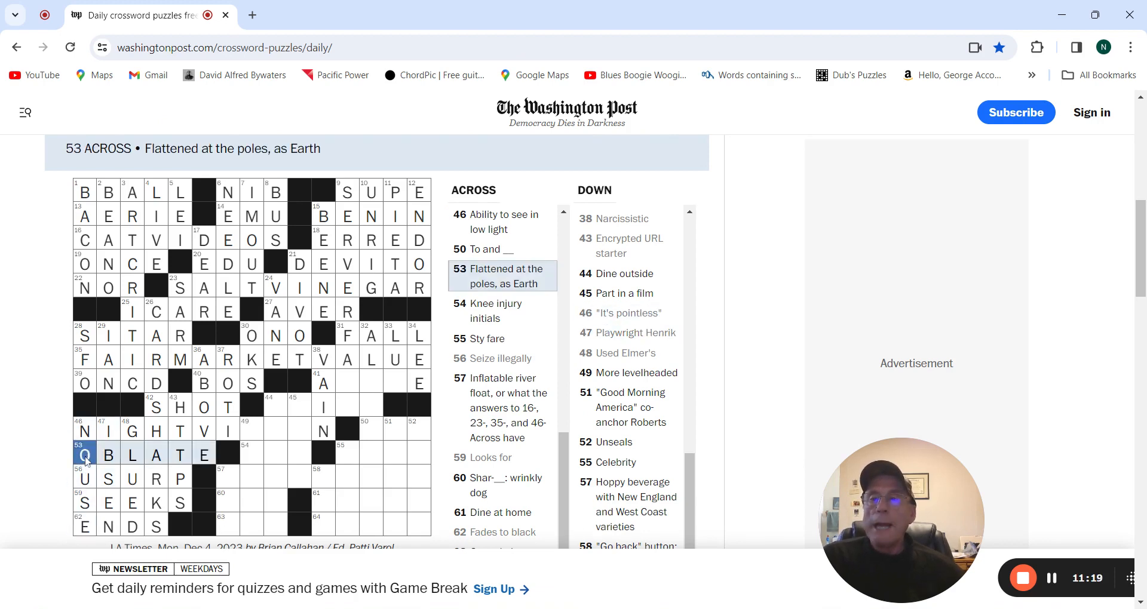
left_click(84, 526)
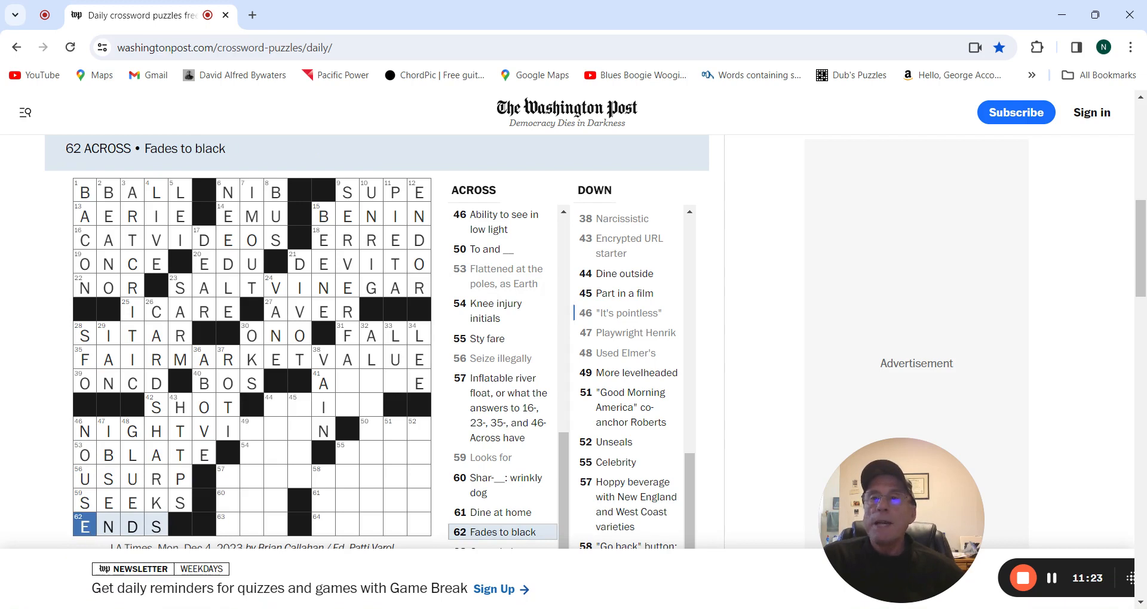
left_click(251, 429)
type("SIO")
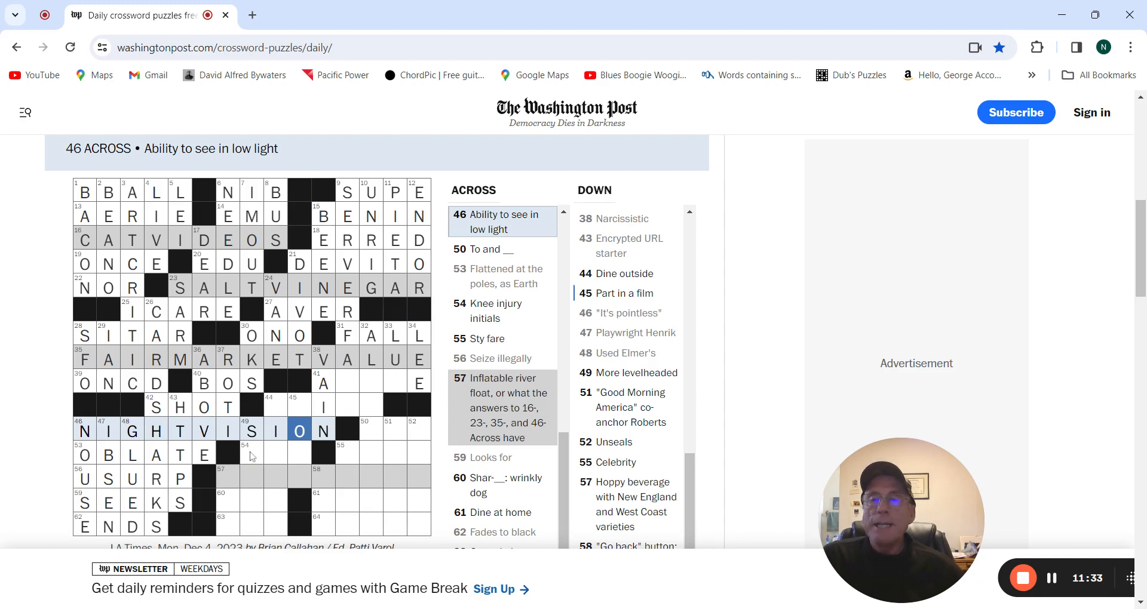
Step: Enter ACL at 54 Across and SANER at 49 Down
left_click(252, 452)
type("AC")
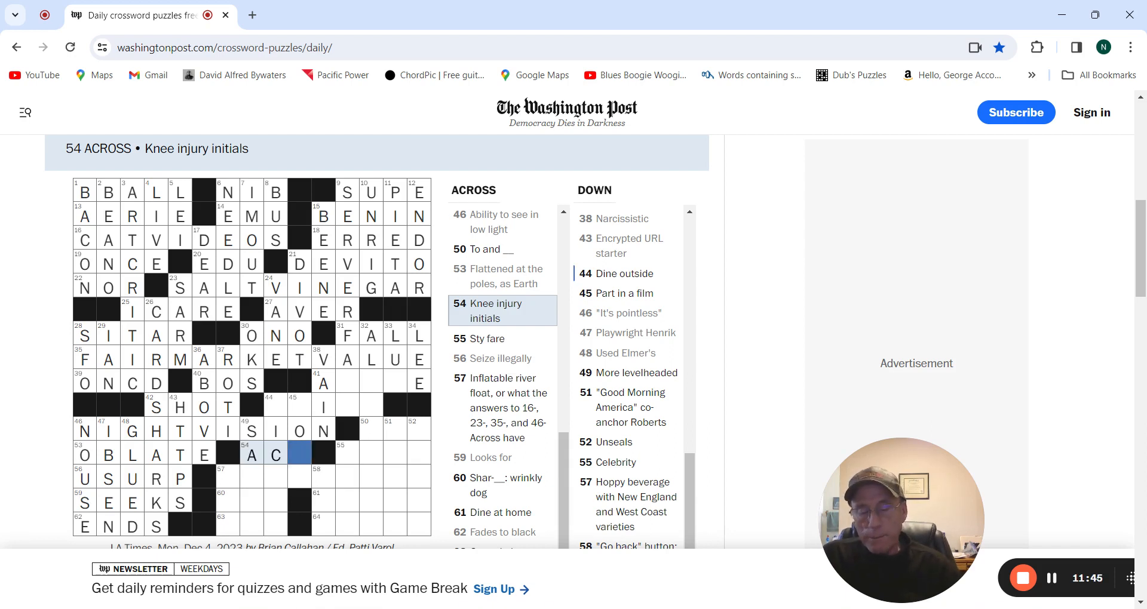
type("L")
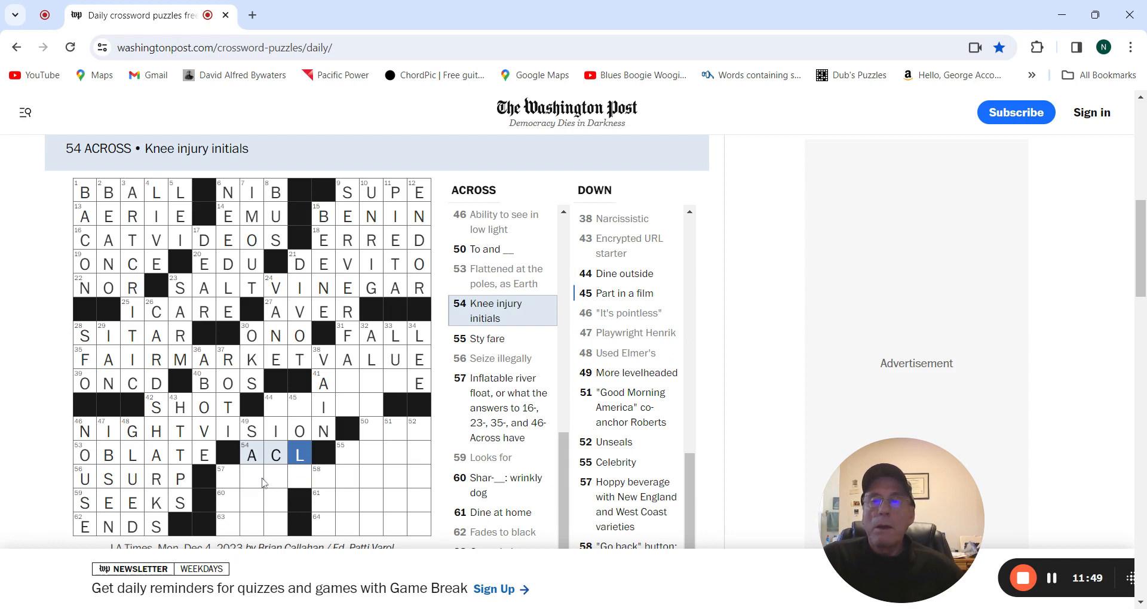
left_click(251, 477)
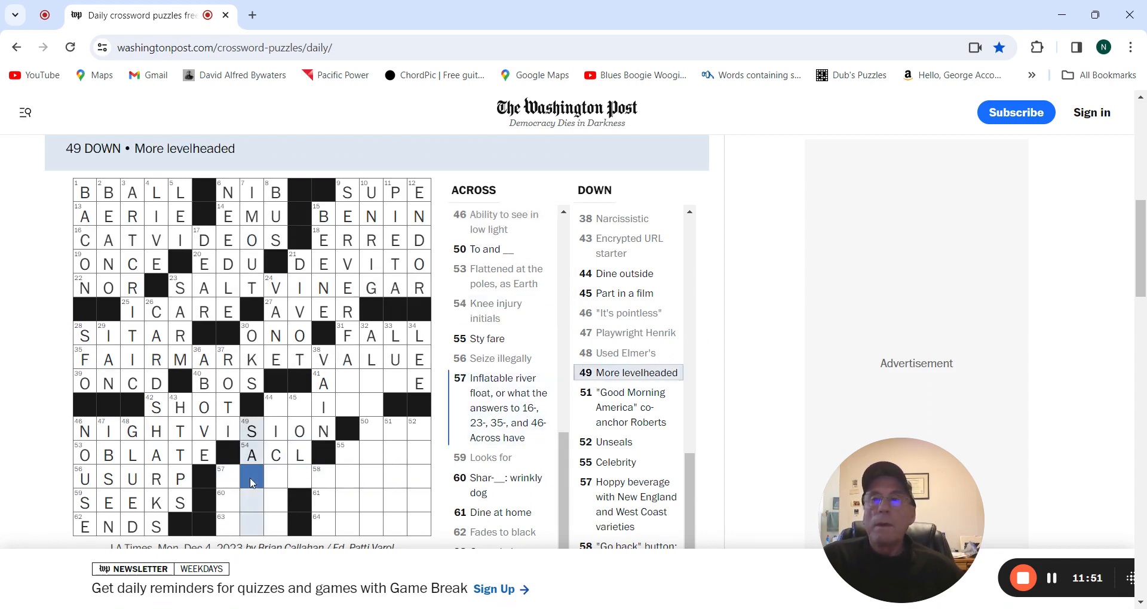
type("N")
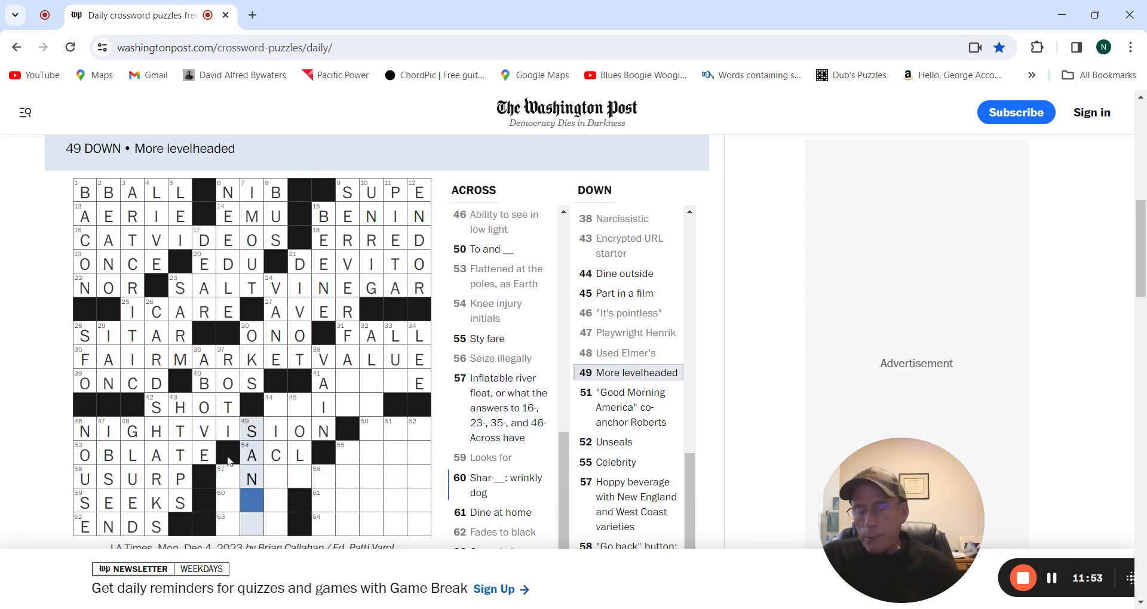
type("ER")
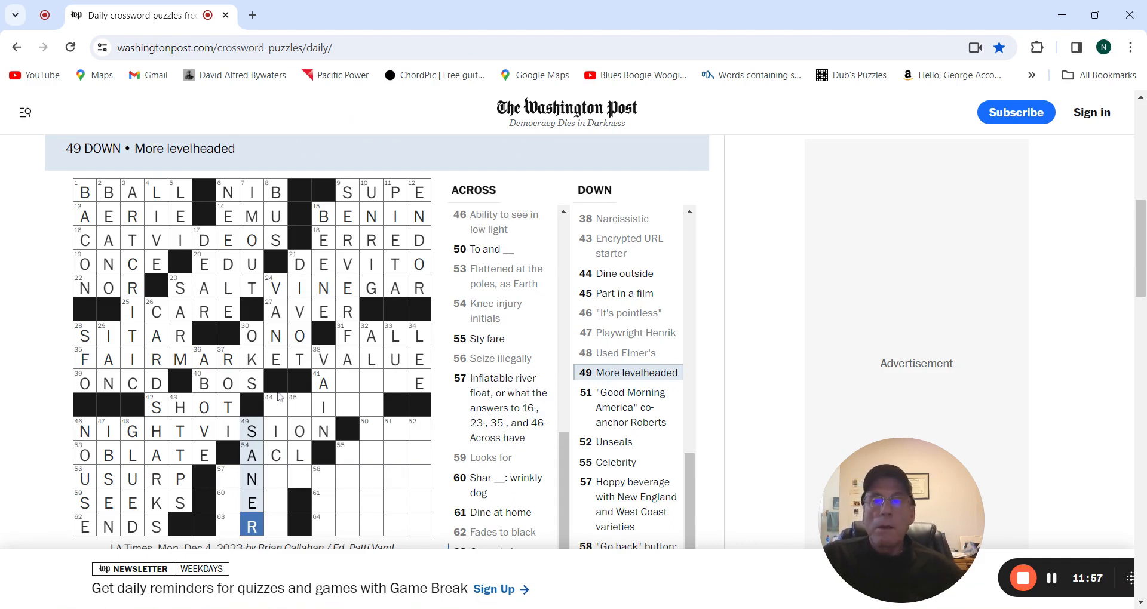
Step: Fill in ROLE at 45 Down, crossing PRIM at 44 Across
left_click(275, 406)
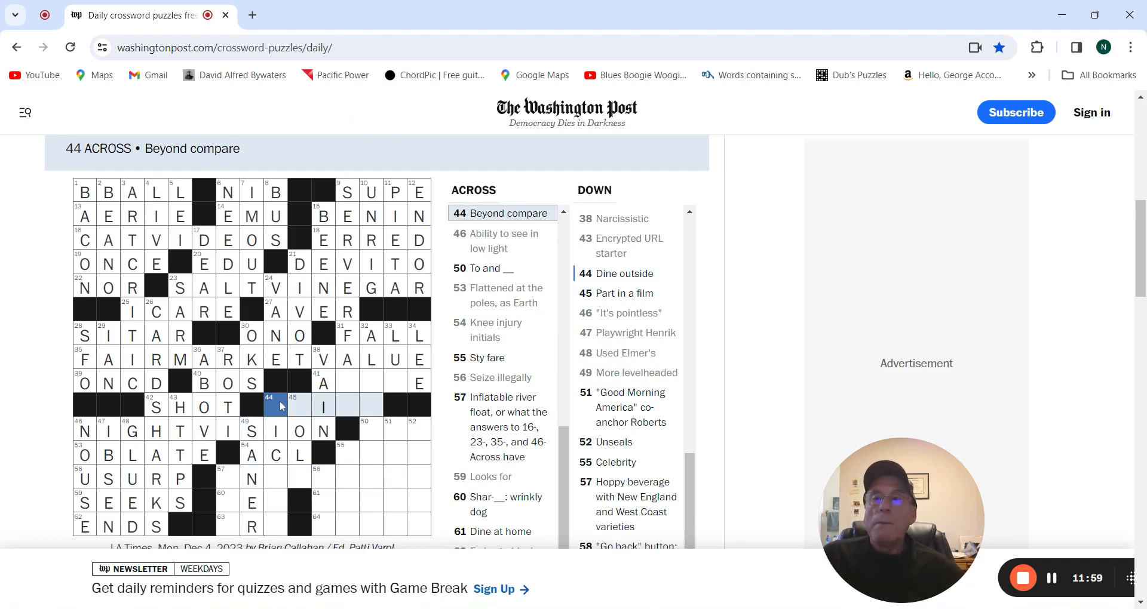
left_click(275, 405)
type("PICNIC")
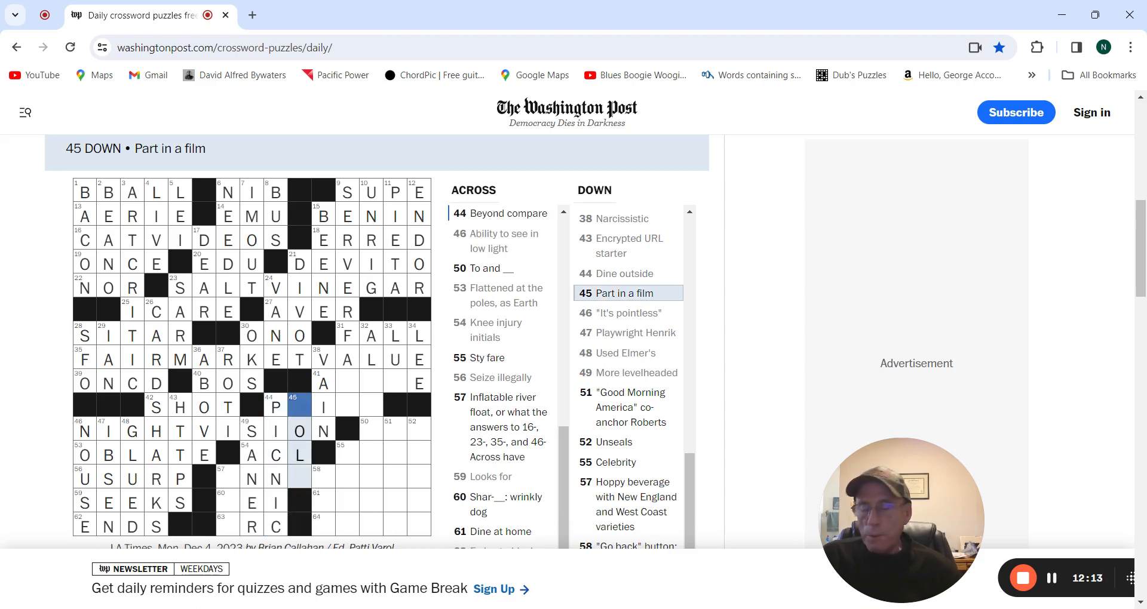
type("RIE")
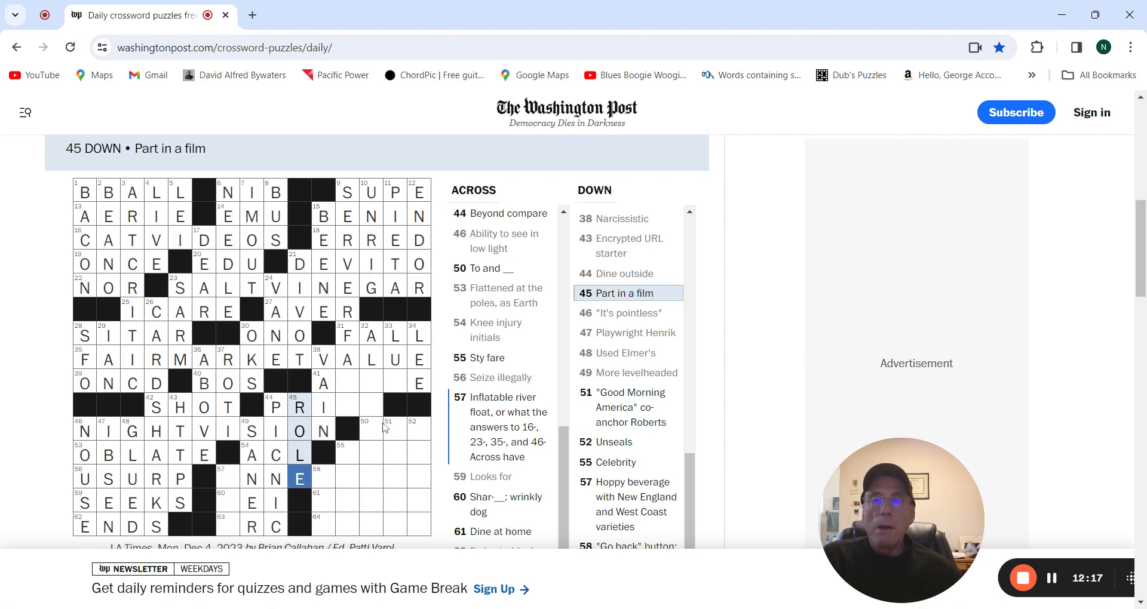
mouse_move(359, 407)
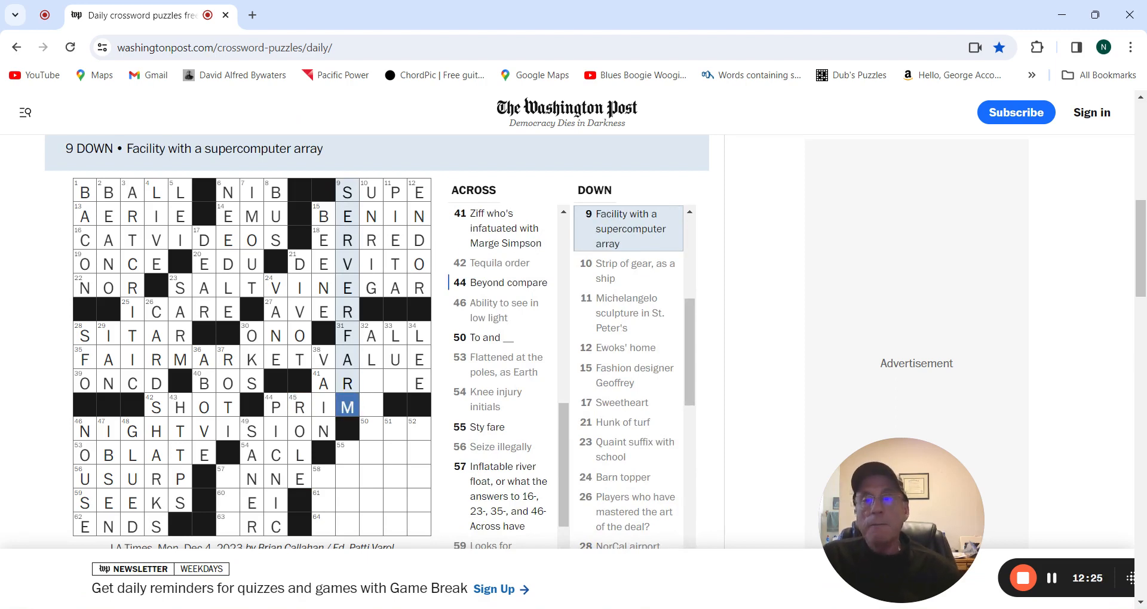
Step: Fill the missing T in the 32 Down wind instrument answer
left_click(370, 334)
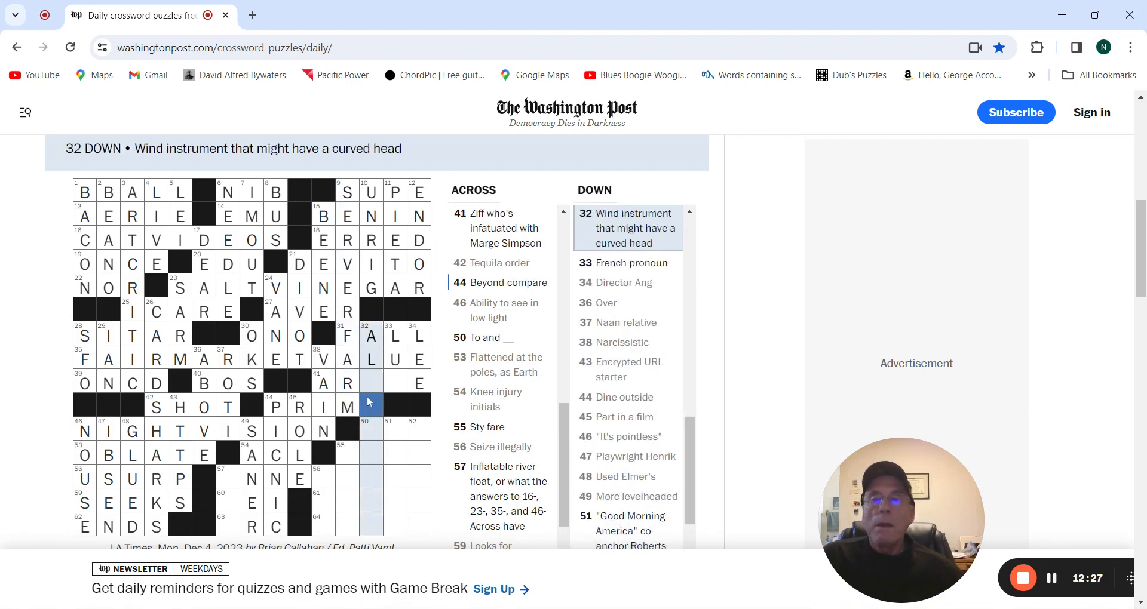
left_click(370, 405)
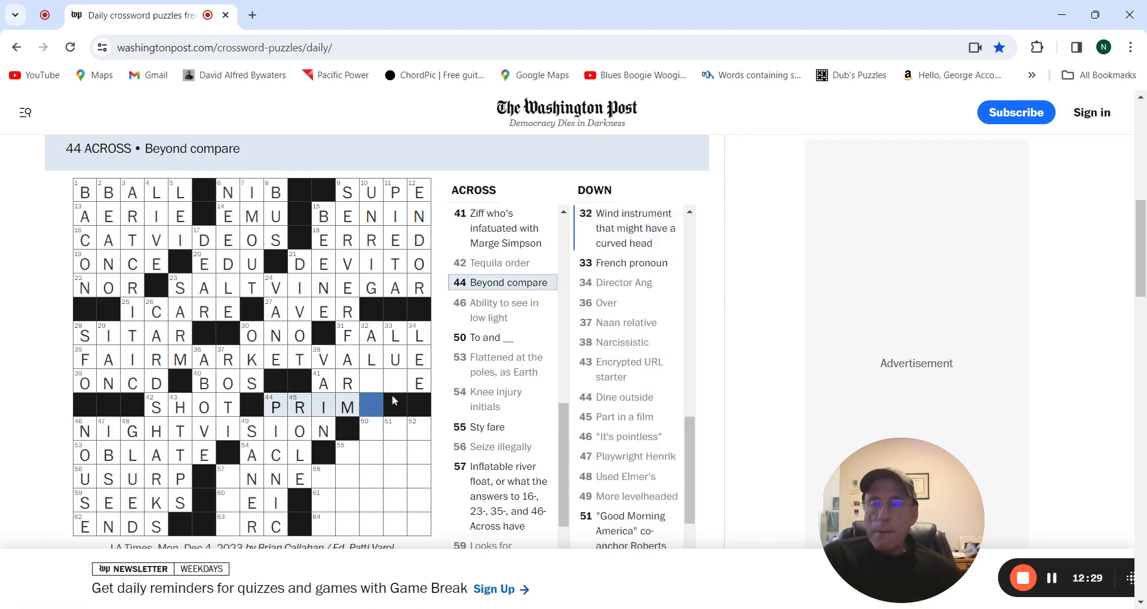
left_click(370, 383)
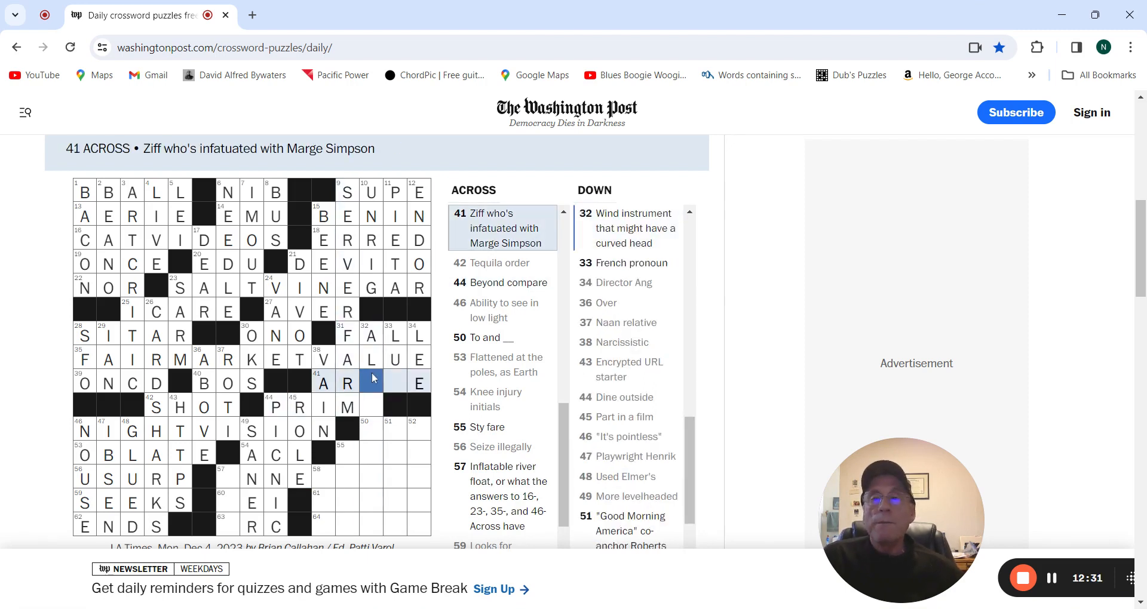
left_click(371, 382)
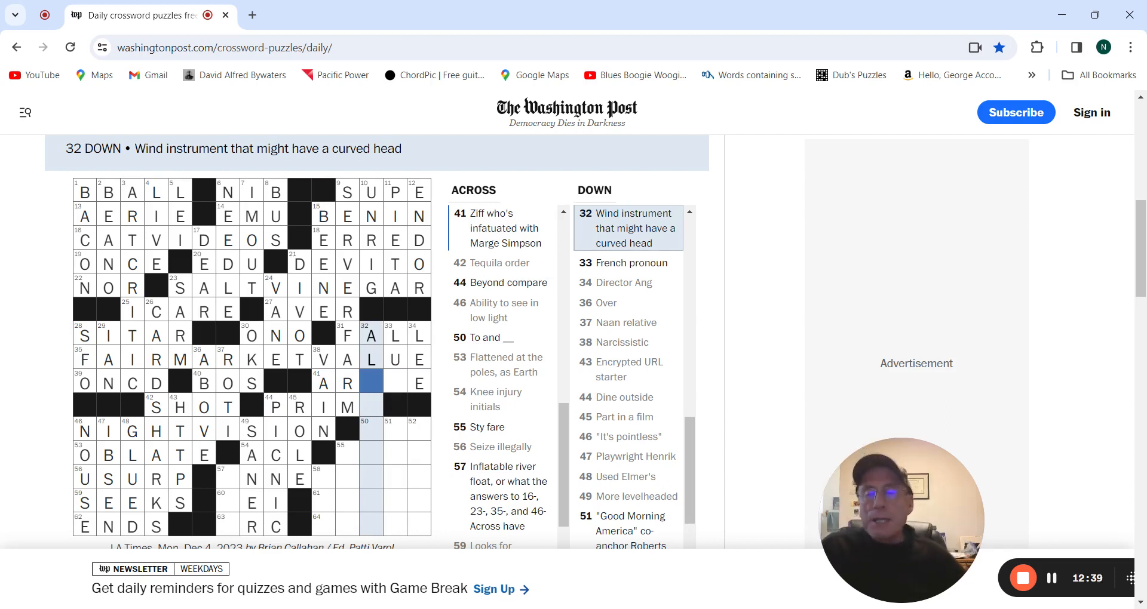
type("TO")
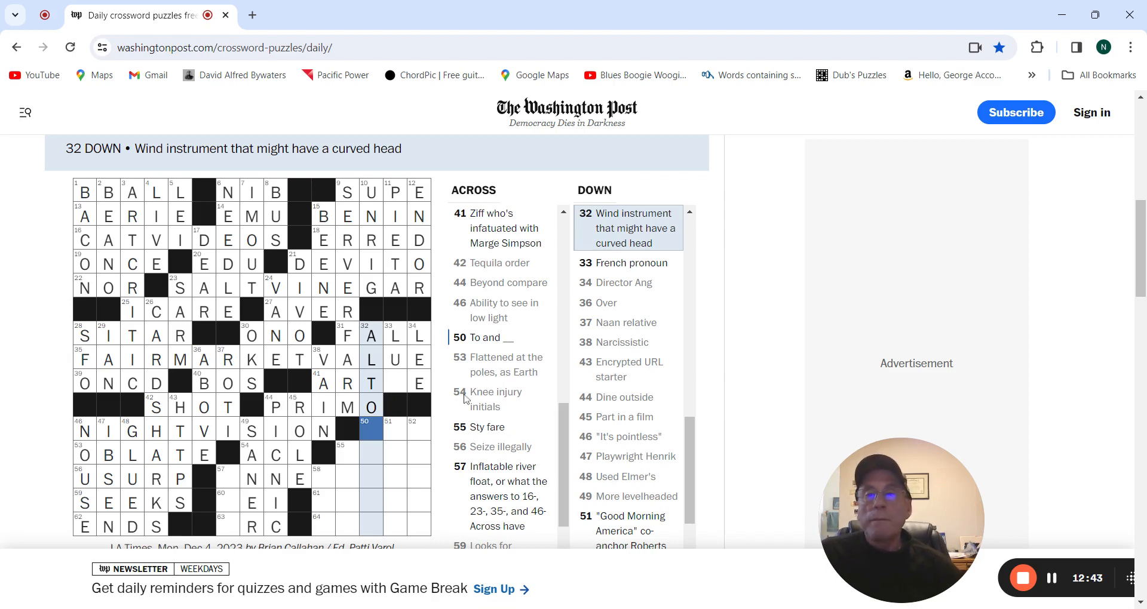
Step: Complete LUI at 33 Down and ARTIE at 41 Across, then move to the next open answer
left_click(394, 382)
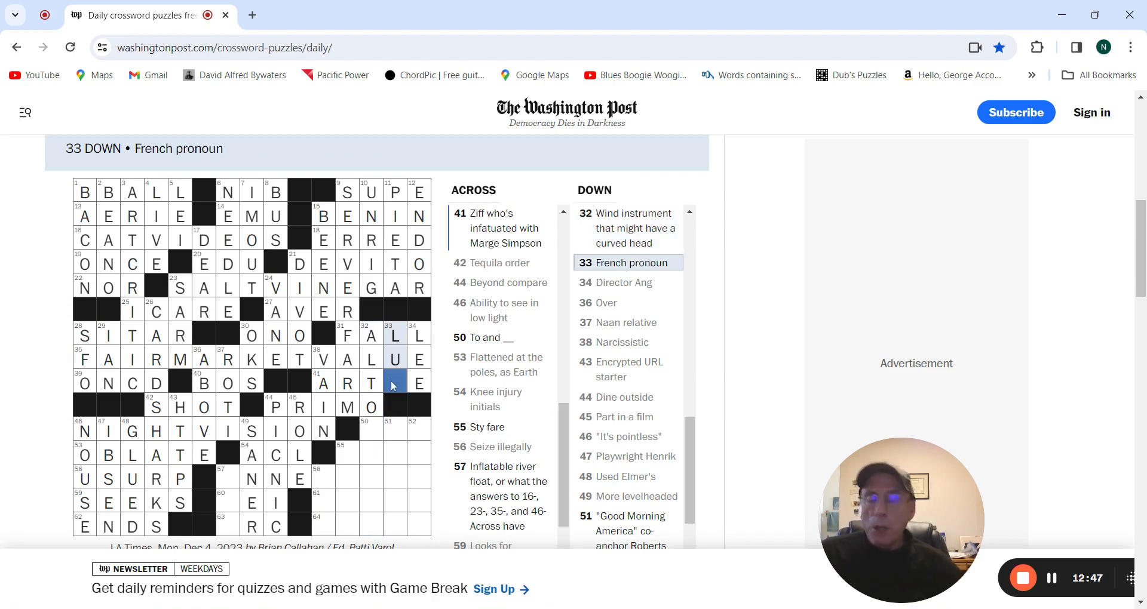
type("I")
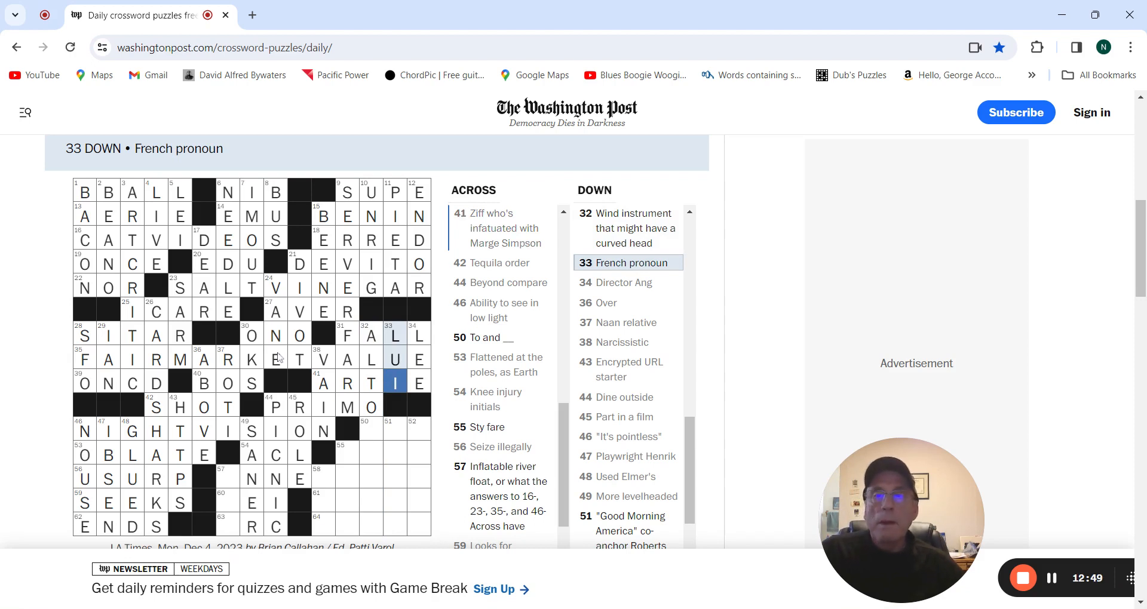
left_click(324, 382)
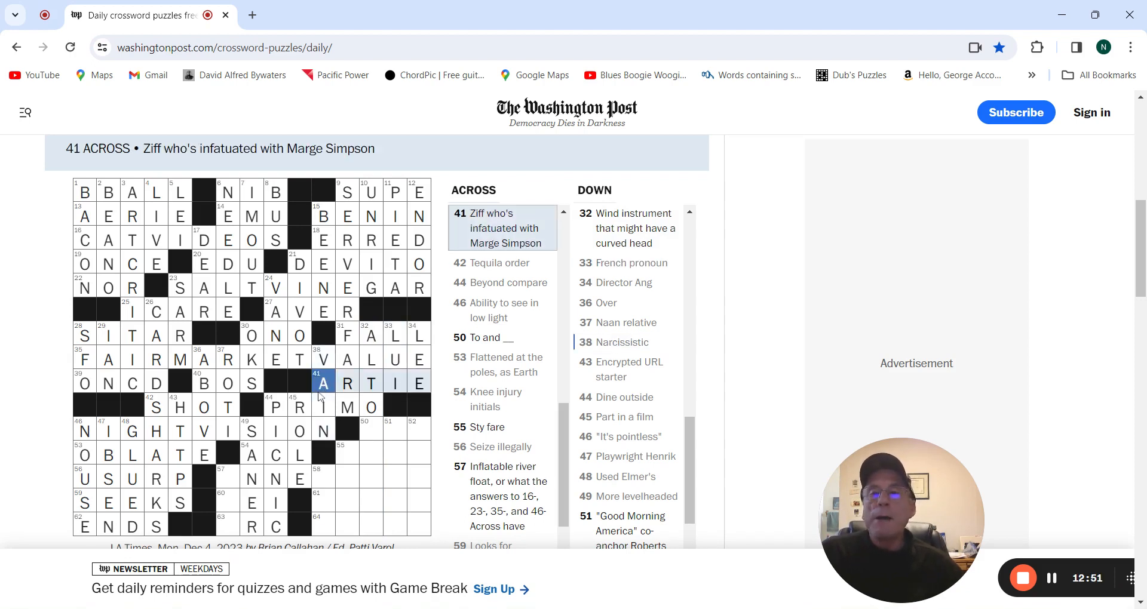
left_click(371, 432)
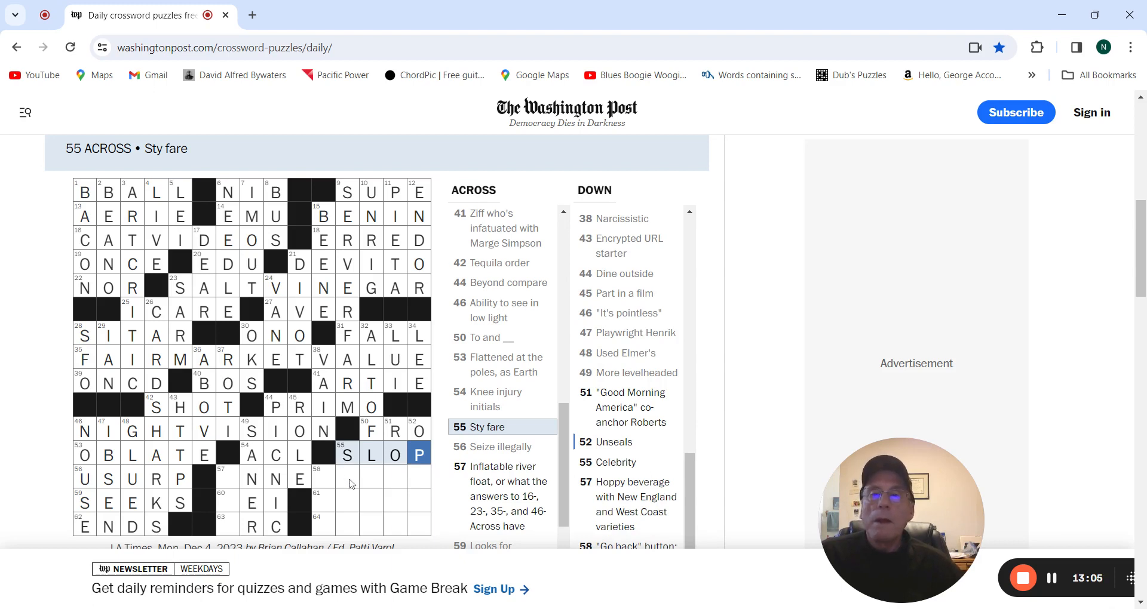
Step: Work through 55, 32, 51 and 52 Down, entering ALTO FLUTE and OPENS, then start INNER TUBE
left_click(346, 478)
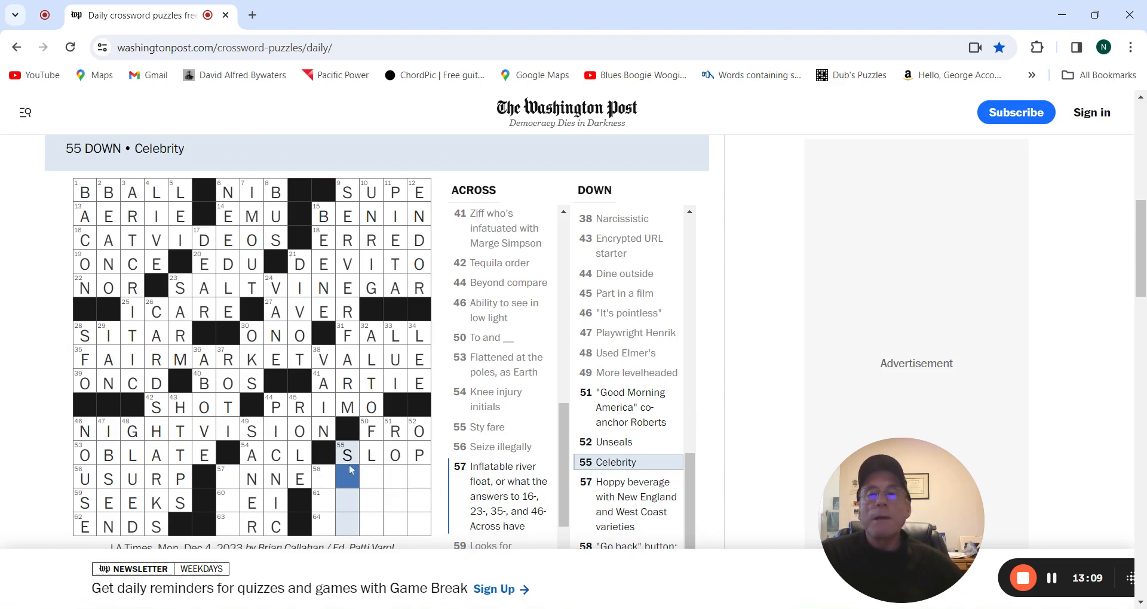
left_click(371, 477)
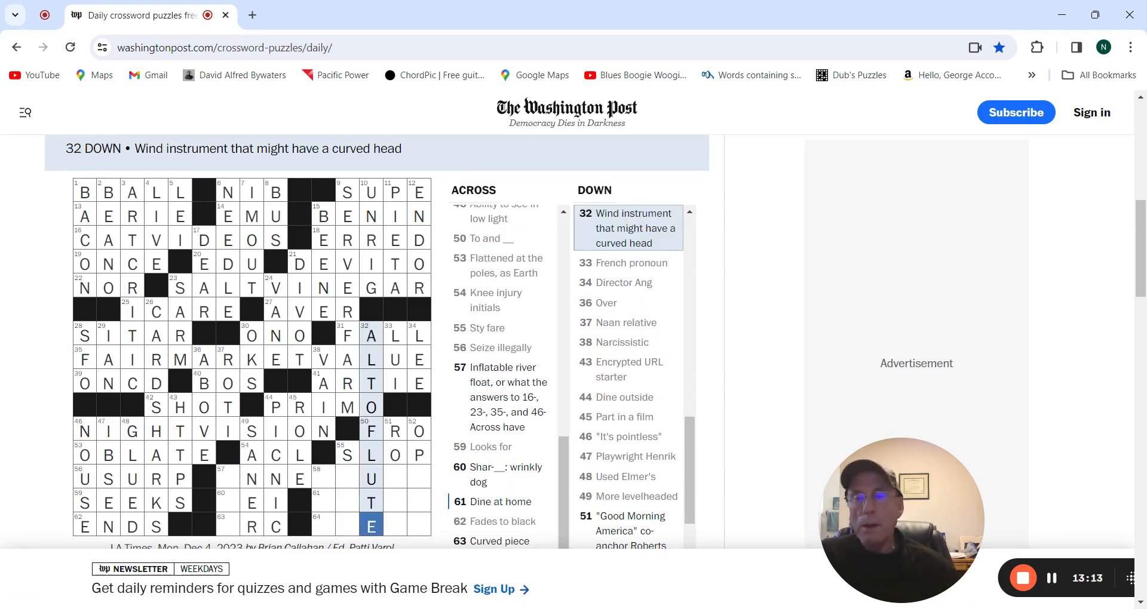
left_click(395, 454)
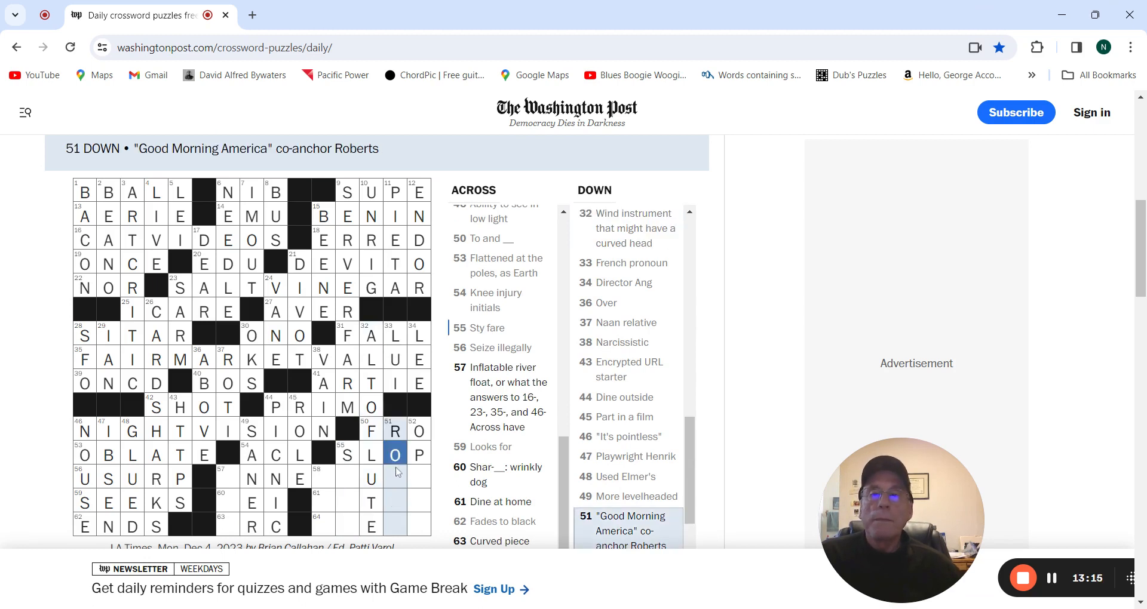
left_click(394, 477)
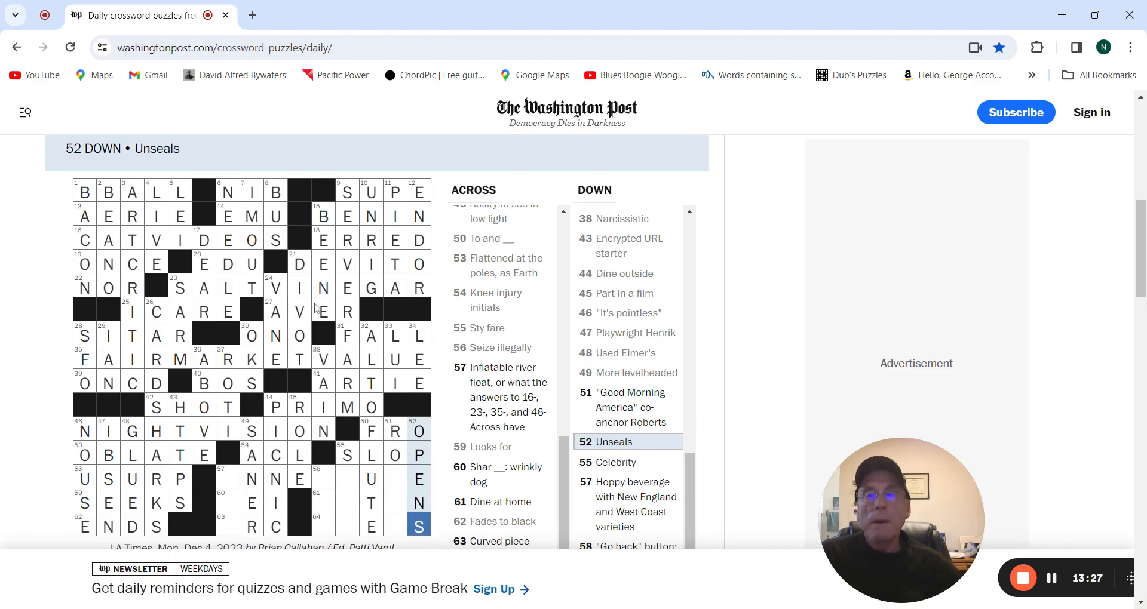
left_click(228, 478)
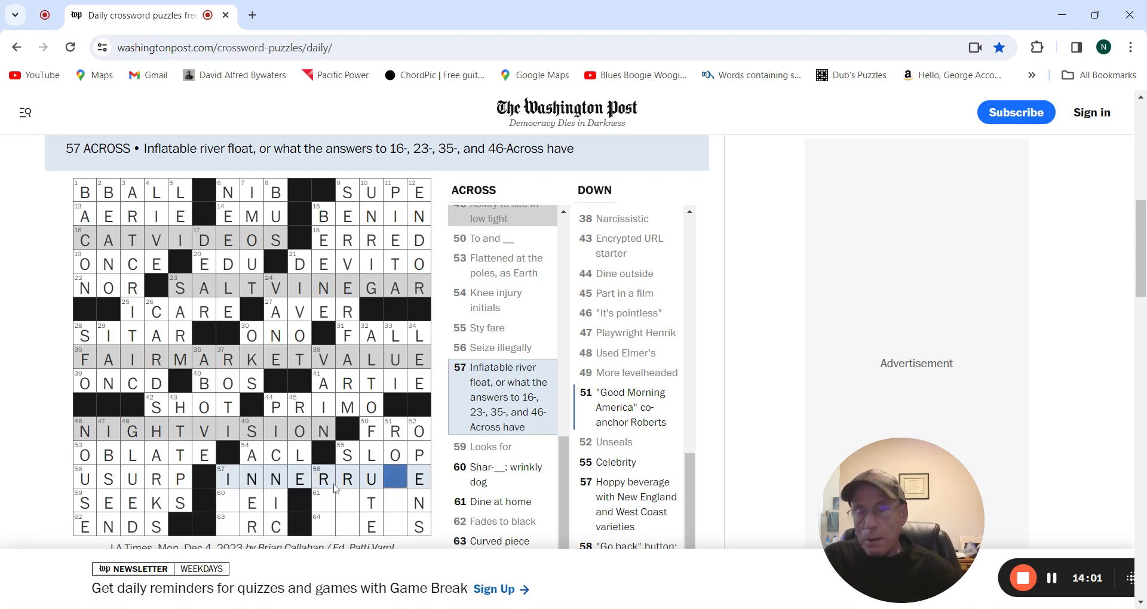
mouse_move(341, 502)
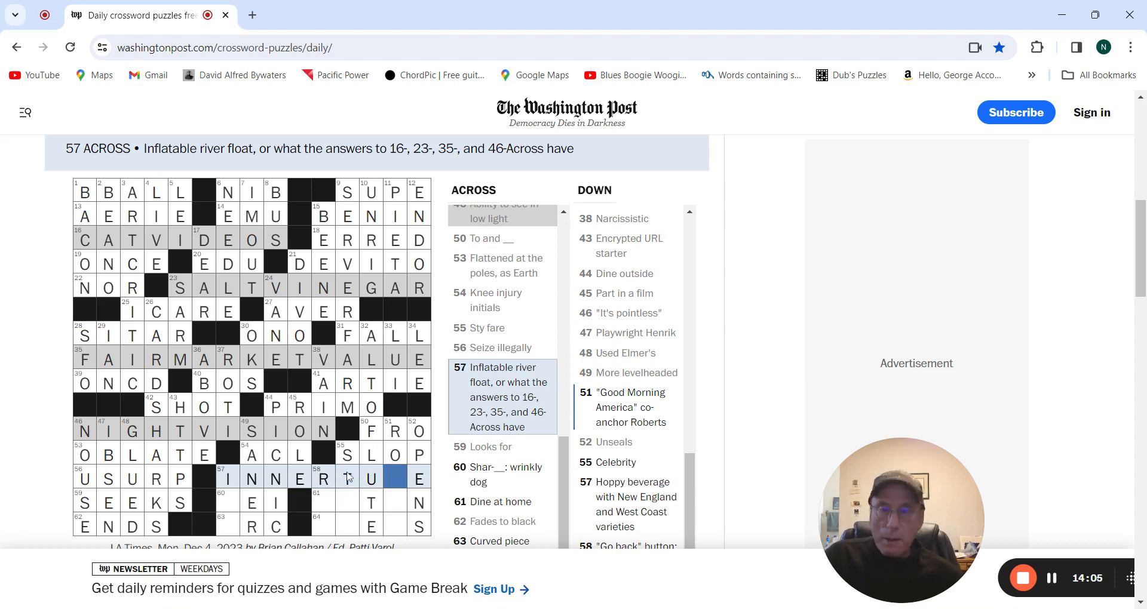
Step: Finish INNER TUBE with B and confirm PEI at 60 Across
type("B")
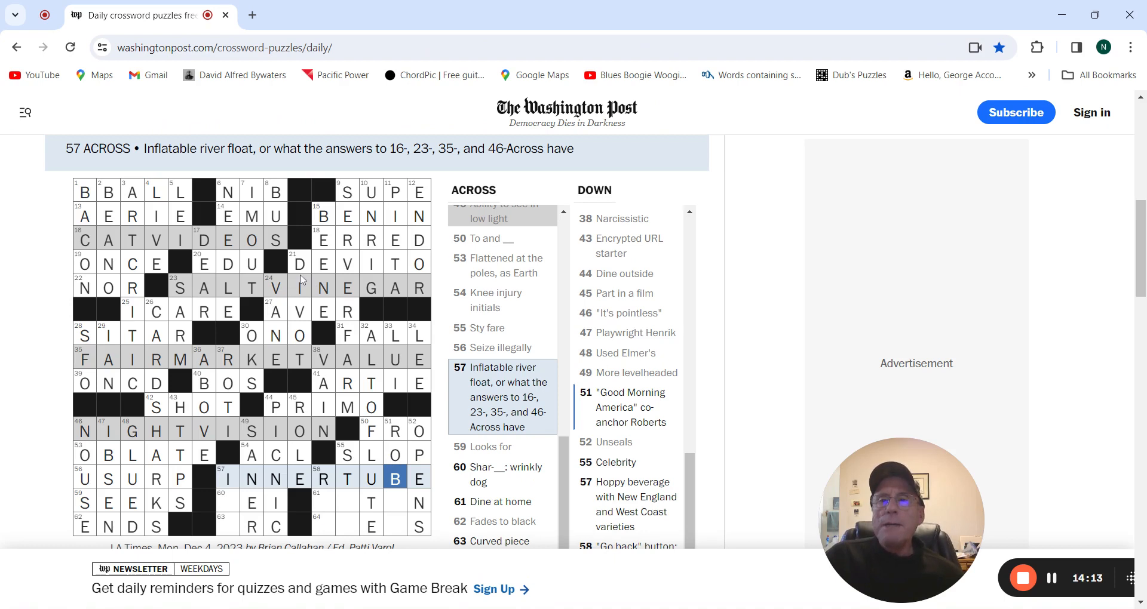
mouse_move(343, 377)
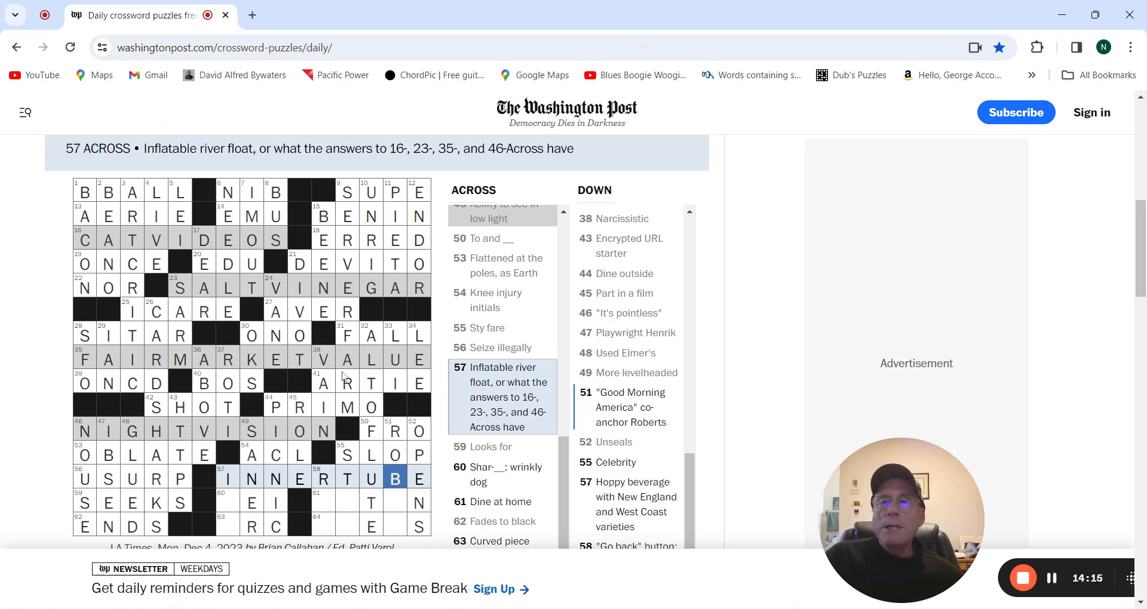
mouse_move(409, 495)
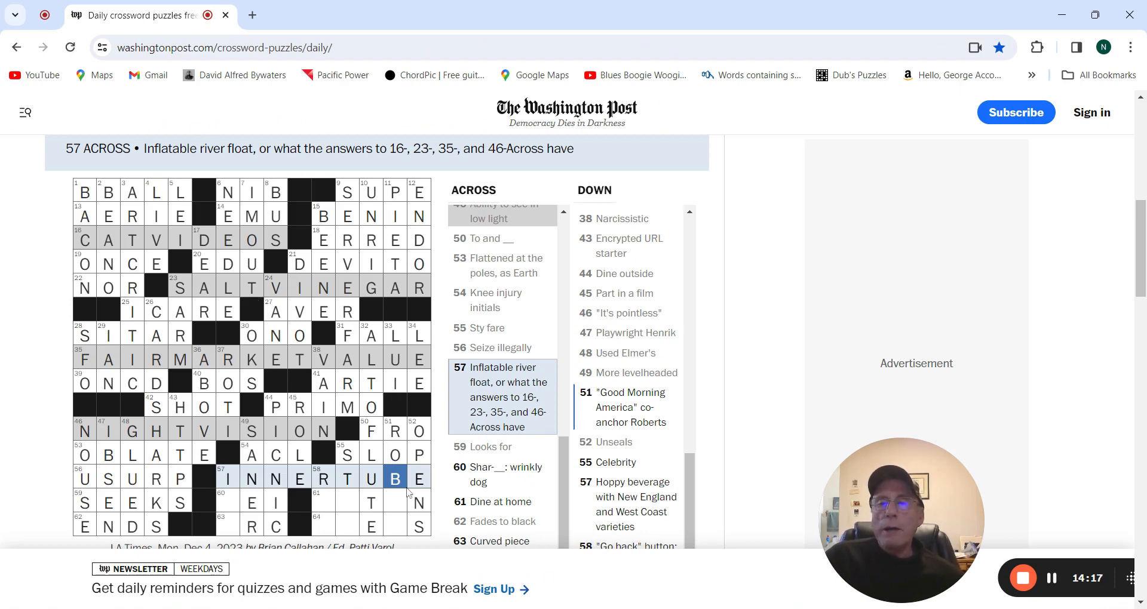
left_click(228, 503)
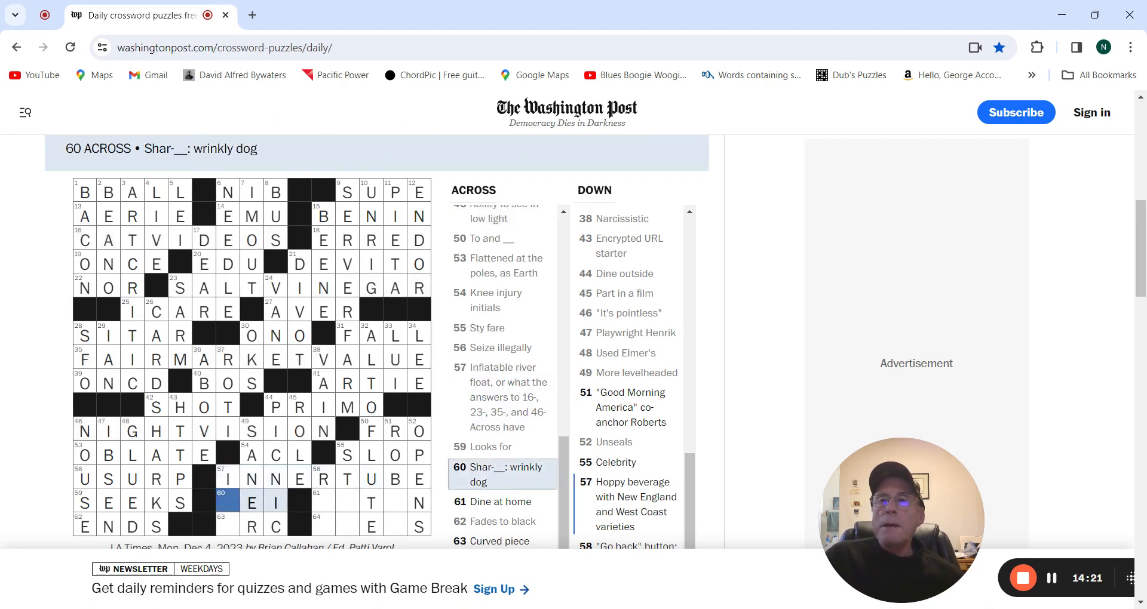
left_click(227, 502)
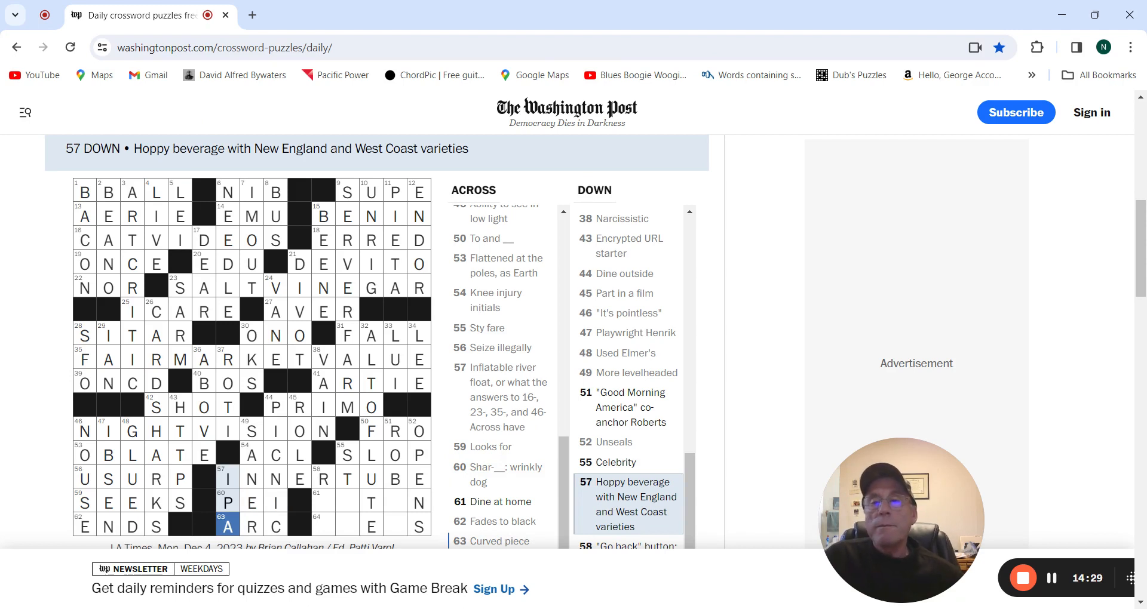
left_click(228, 502)
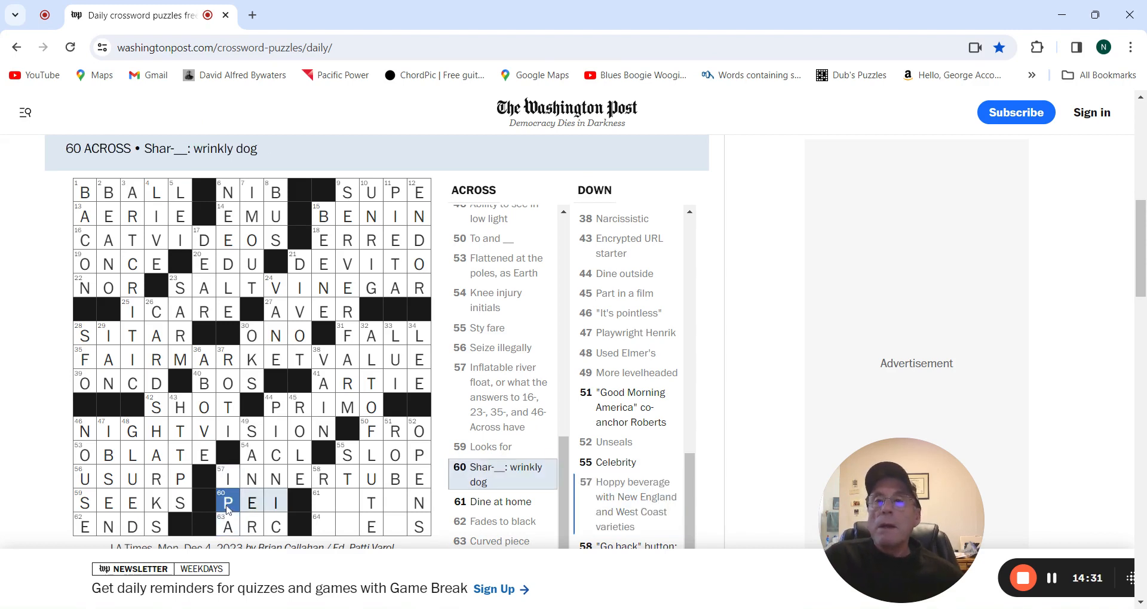
mouse_move(29, 474)
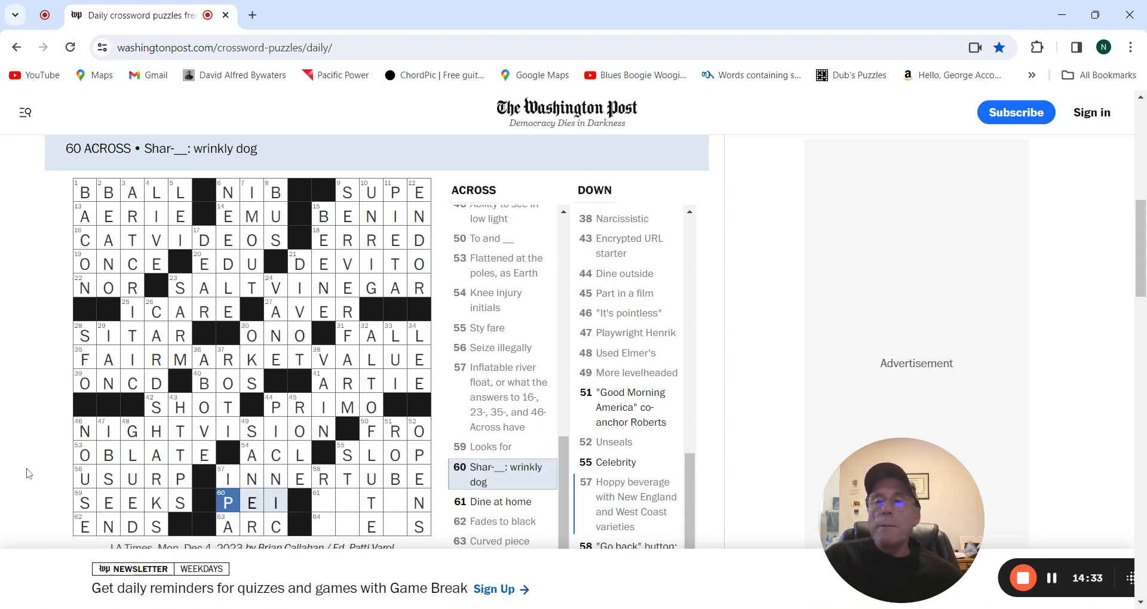
mouse_move(287, 513)
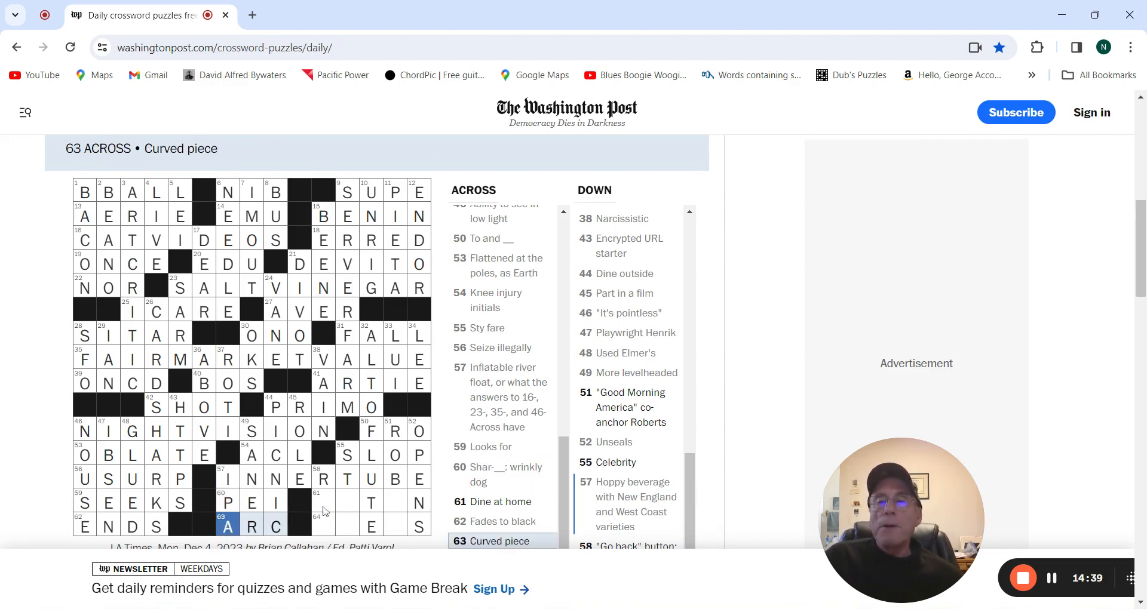
Step: Fill EAT IN at 61 Across and WRENS at 64 Across, then check 58 and 55 Down
left_click(323, 502)
type("EATI")
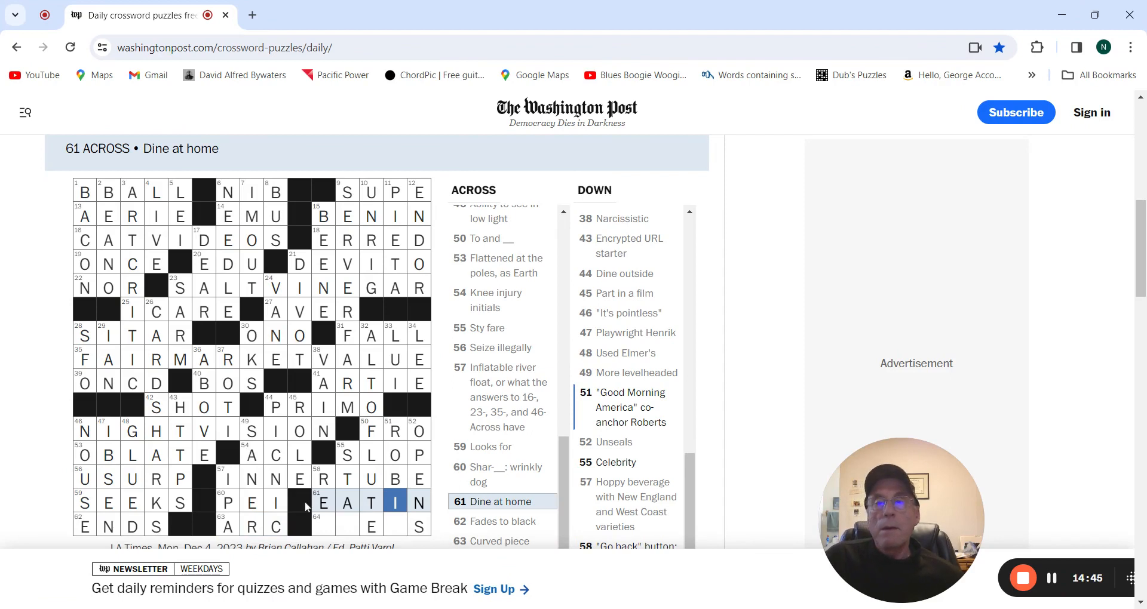
left_click(322, 526)
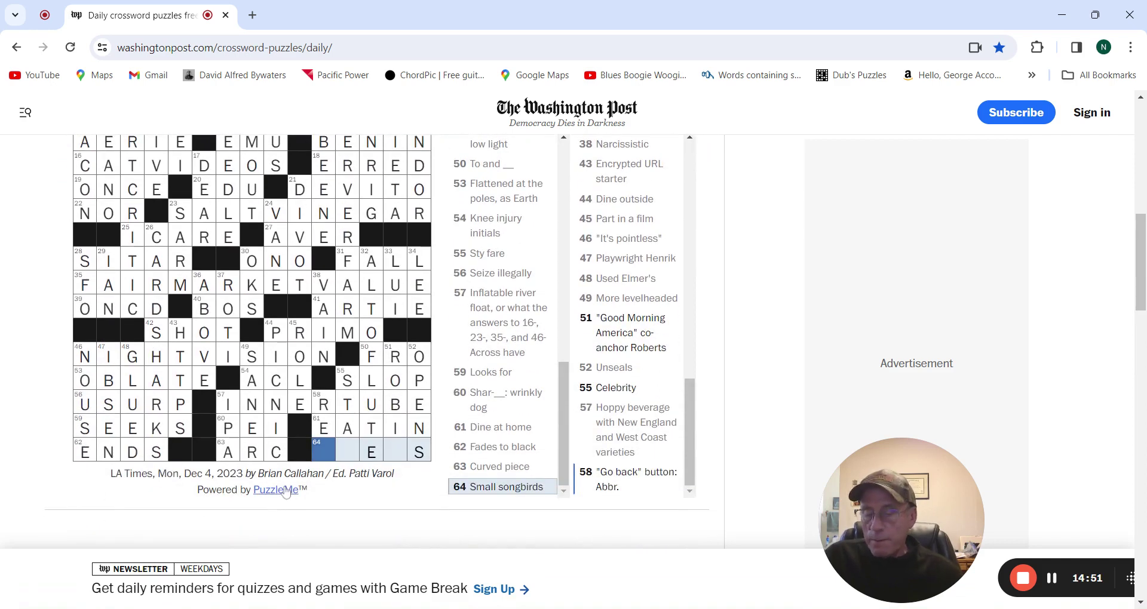
type("WREN")
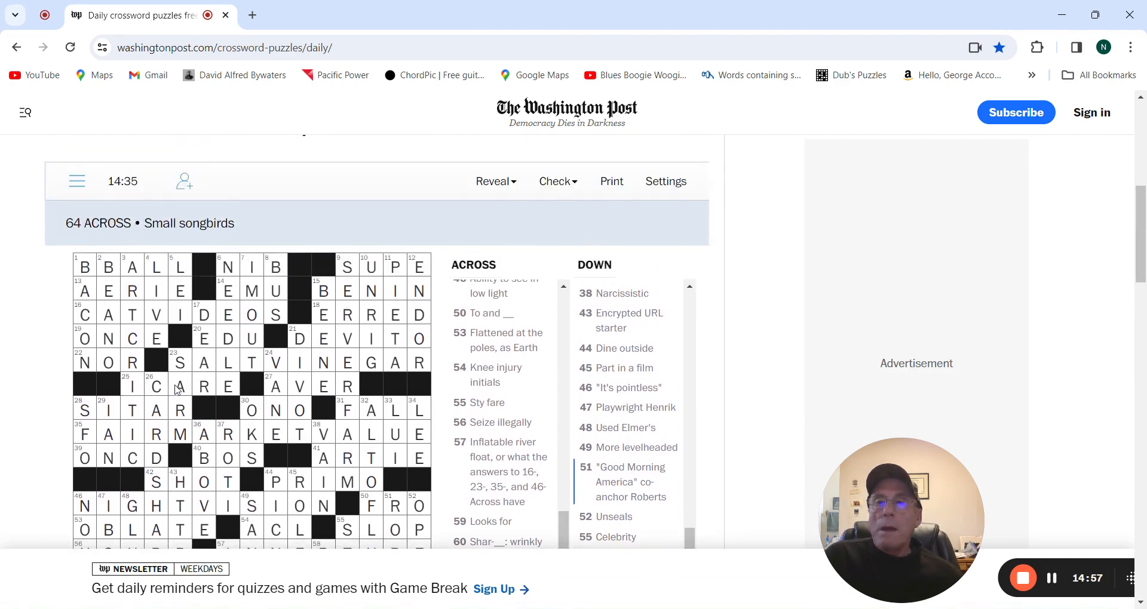
scroll("down", 3)
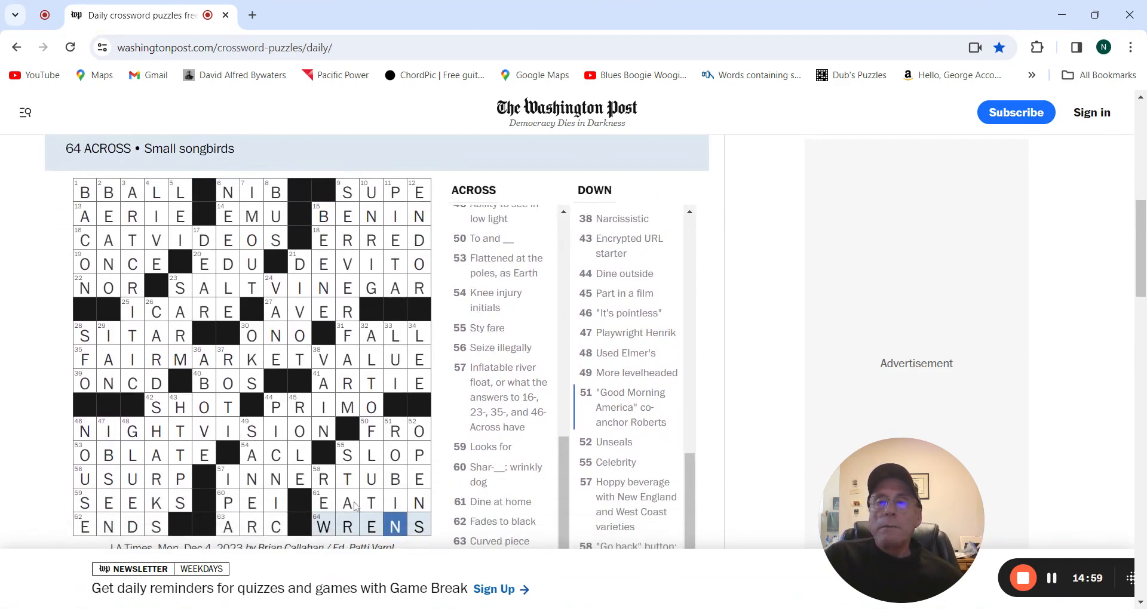
left_click(324, 479)
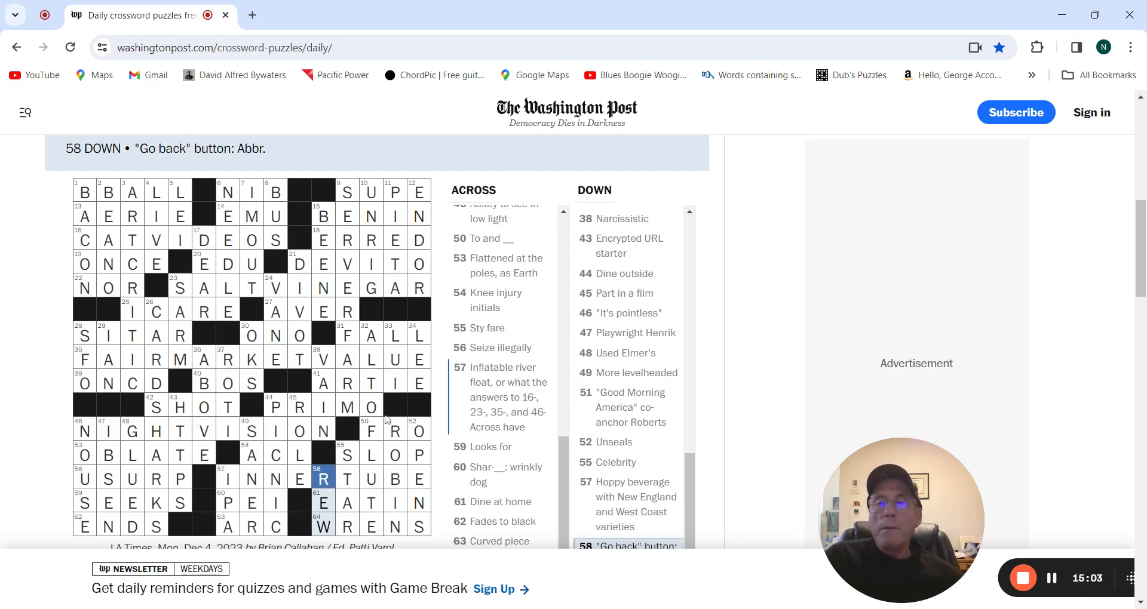
left_click(347, 454)
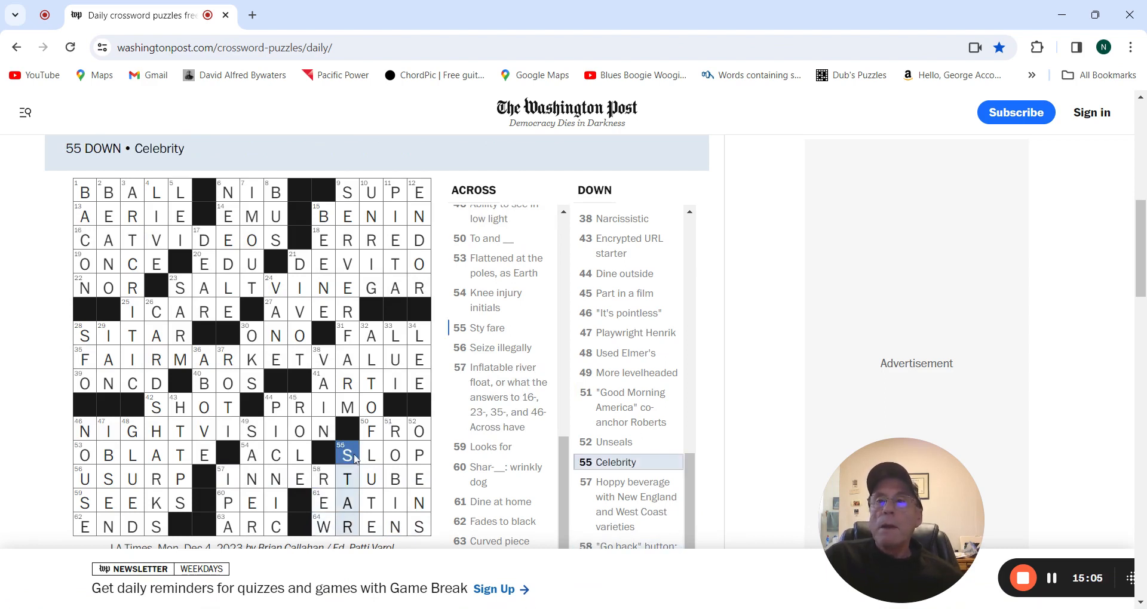
mouse_move(400, 425)
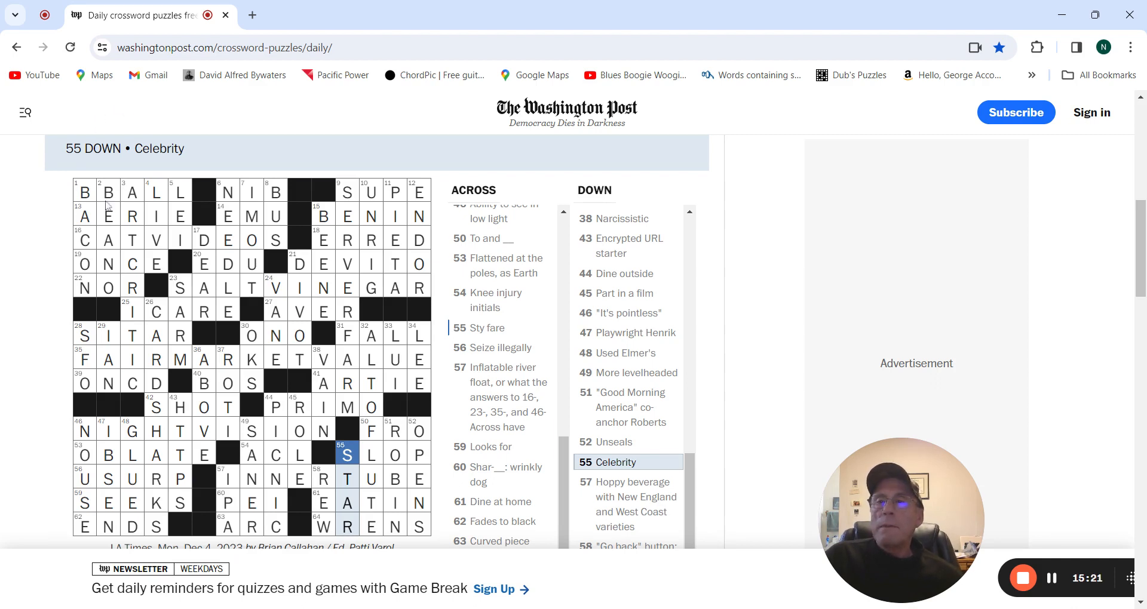
Step: Review 1, 6, 8, 9, 12, 15 and 17 Down until the 760-point, 16:10 congratulations appear
left_click(108, 190)
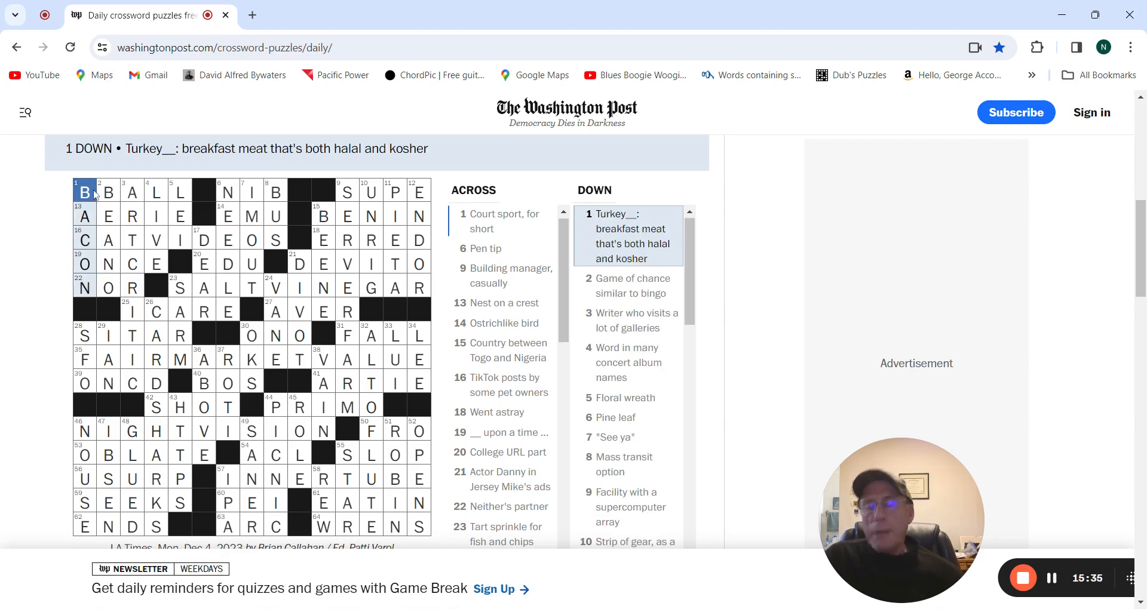
left_click(133, 191)
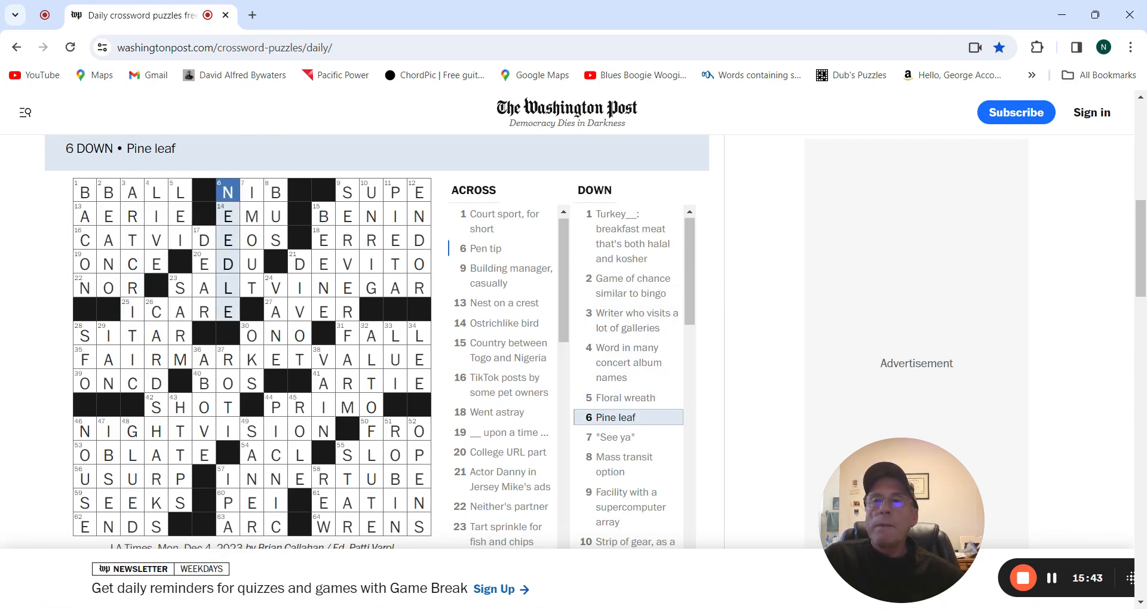
left_click(275, 190)
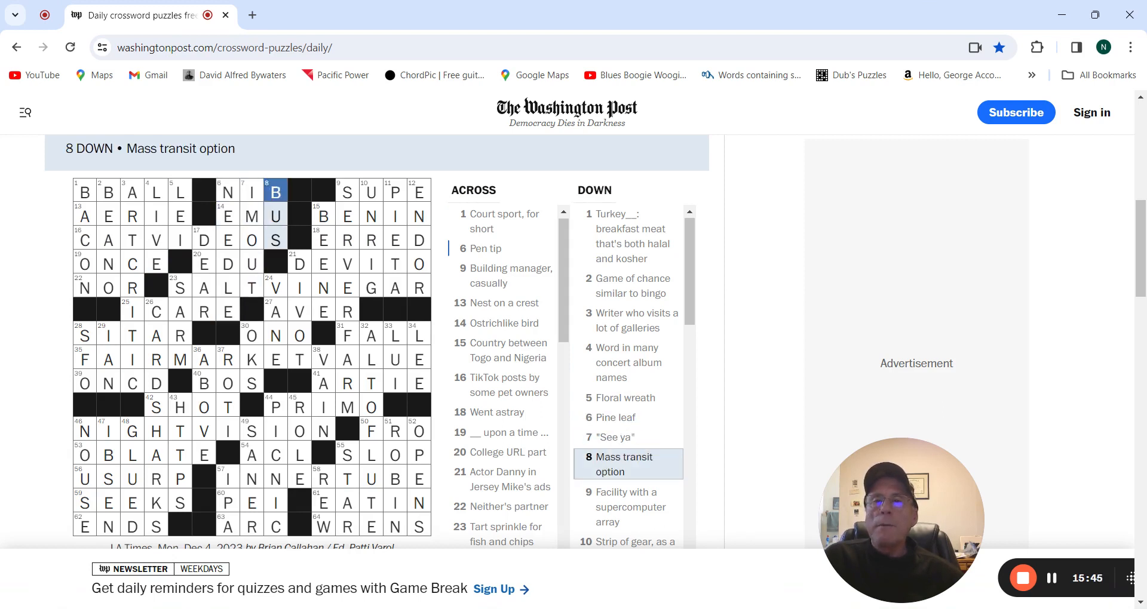
left_click(347, 191)
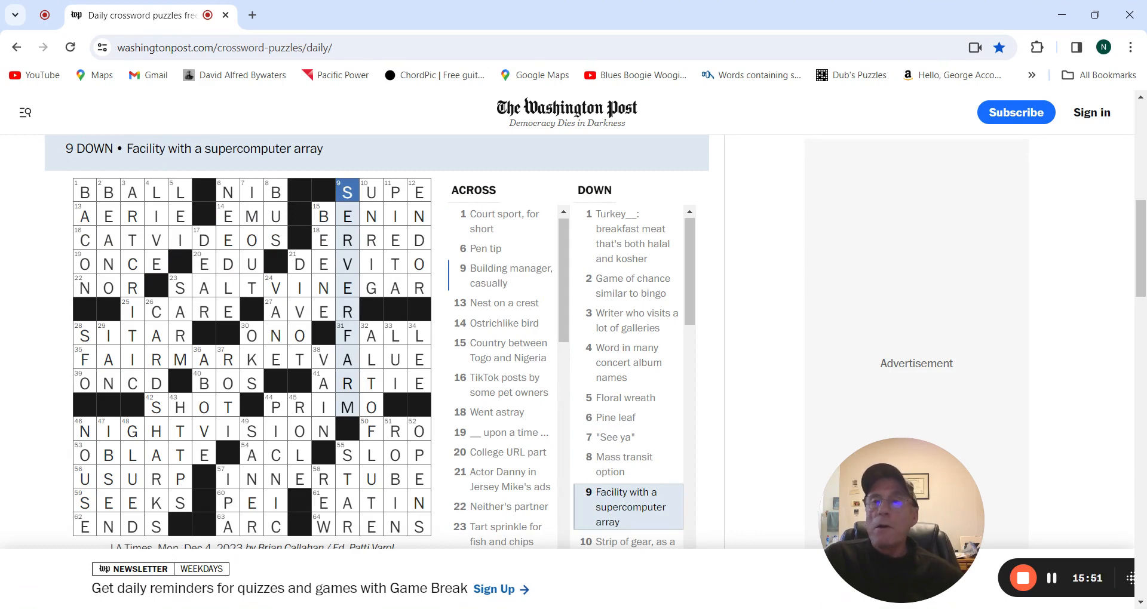
left_click(371, 191)
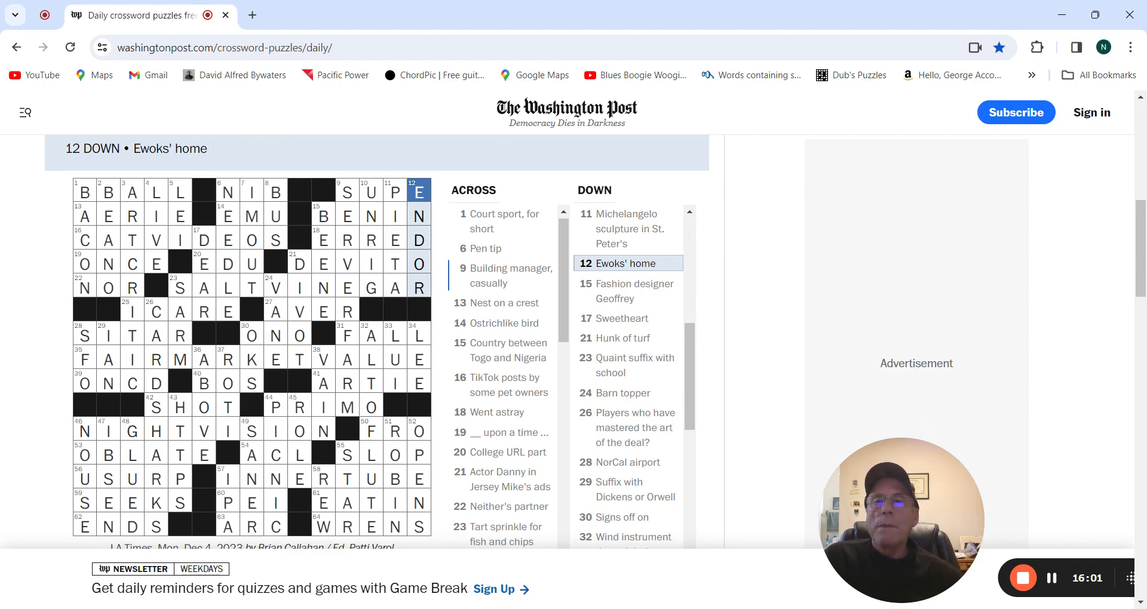
left_click(323, 215)
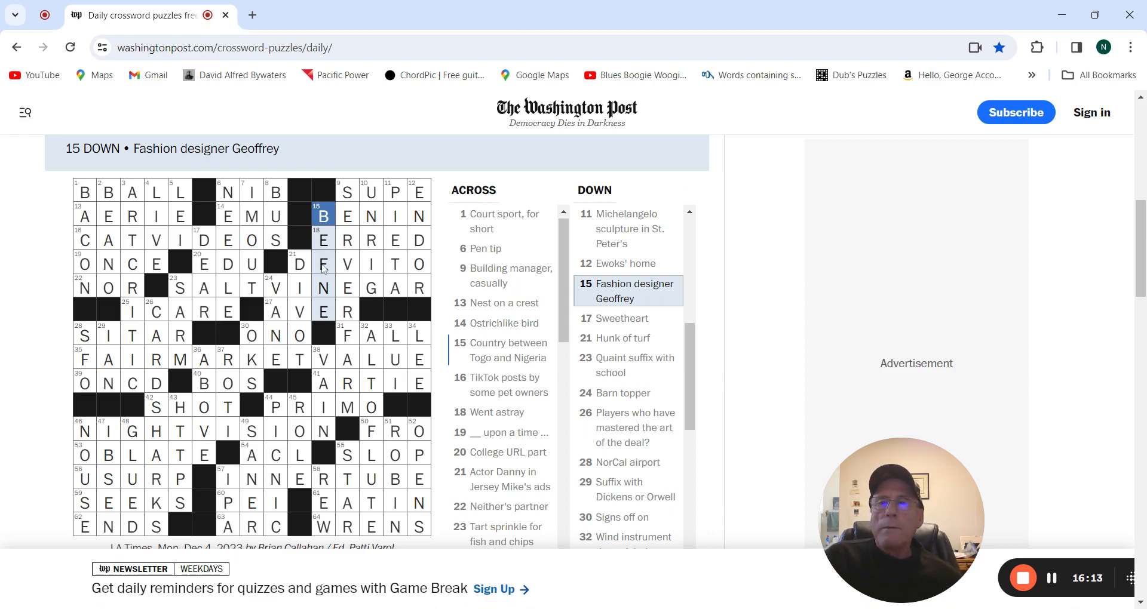
left_click(323, 263)
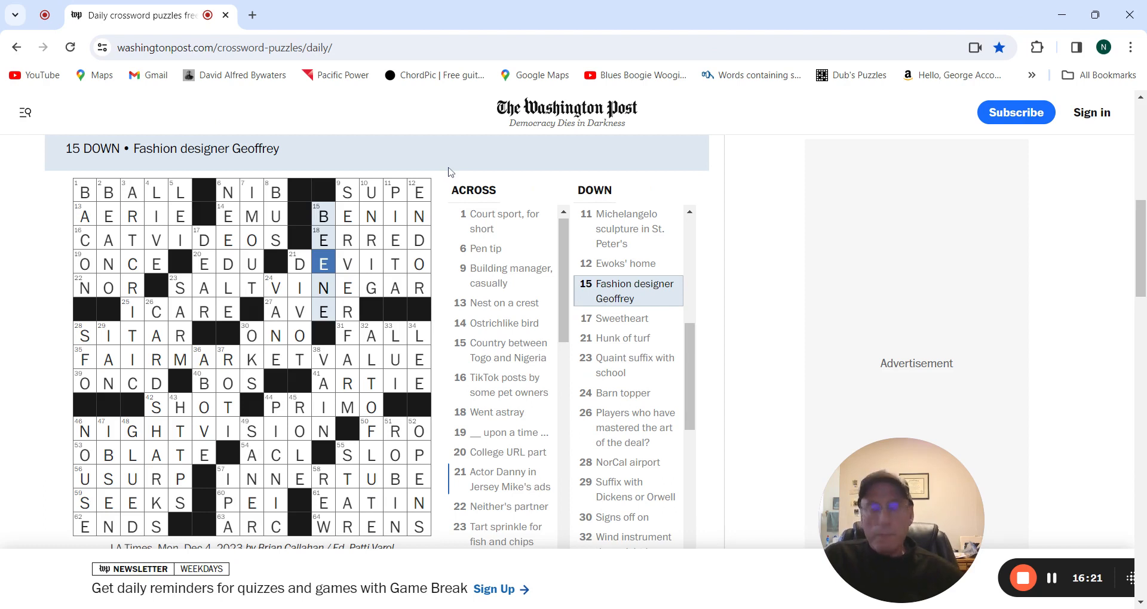
left_click(203, 238)
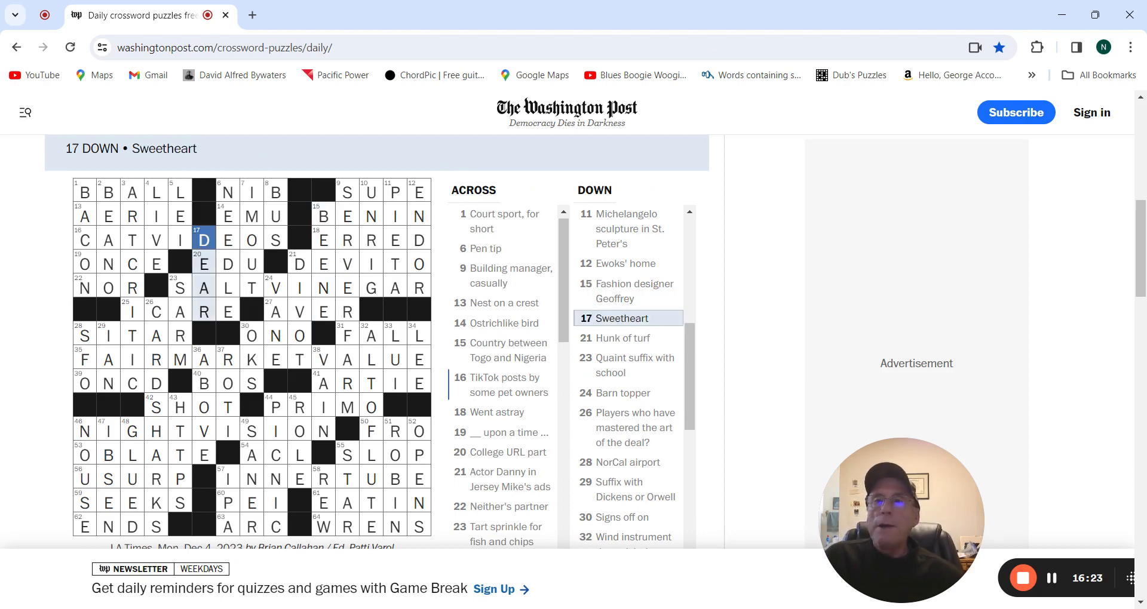
left_click(180, 287)
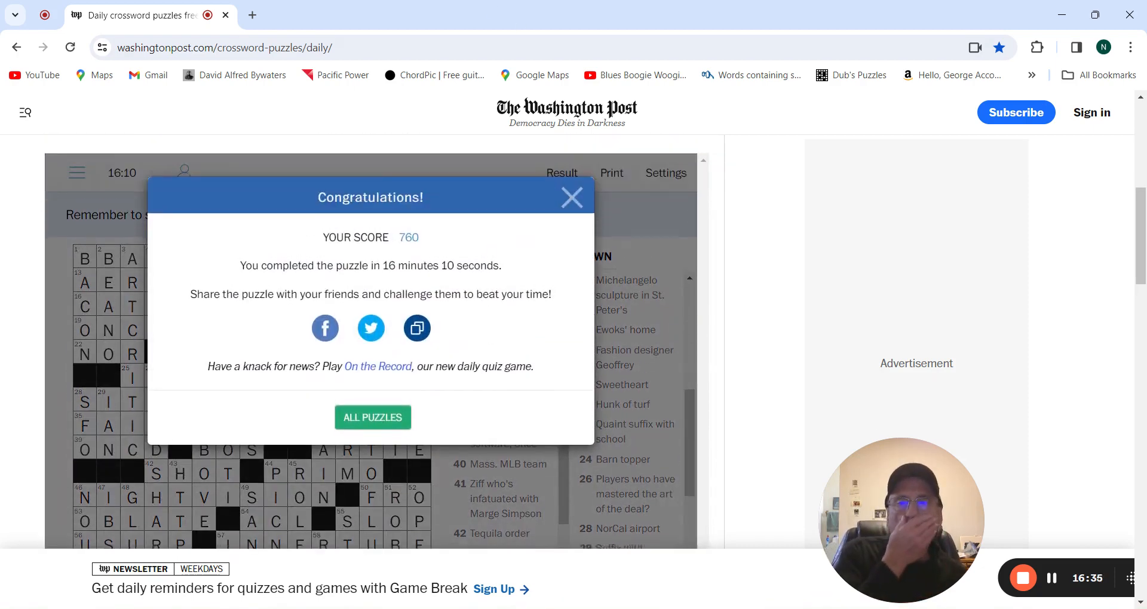
Step: Close the congratulations message and scroll back to the solved grid
left_click(572, 197)
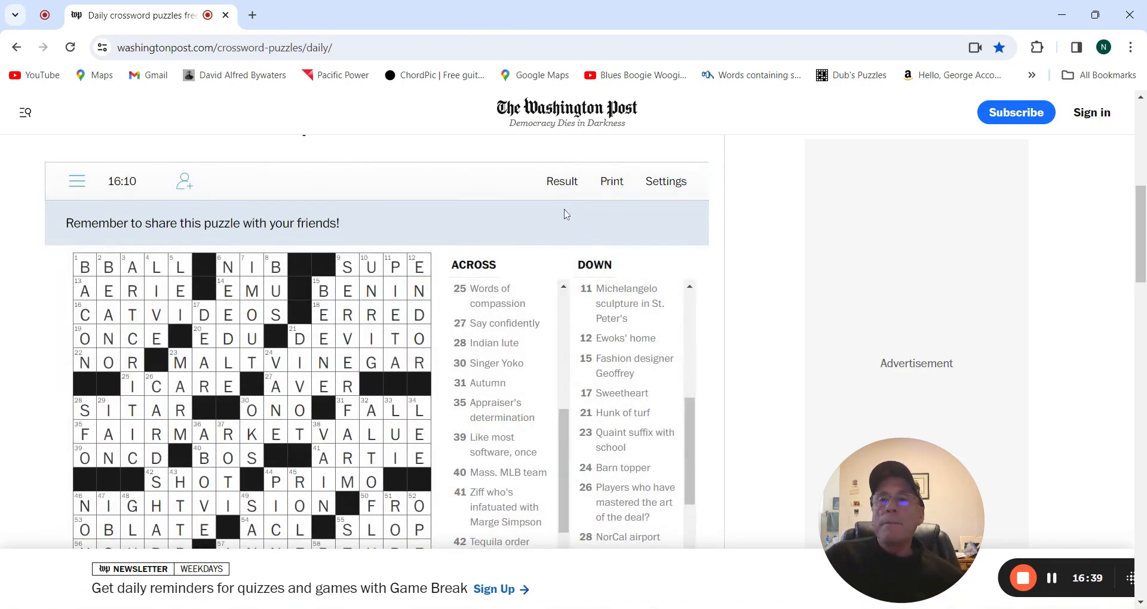
scroll("down", 3)
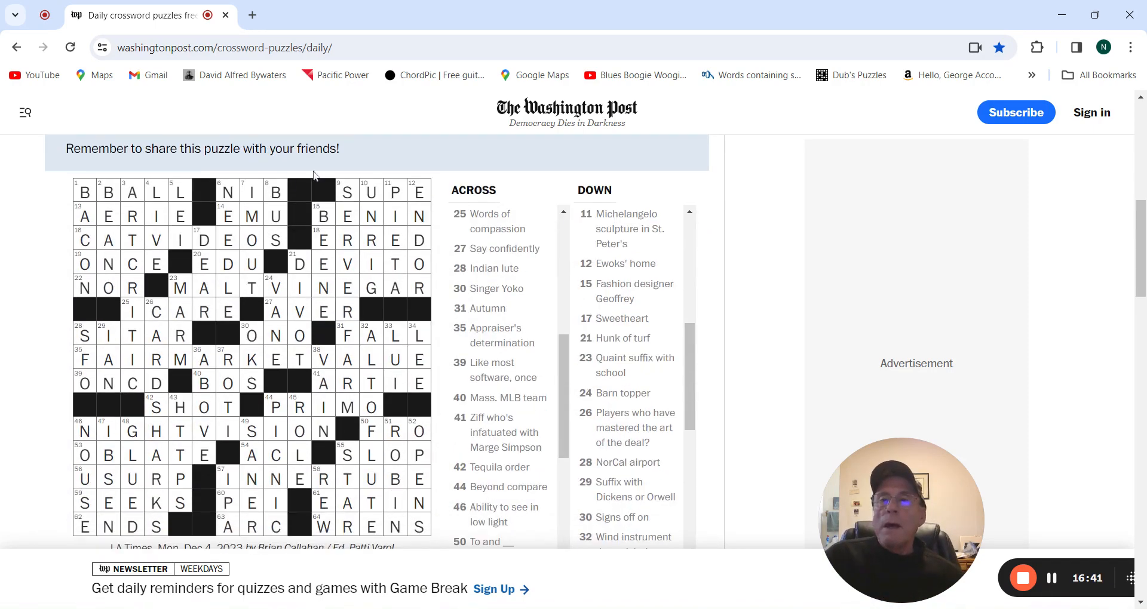
mouse_move(197, 479)
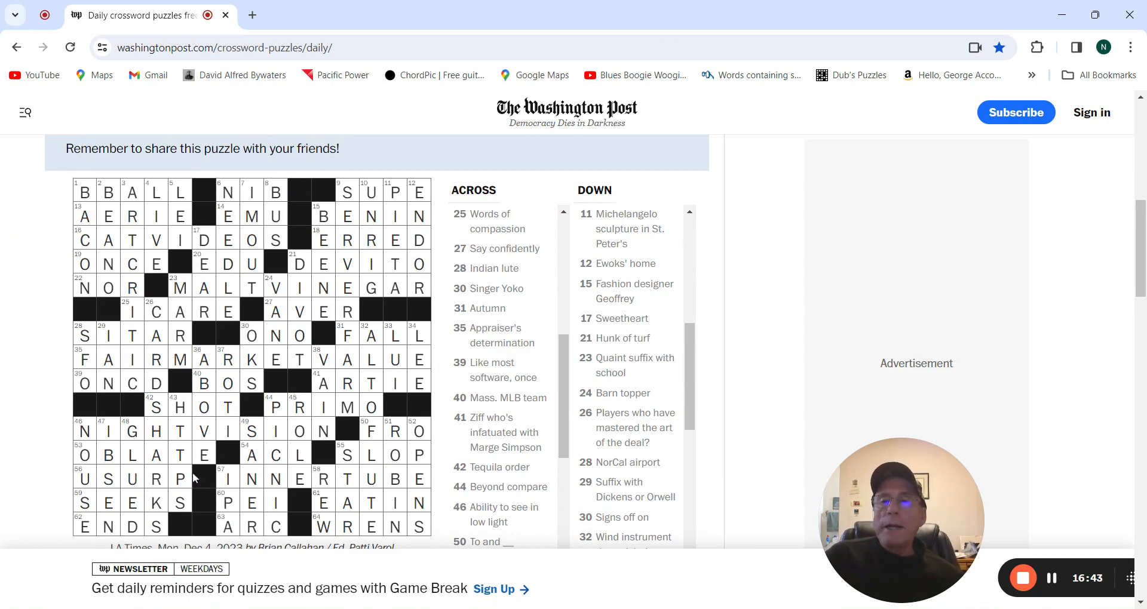
left_click(228, 477)
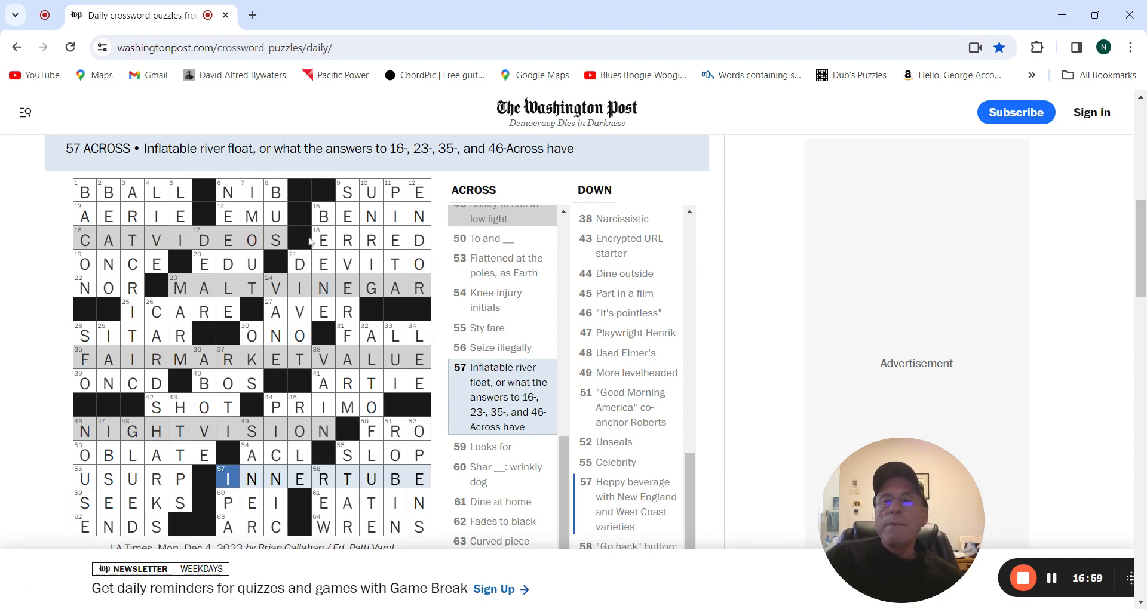
left_click(395, 191)
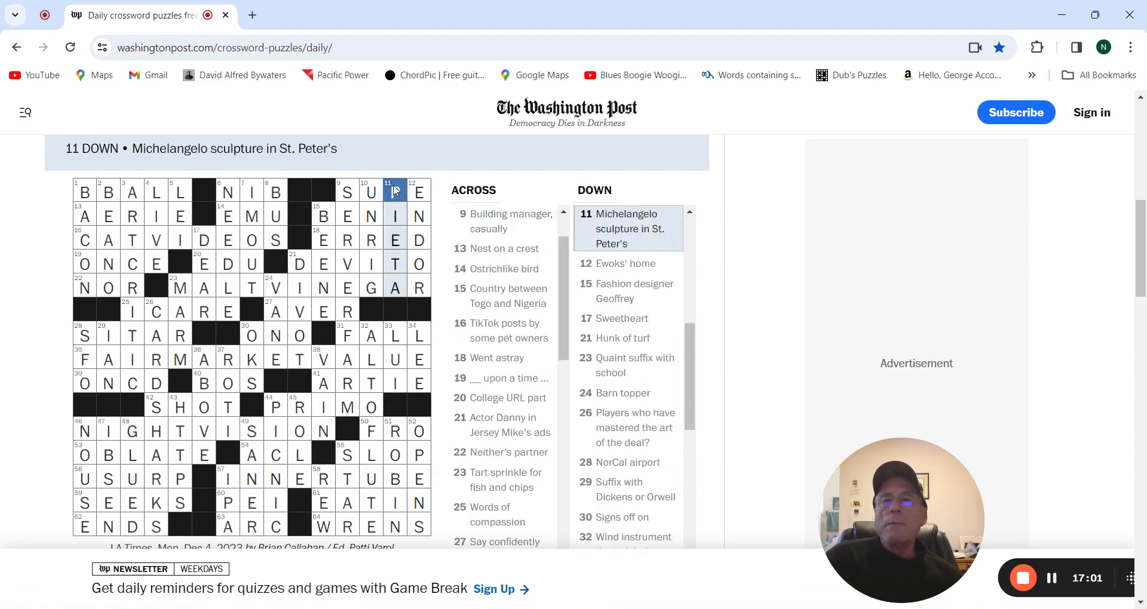
type("P")
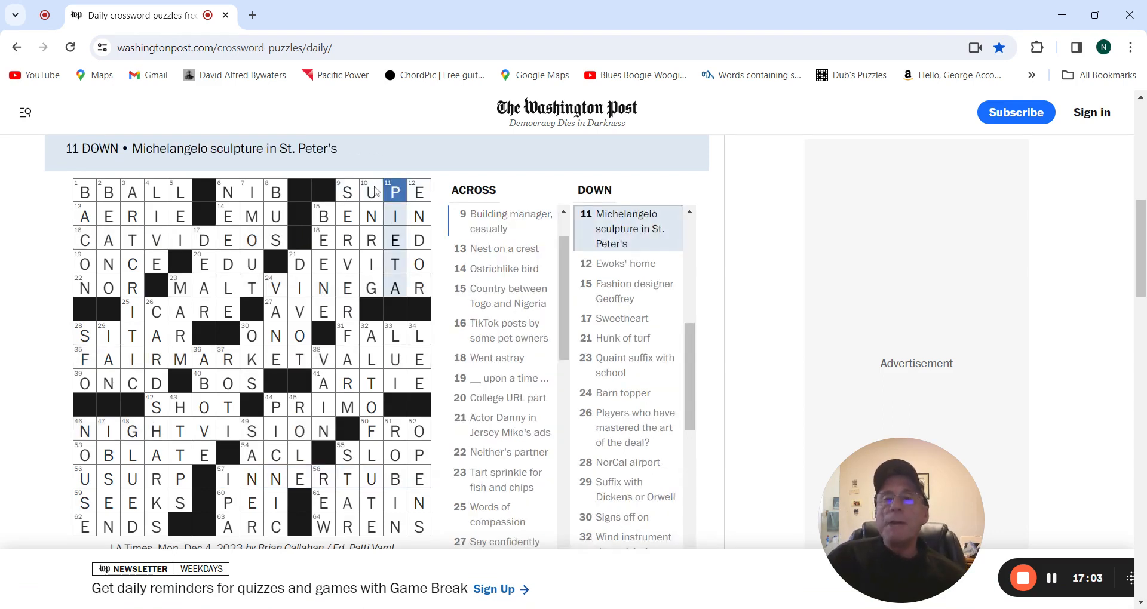
left_click(371, 191)
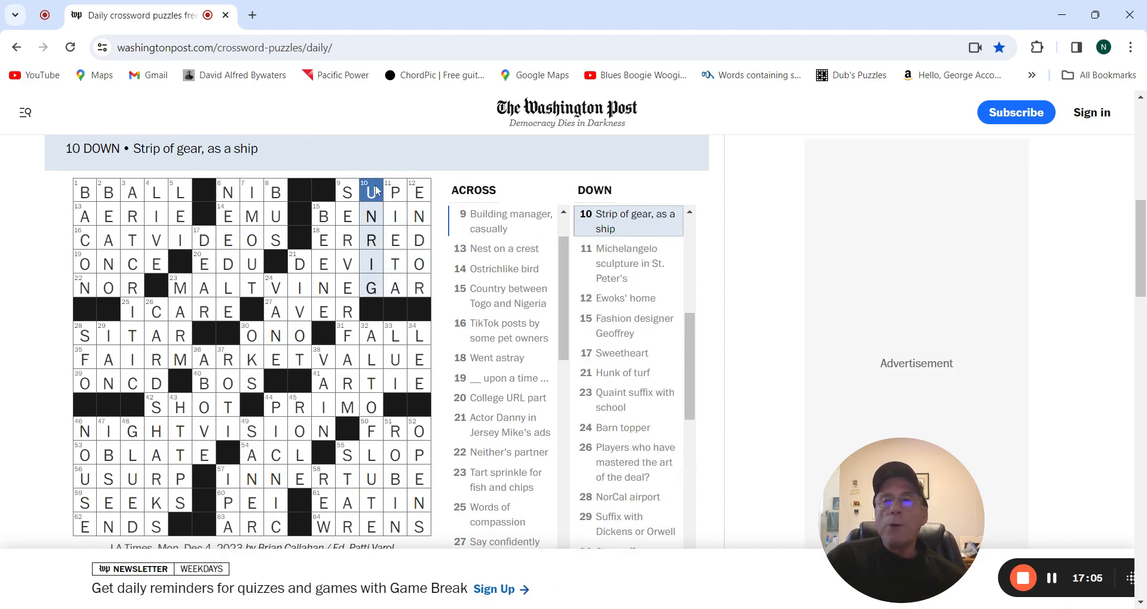
left_click(347, 191)
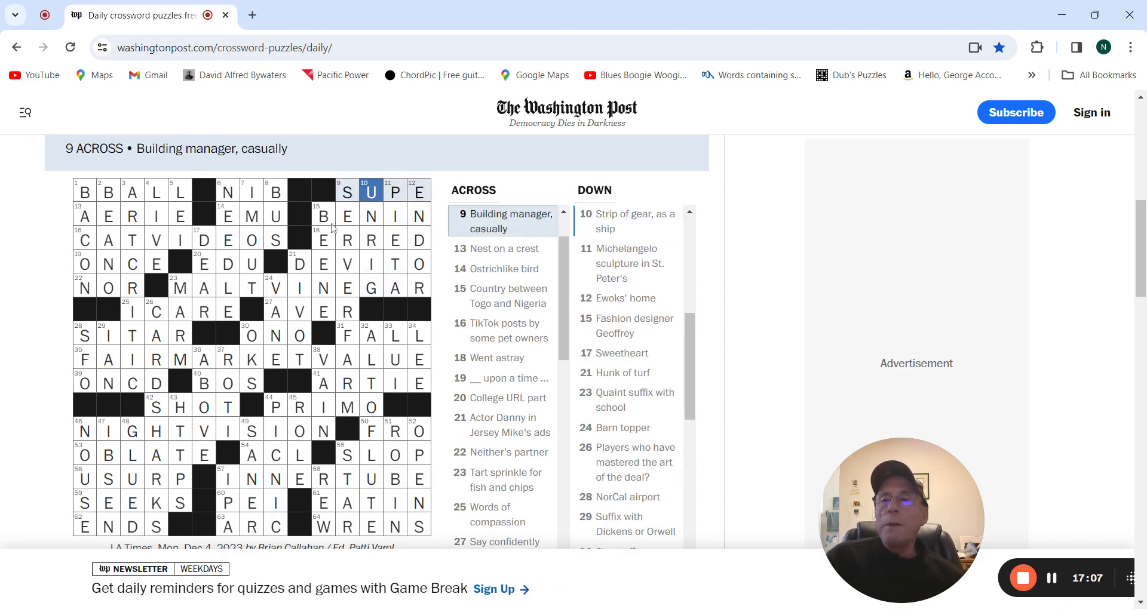
mouse_move(282, 310)
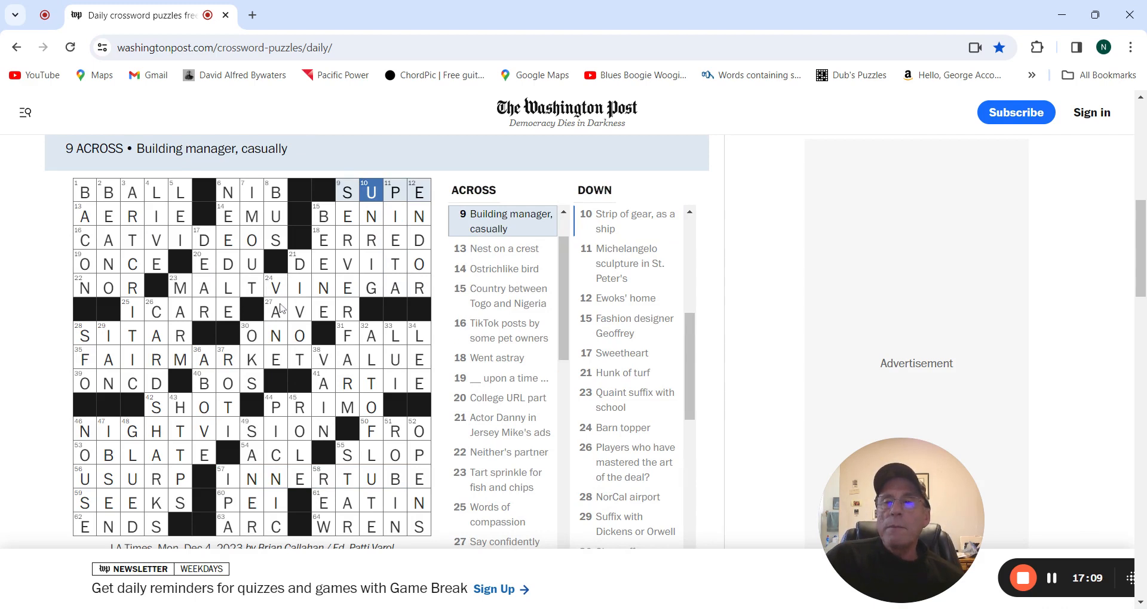
left_click(275, 311)
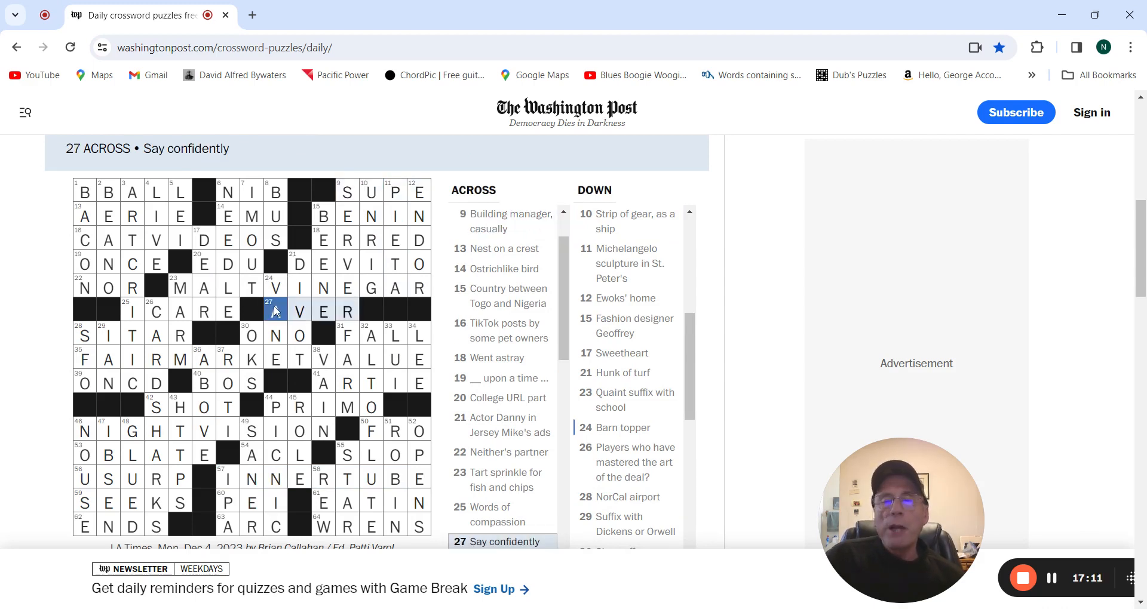
type("A")
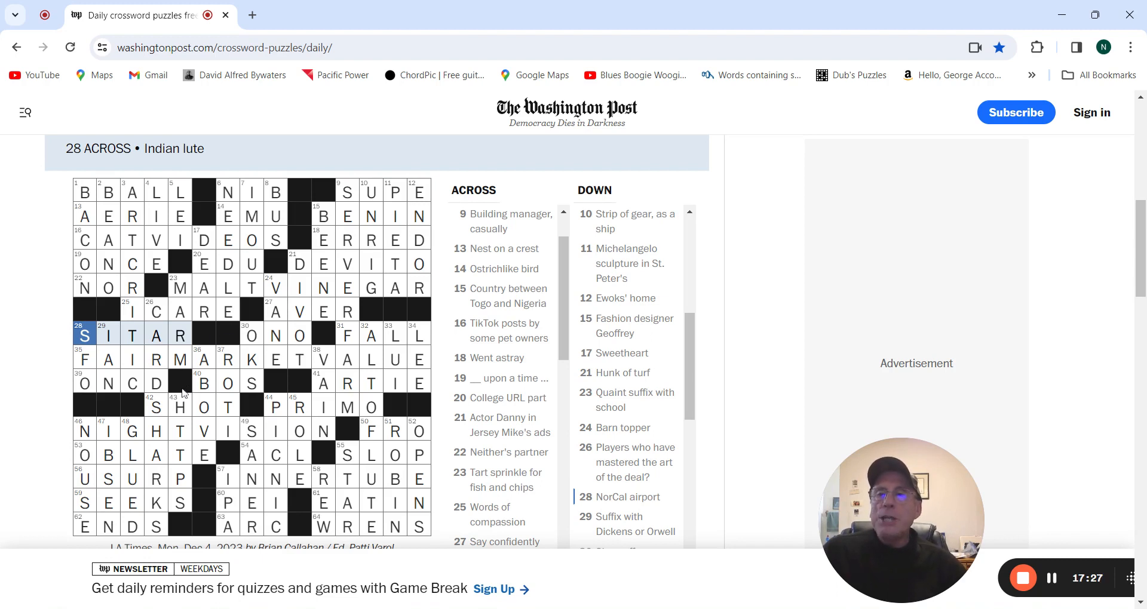
left_click(179, 406)
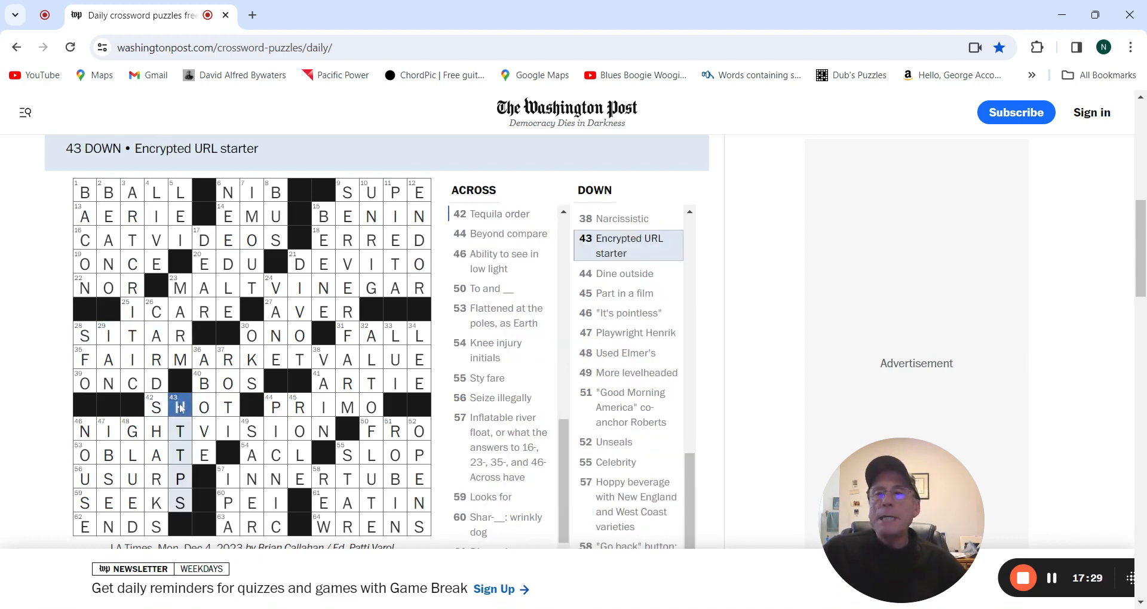
type("H")
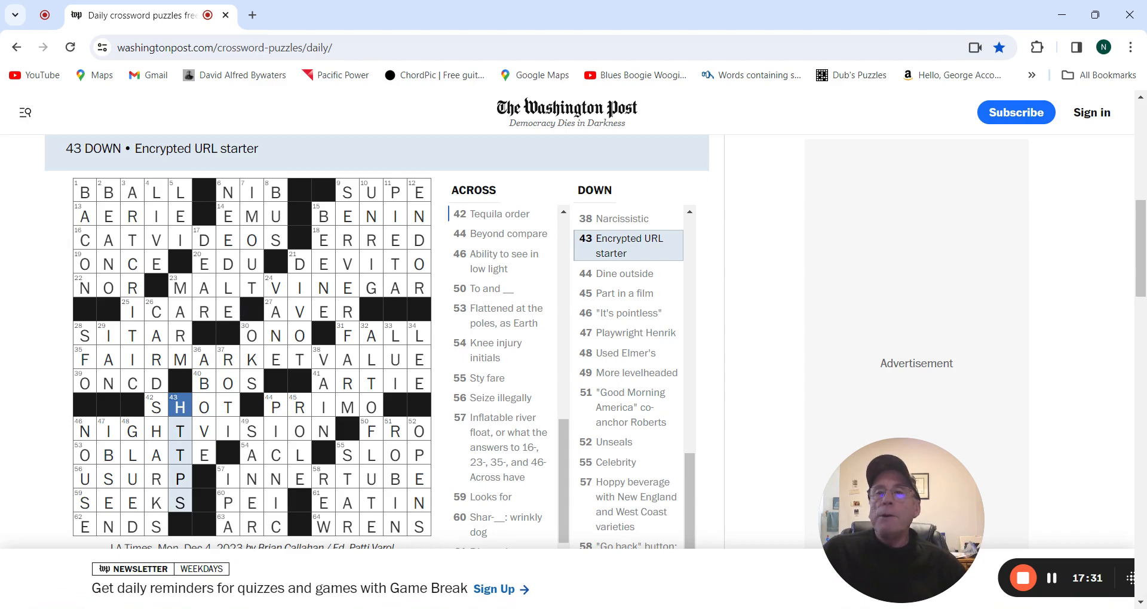
mouse_move(67, 247)
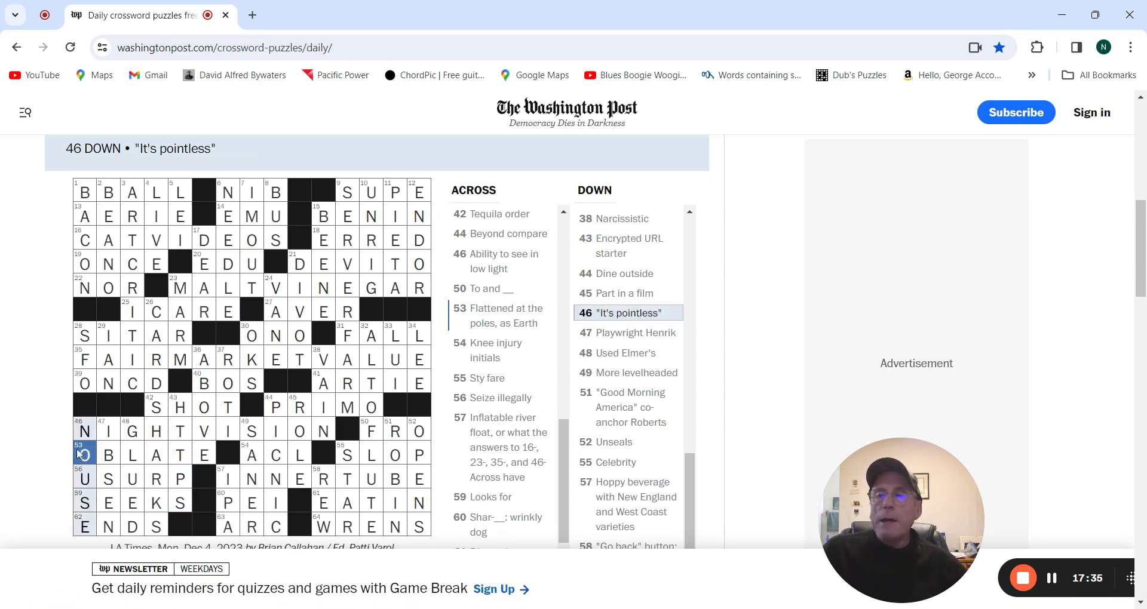
left_click(84, 454)
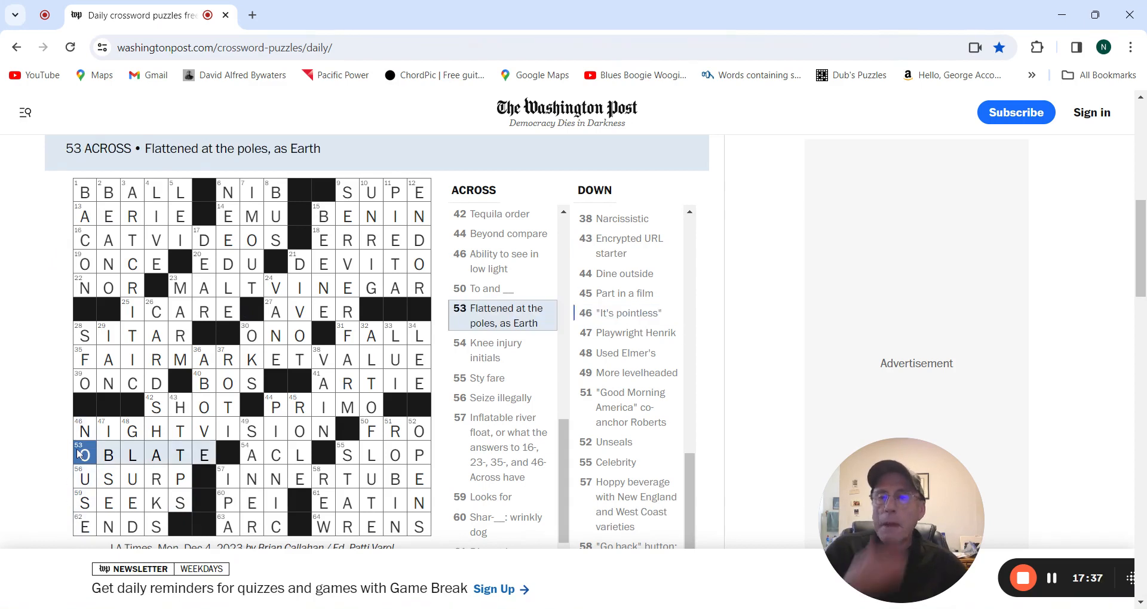
type("O")
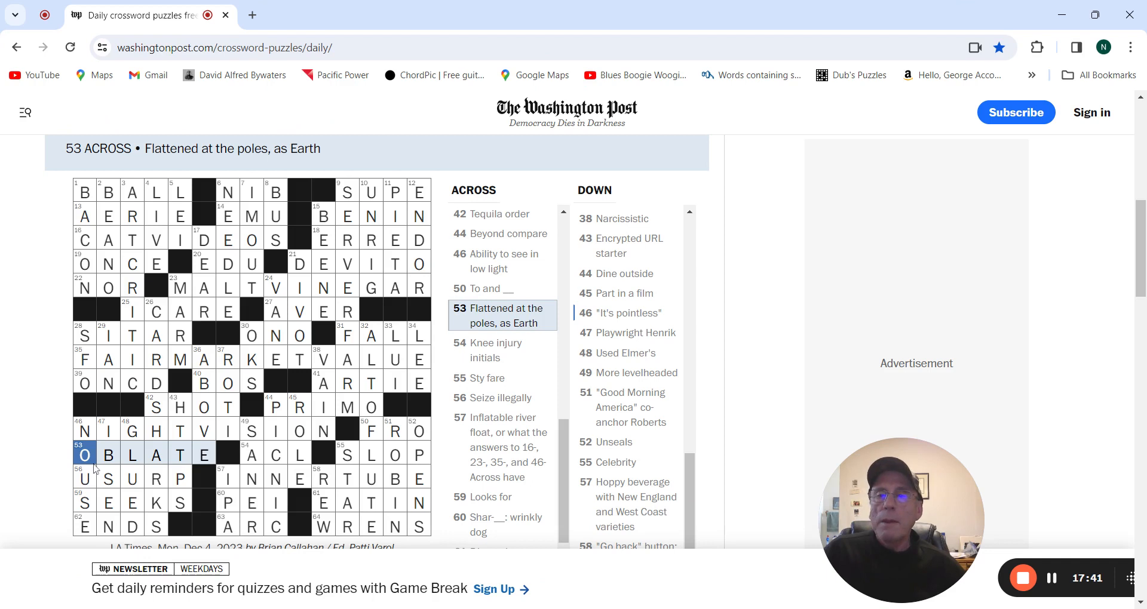
left_click(85, 478)
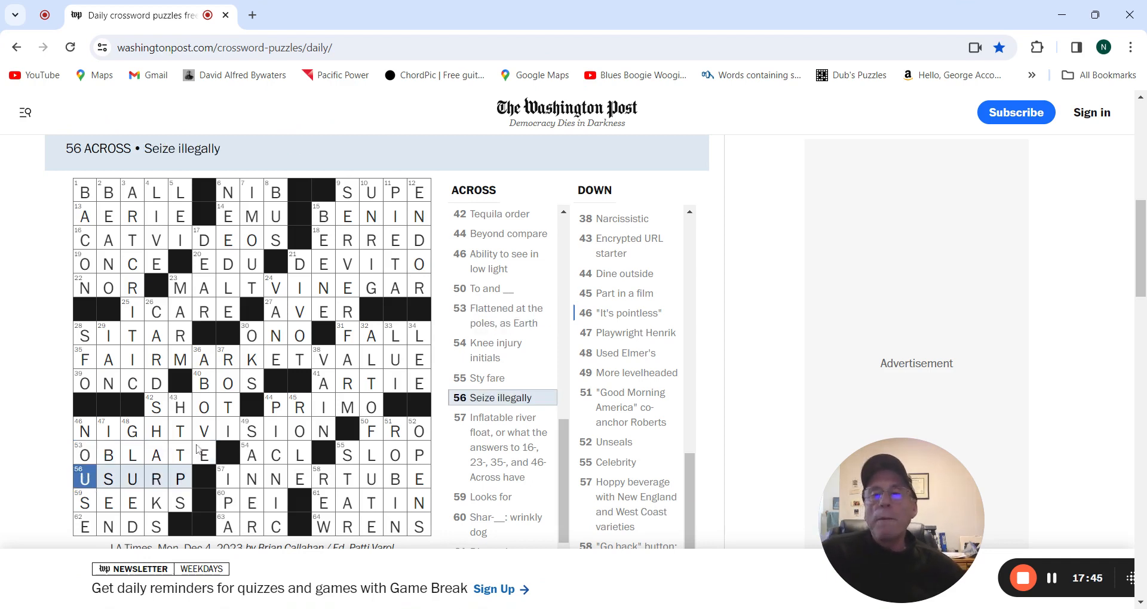
left_click(228, 503)
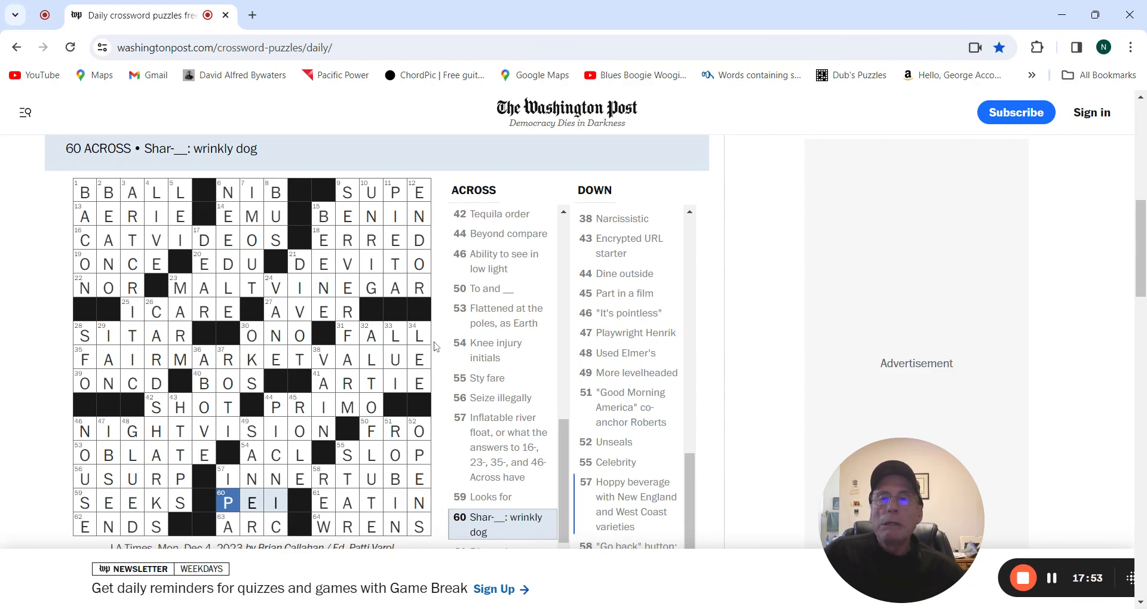
left_click(394, 335)
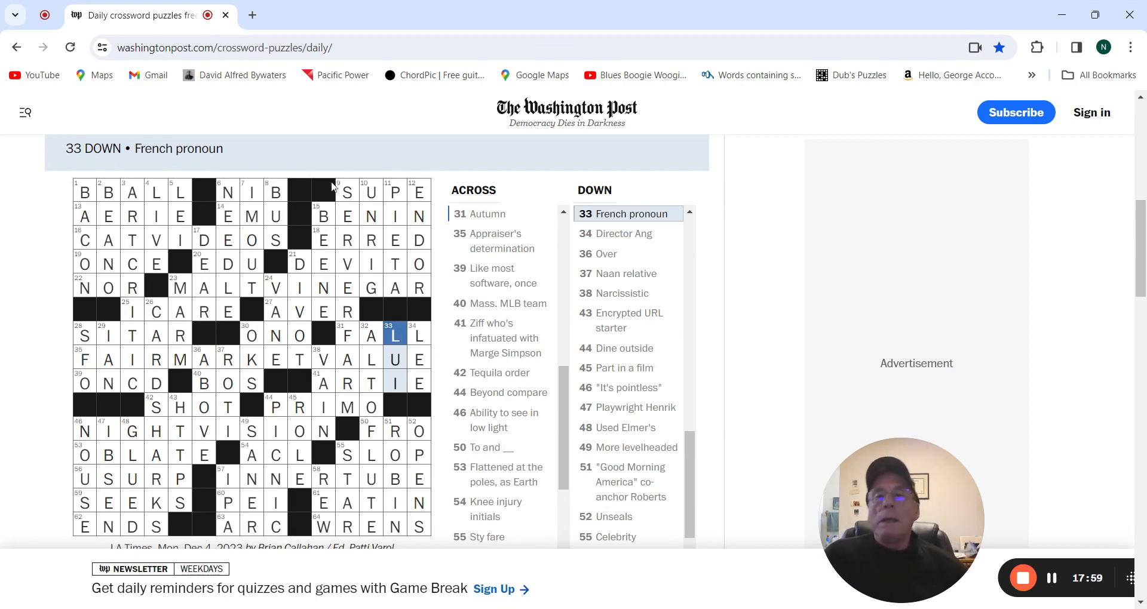
left_click(324, 216)
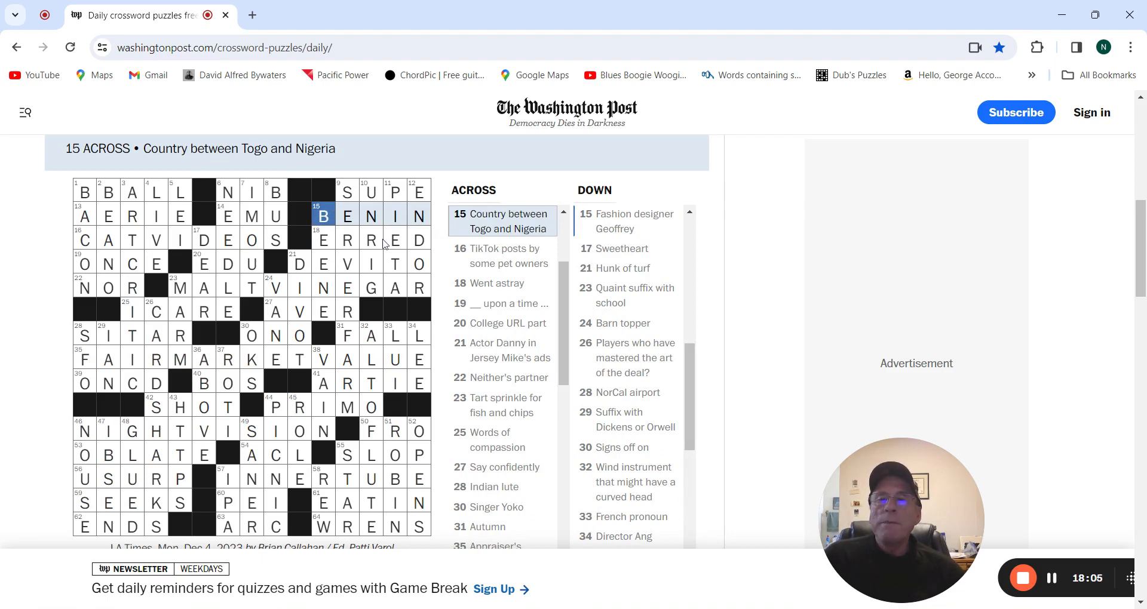
left_click(323, 216)
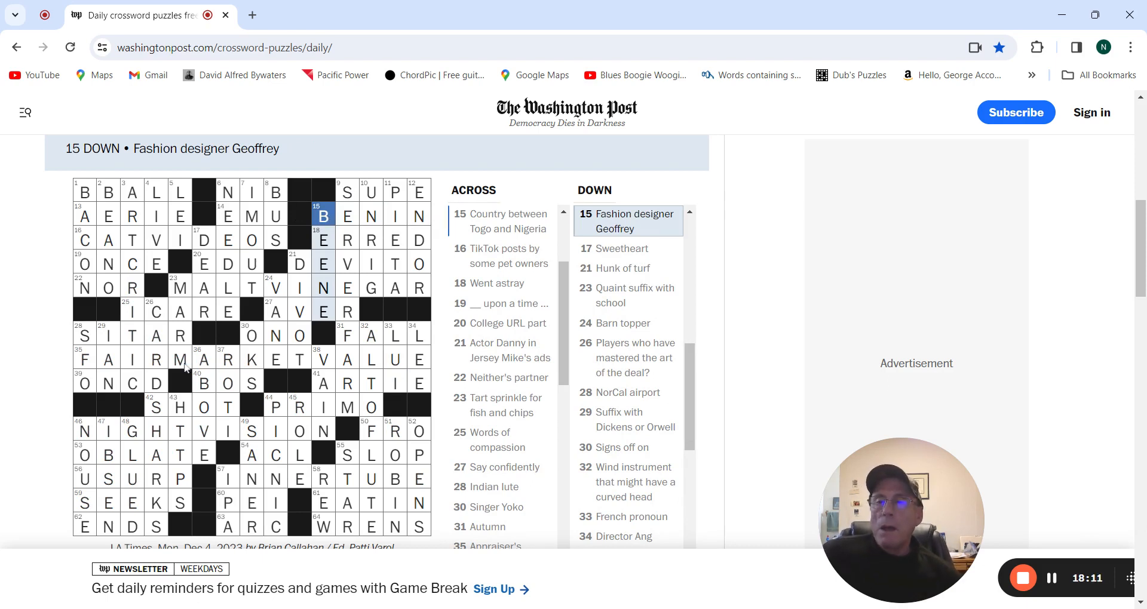
left_click(108, 430)
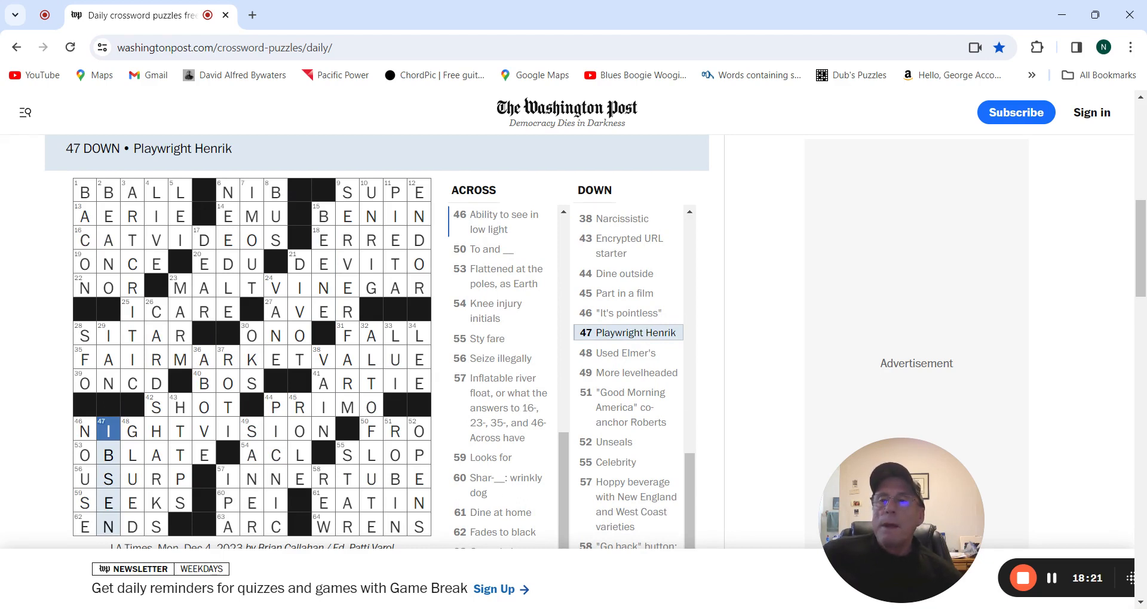
left_click(109, 334)
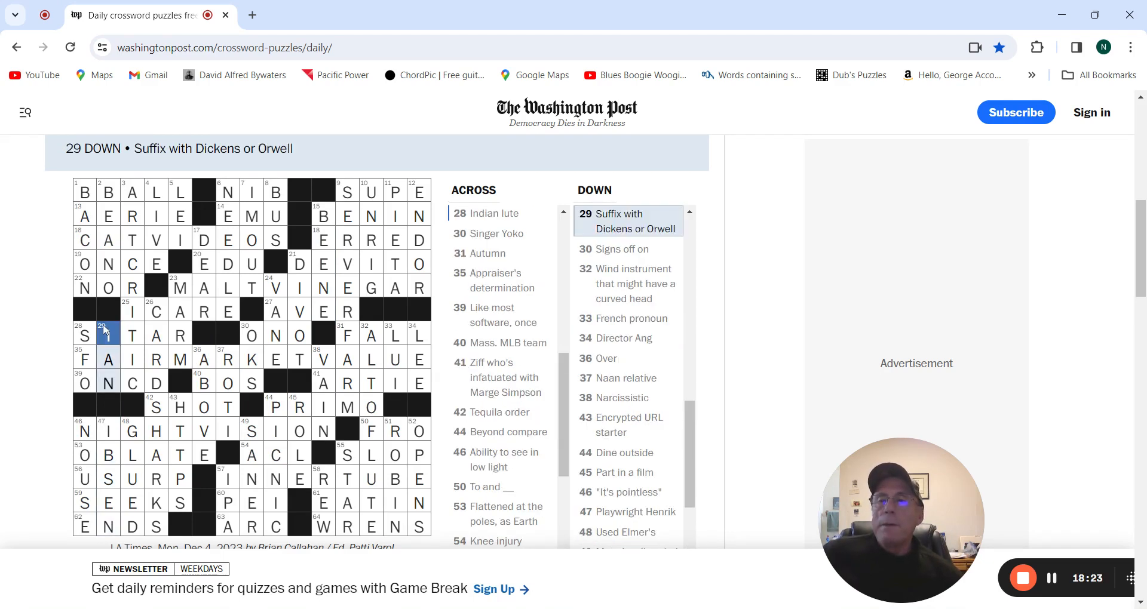
type("I")
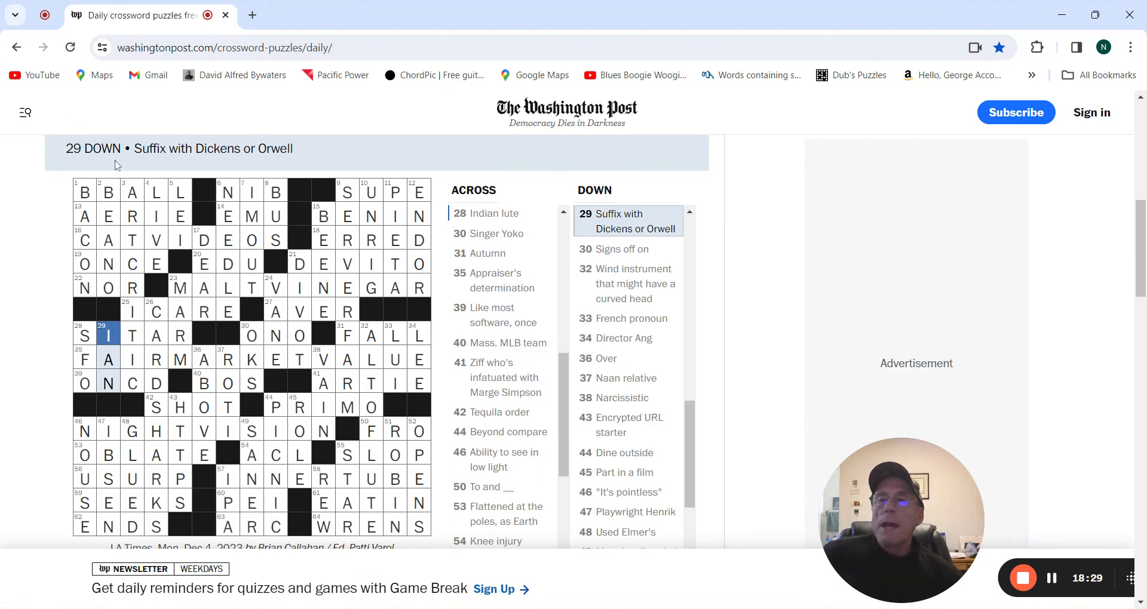
left_click(108, 191)
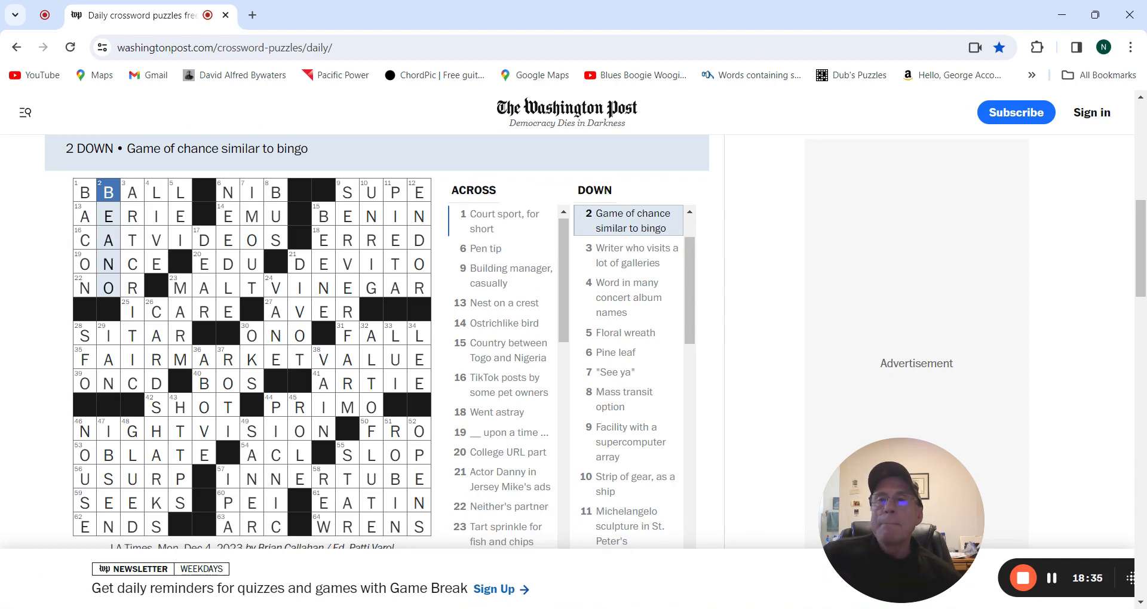
mouse_move(778, 255)
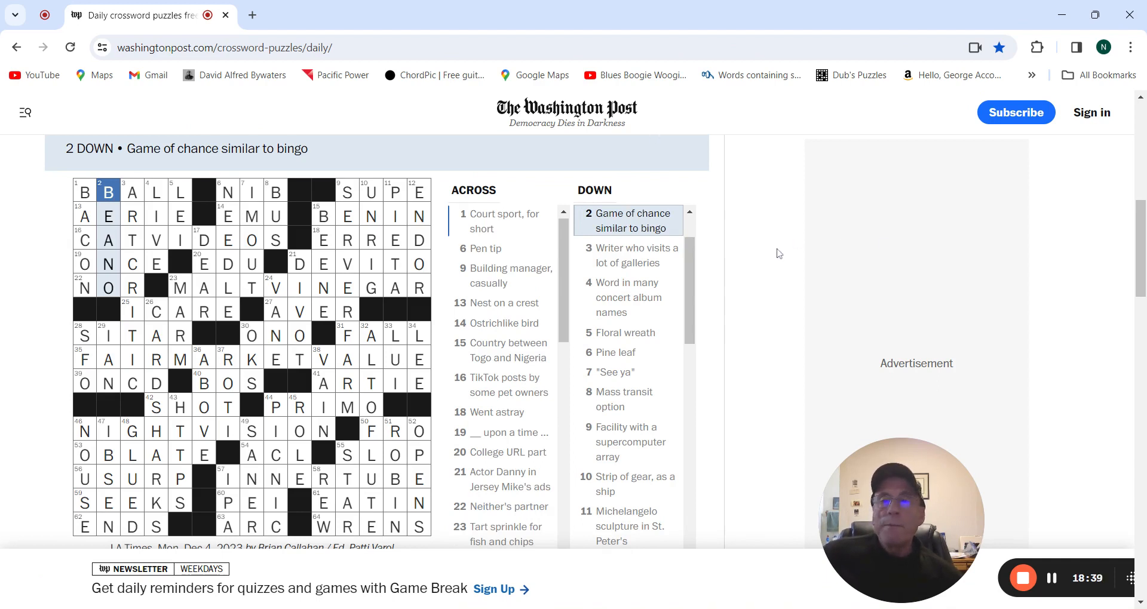
Step: Scroll down to reveal the LA Times credit line below the grid
scroll("down", 3)
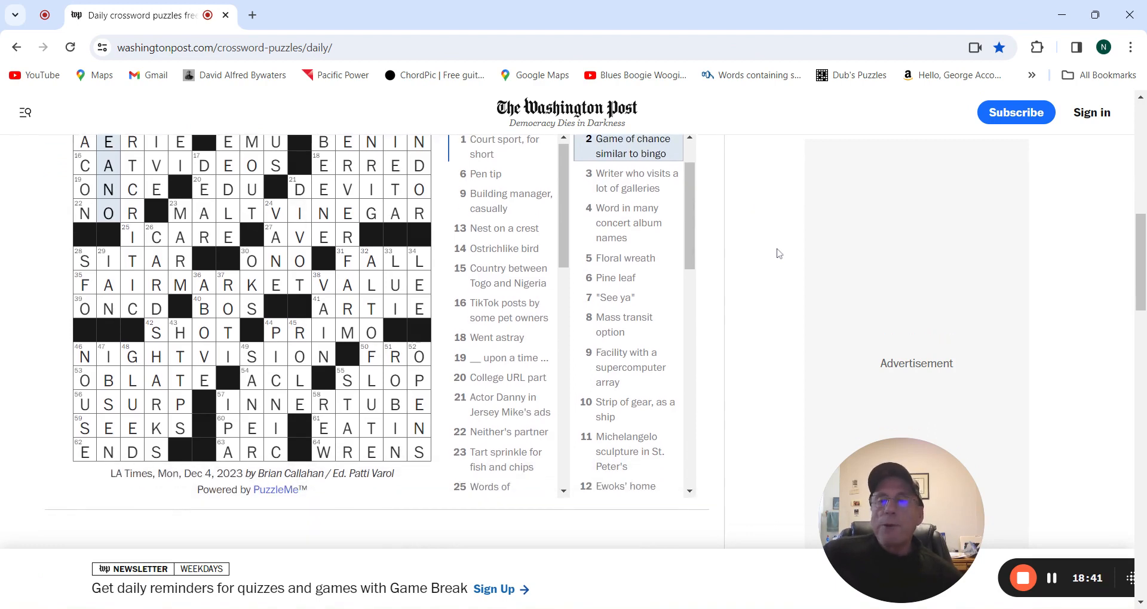
mouse_move(773, 237)
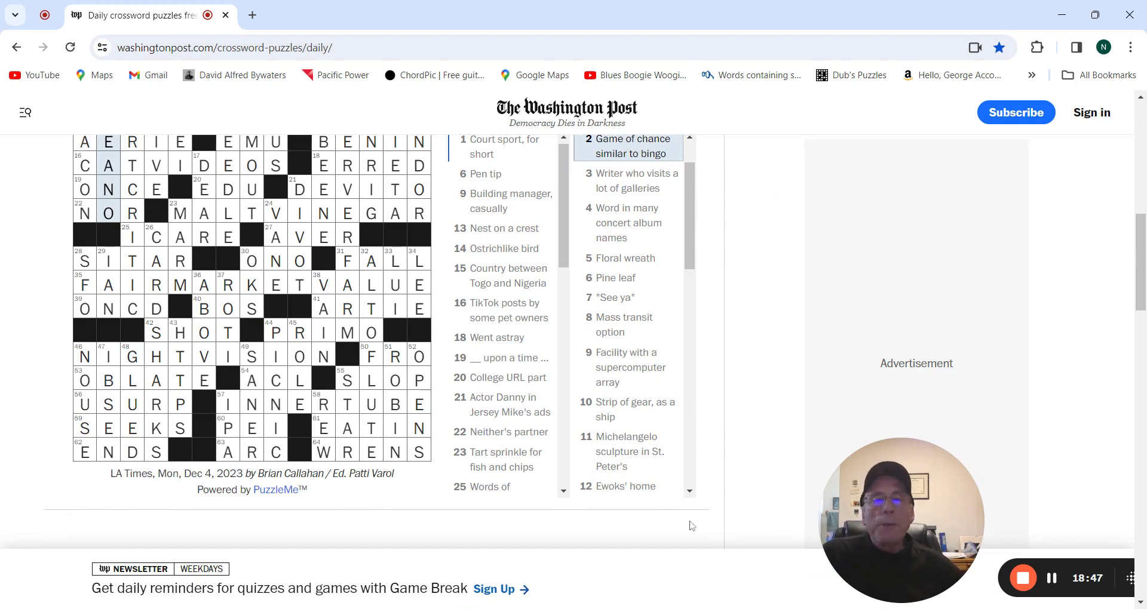
mouse_move(709, 571)
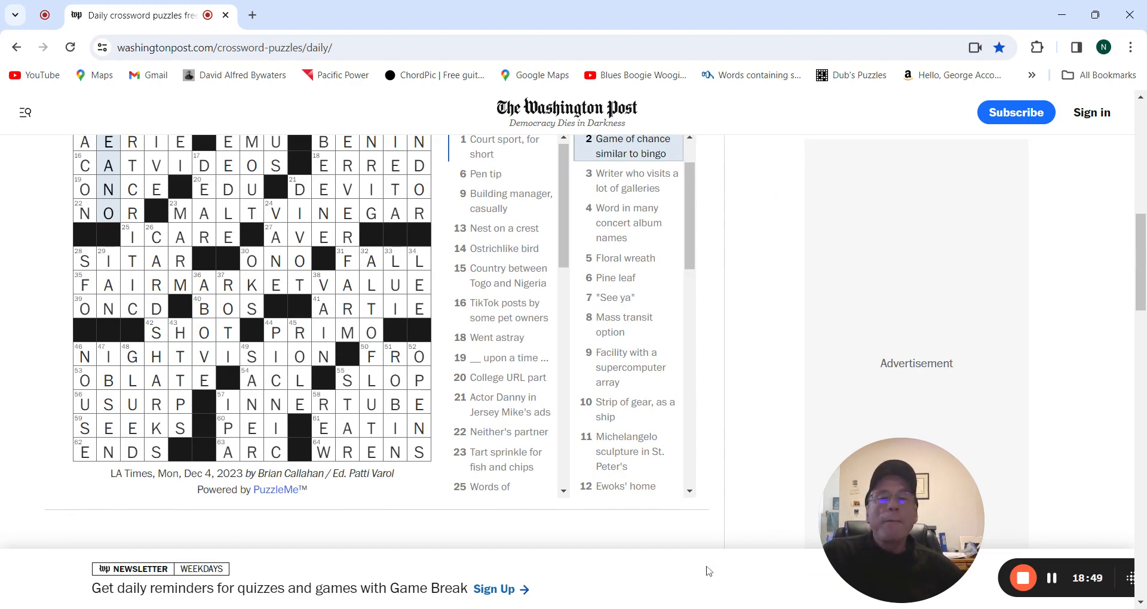